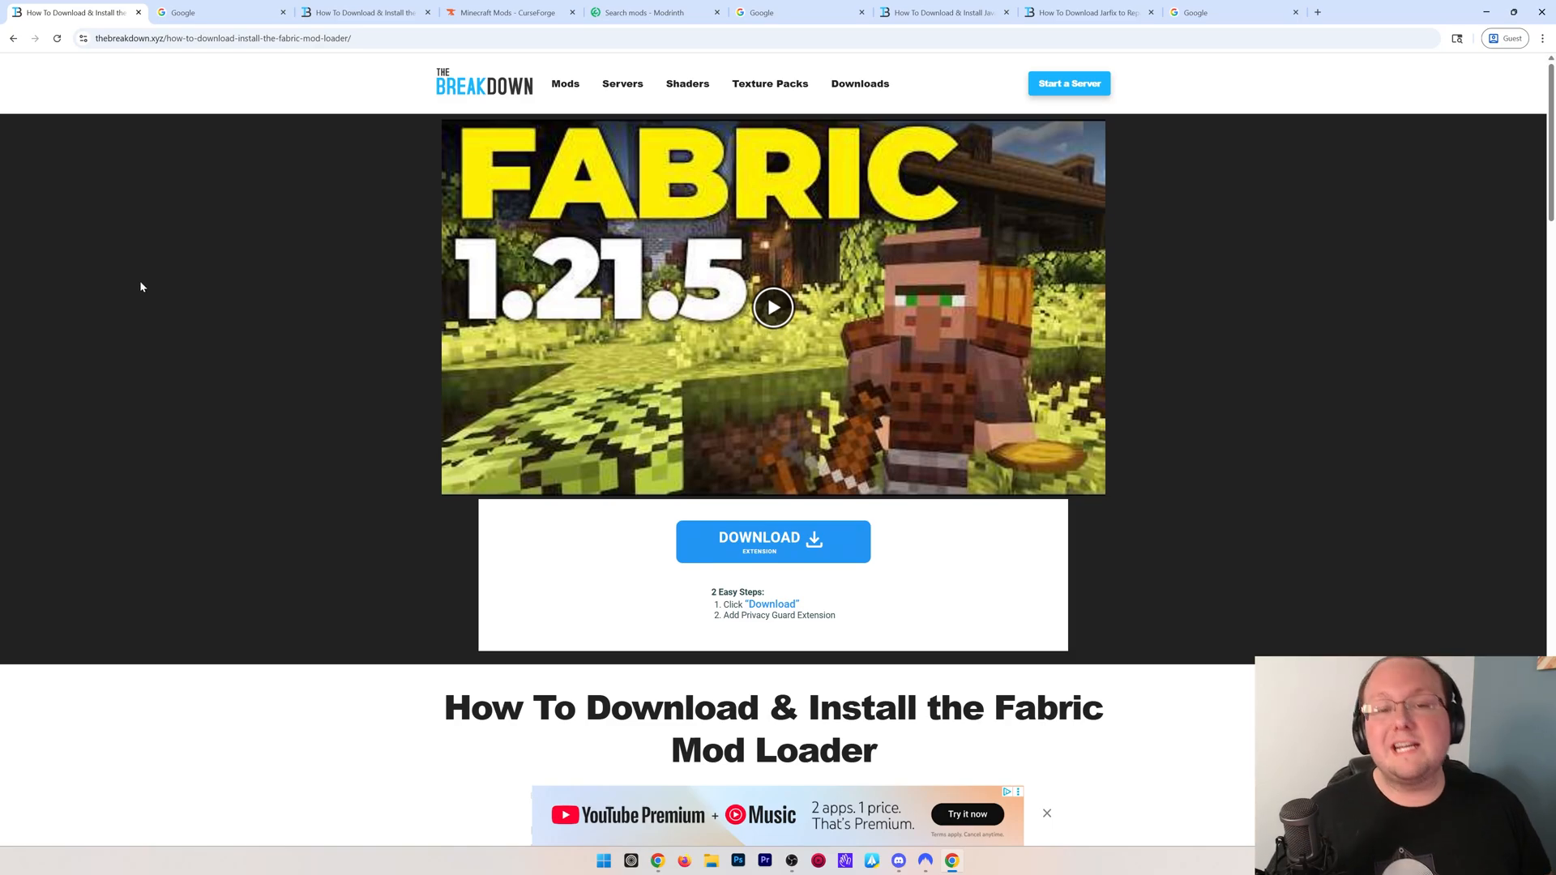
# - Download the Fabric installer for Windows from fabricmc.net and save it to Downloads
pyautogui.scroll(-3)
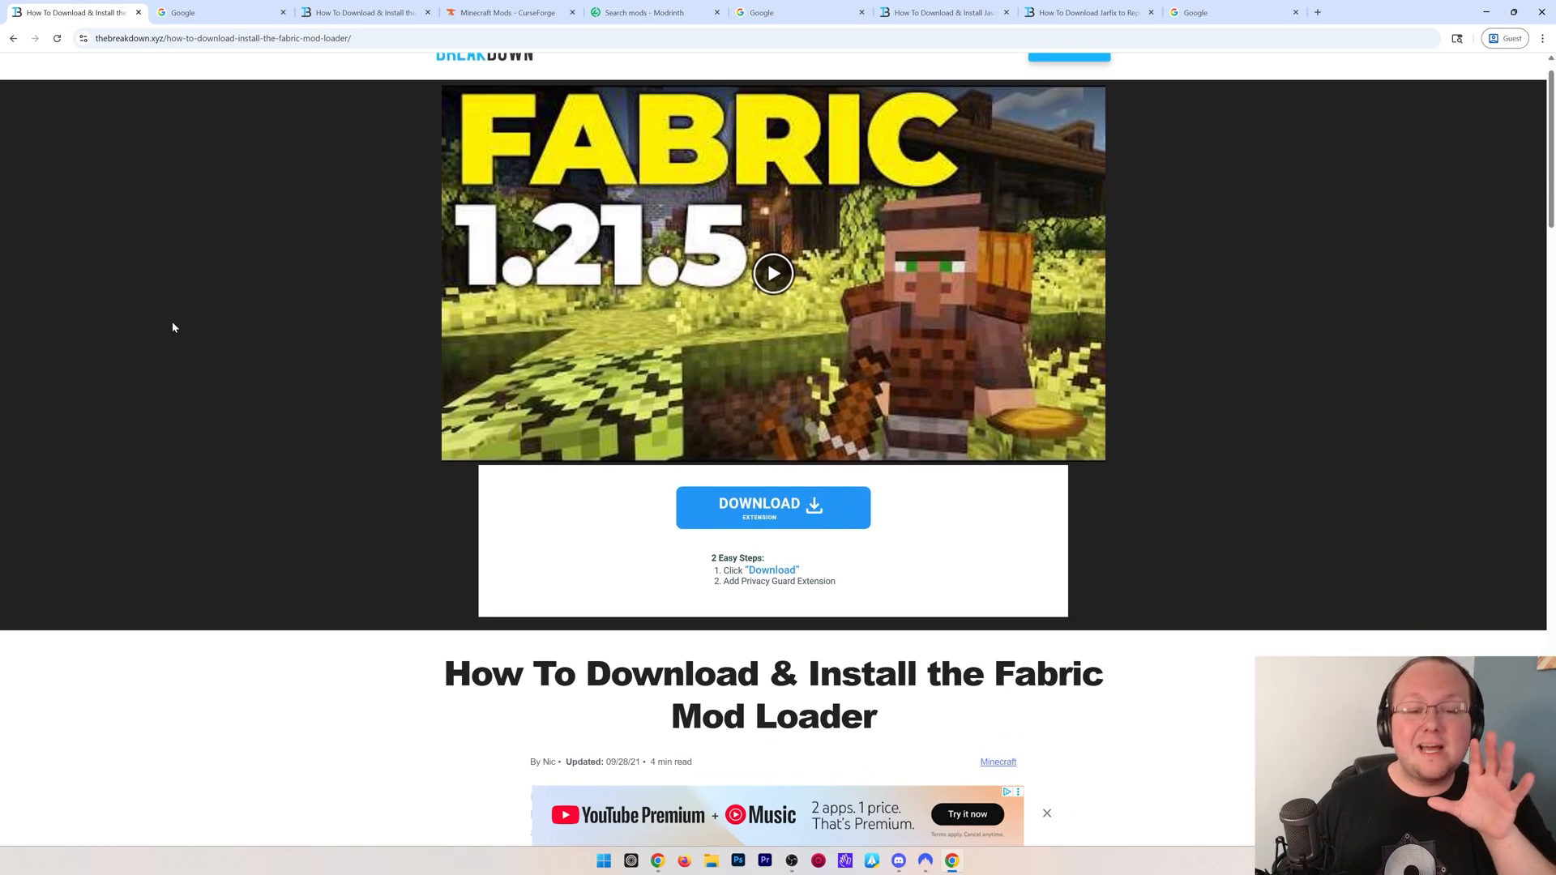
pyautogui.scroll(-3)
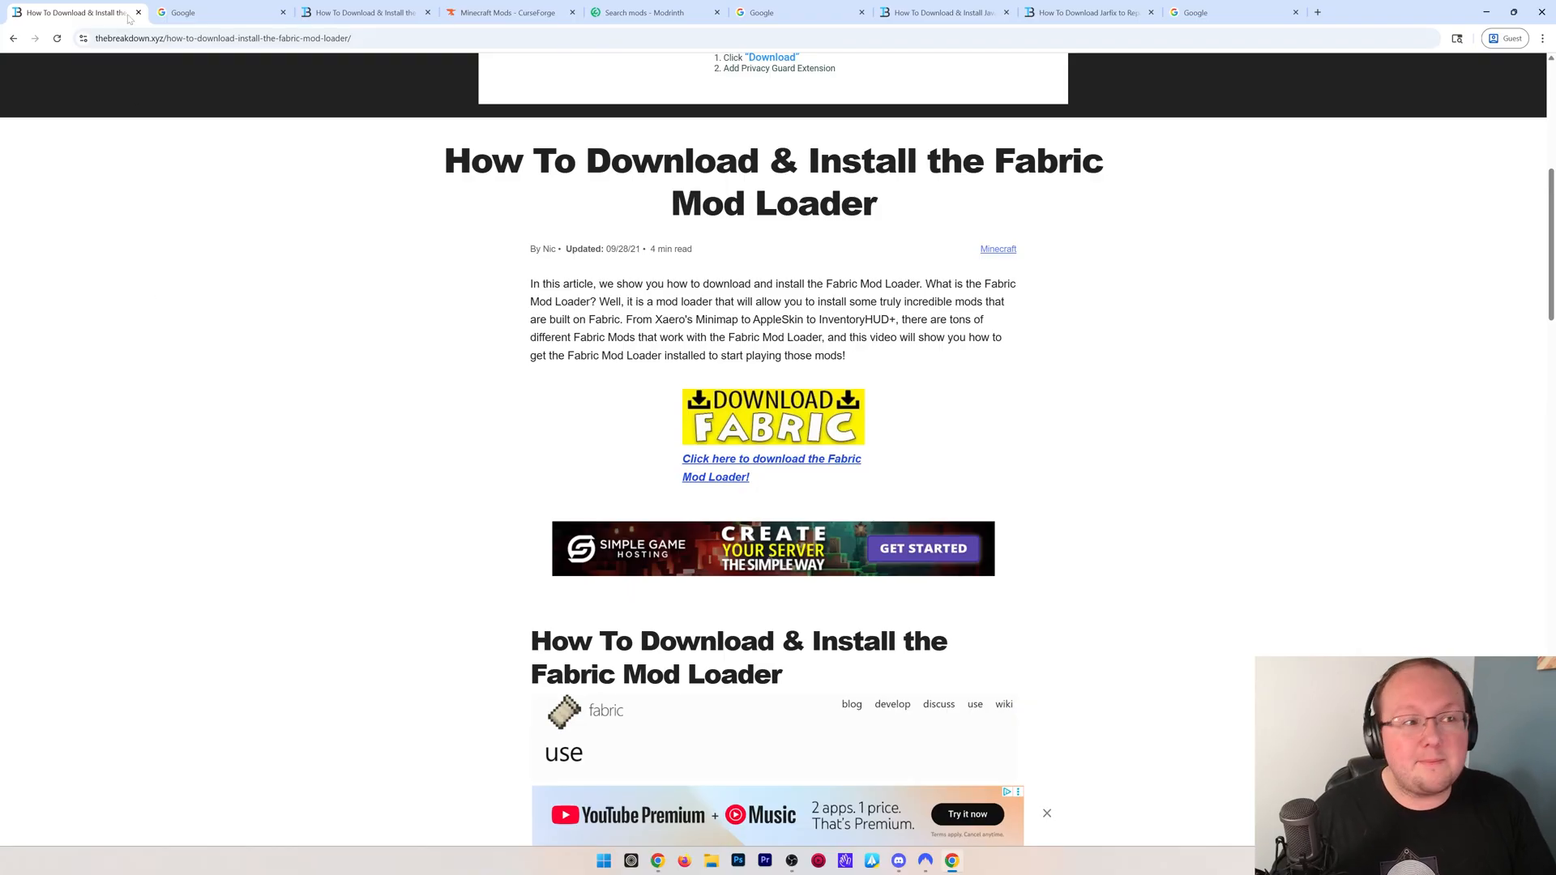
pyautogui.click(221, 12)
pyautogui.write('fabric minecraft download')
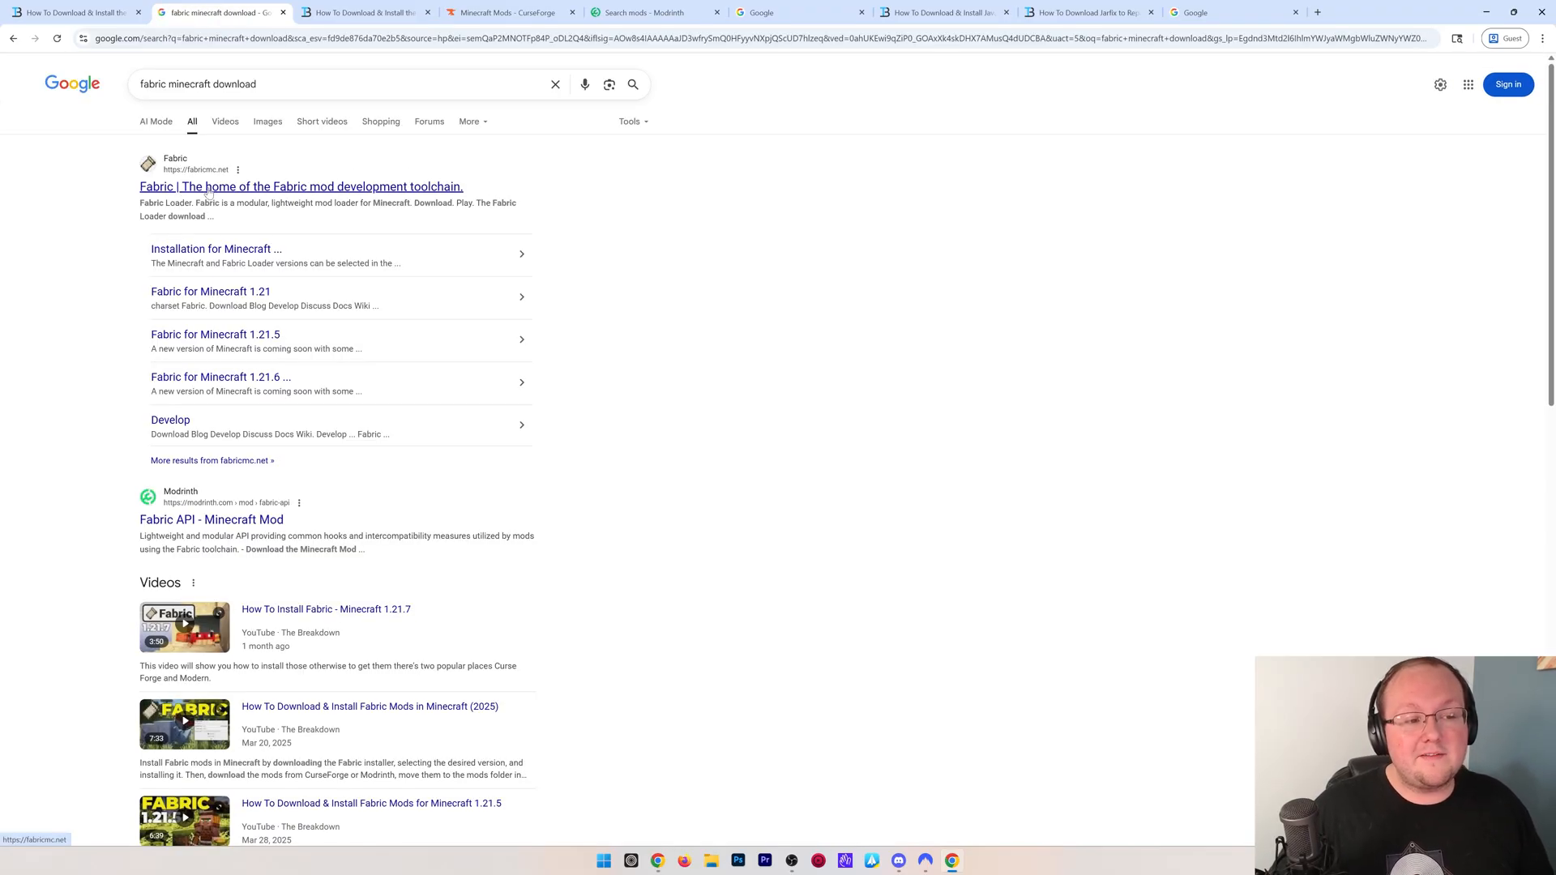
pyautogui.click(300, 186)
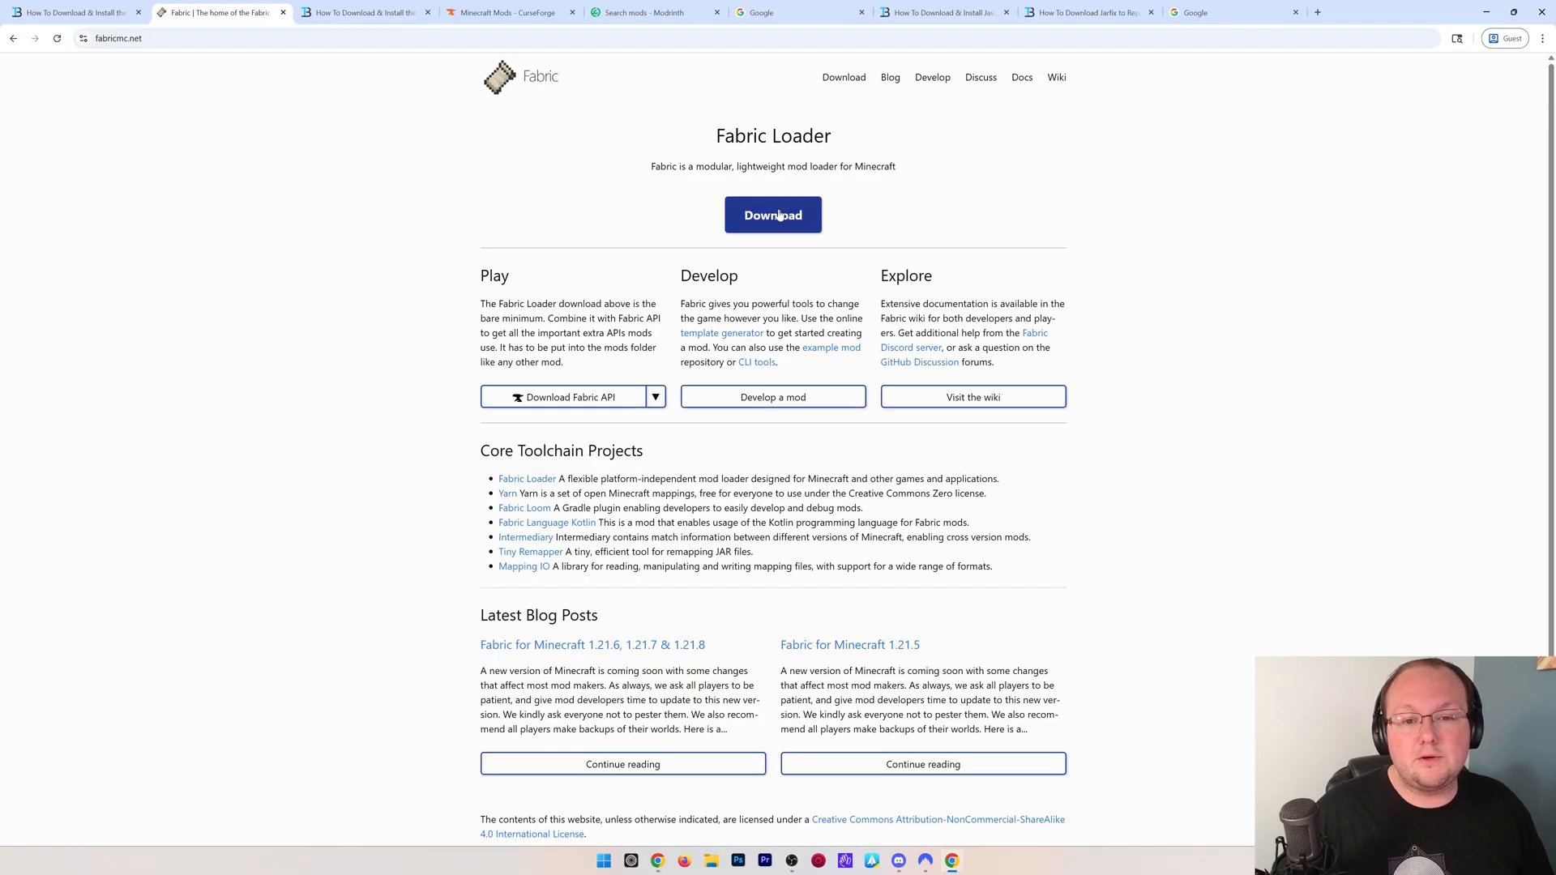
pyautogui.click(772, 214)
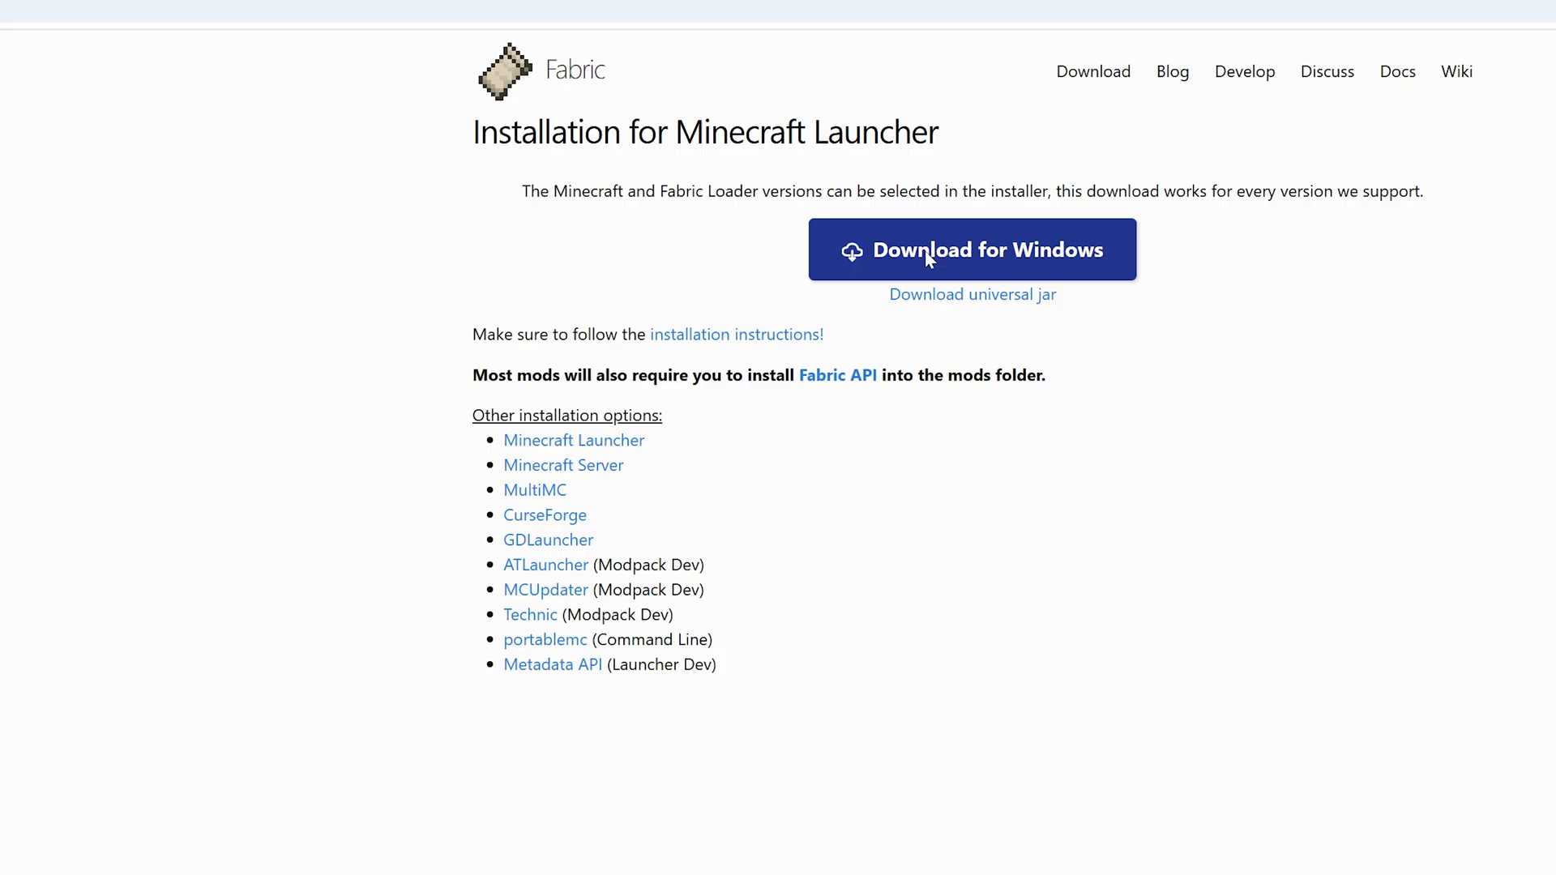
pyautogui.click(971, 248)
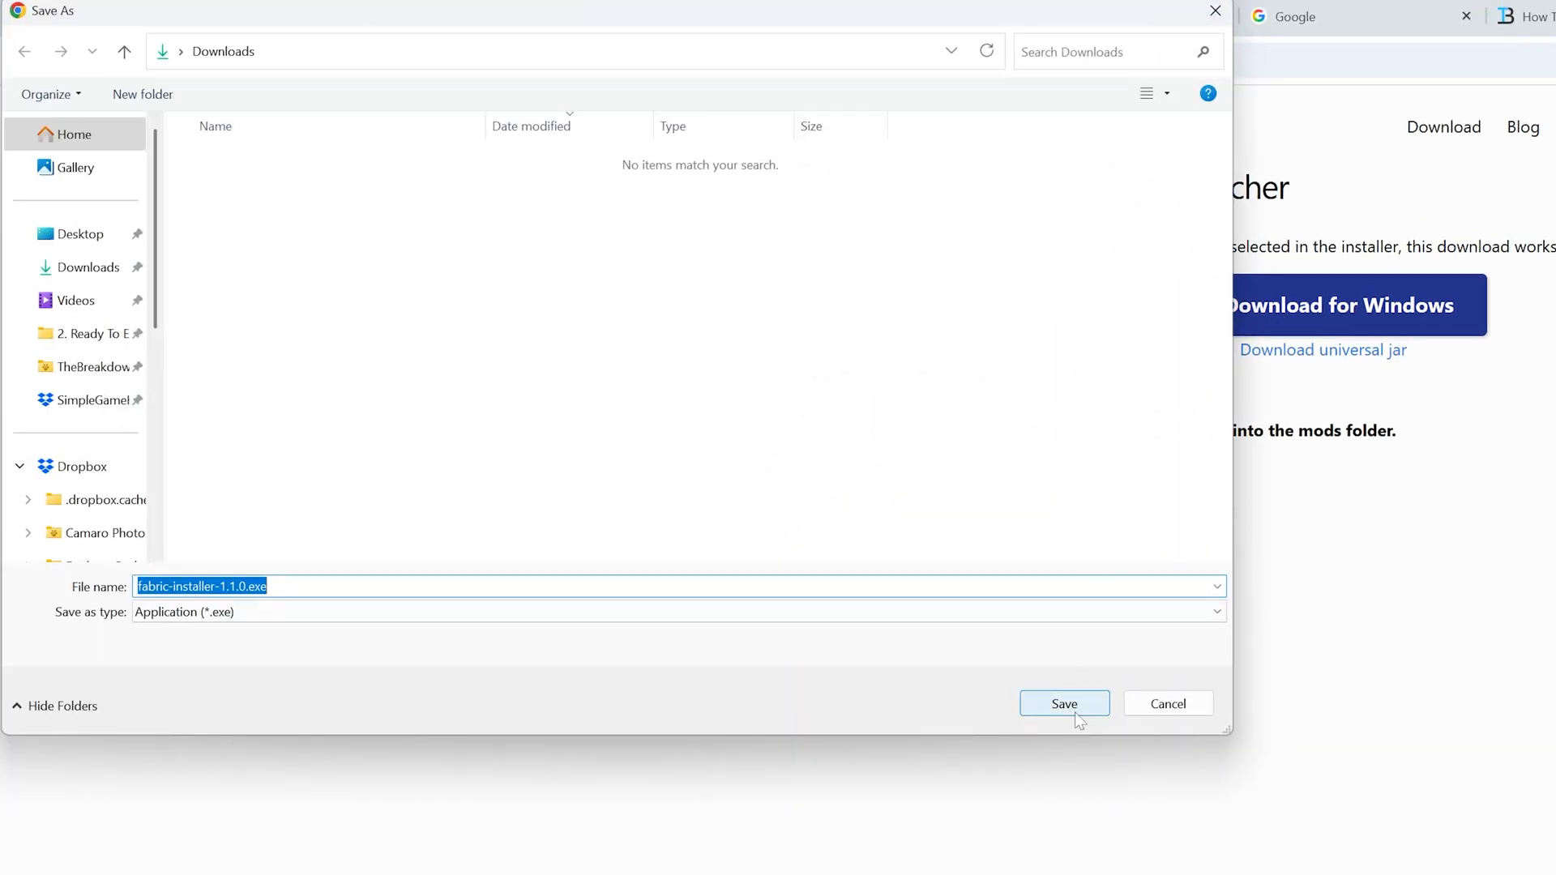
pyautogui.click(1062, 703)
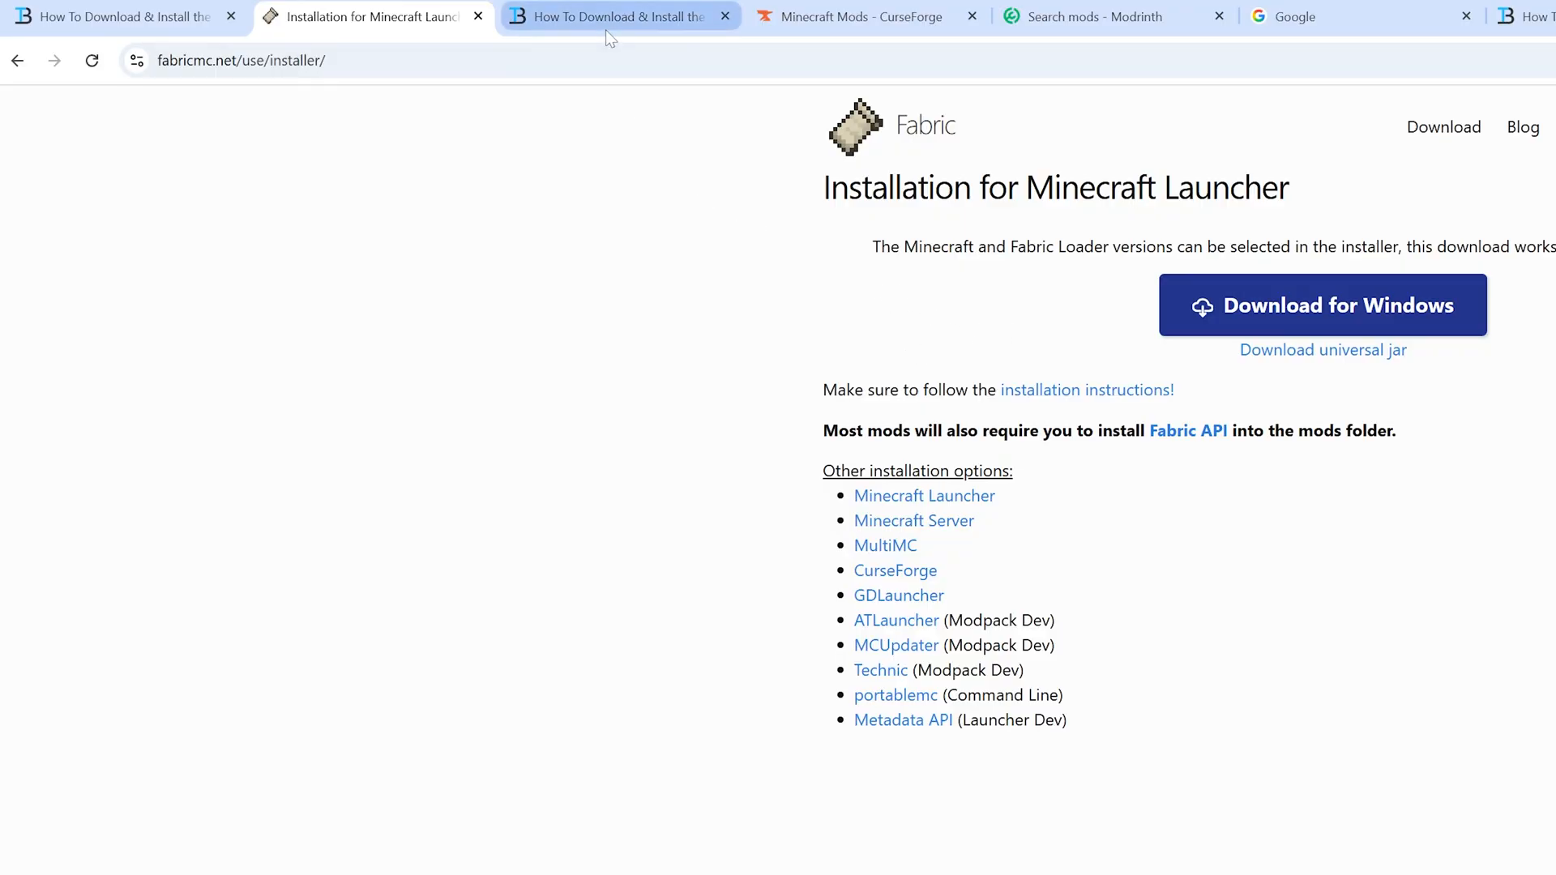
# - Filter the Fabric API files to 1.21.8 and download Fabric API 0.131.0+1.21.8
pyautogui.click(615, 16)
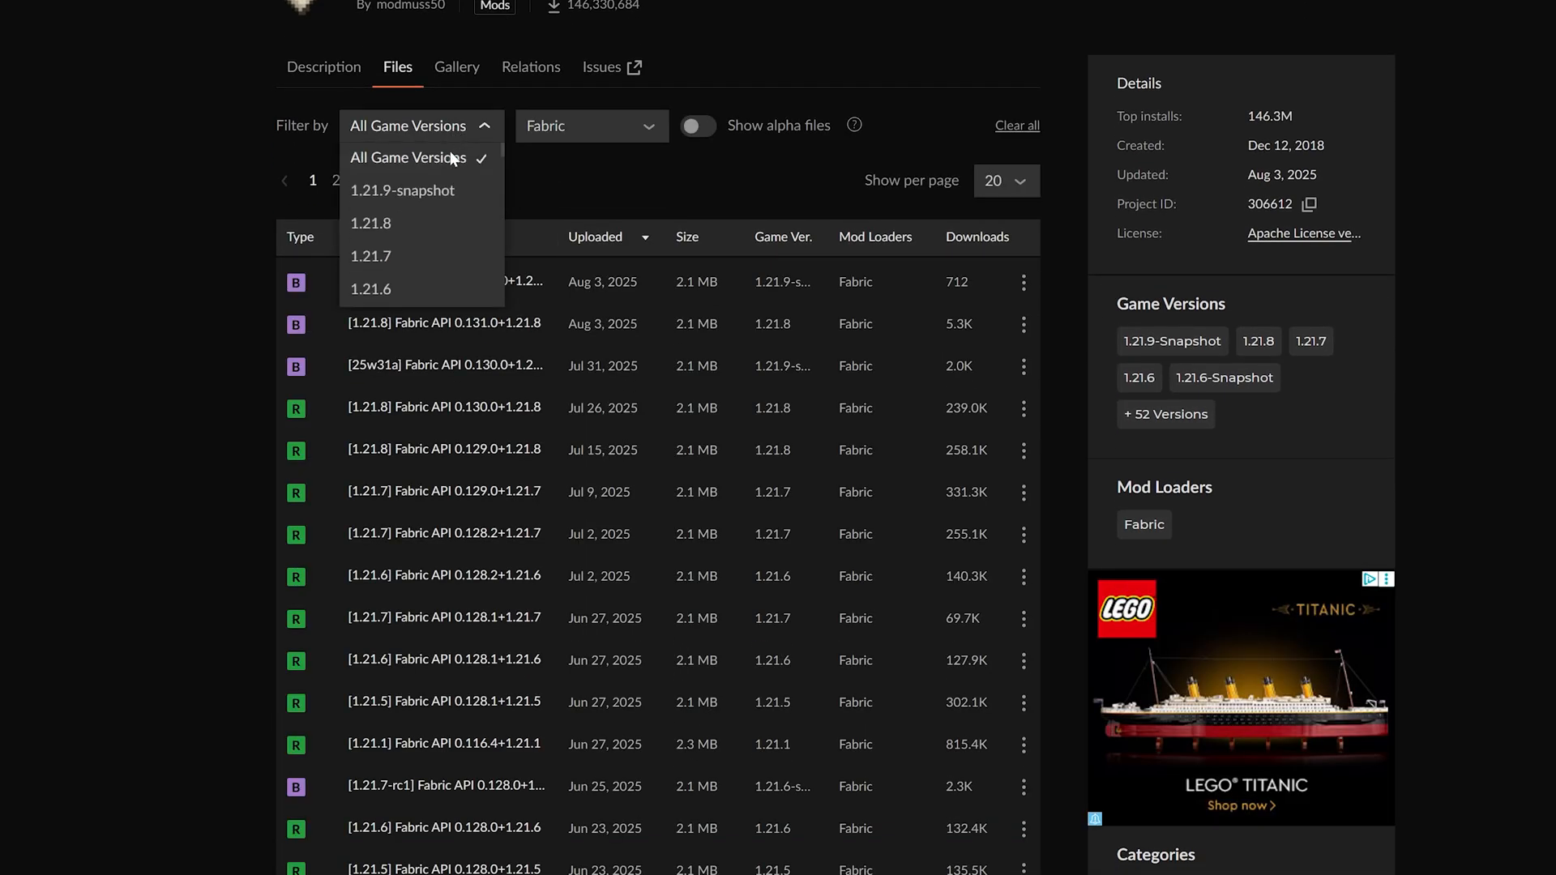
pyautogui.click(371, 222)
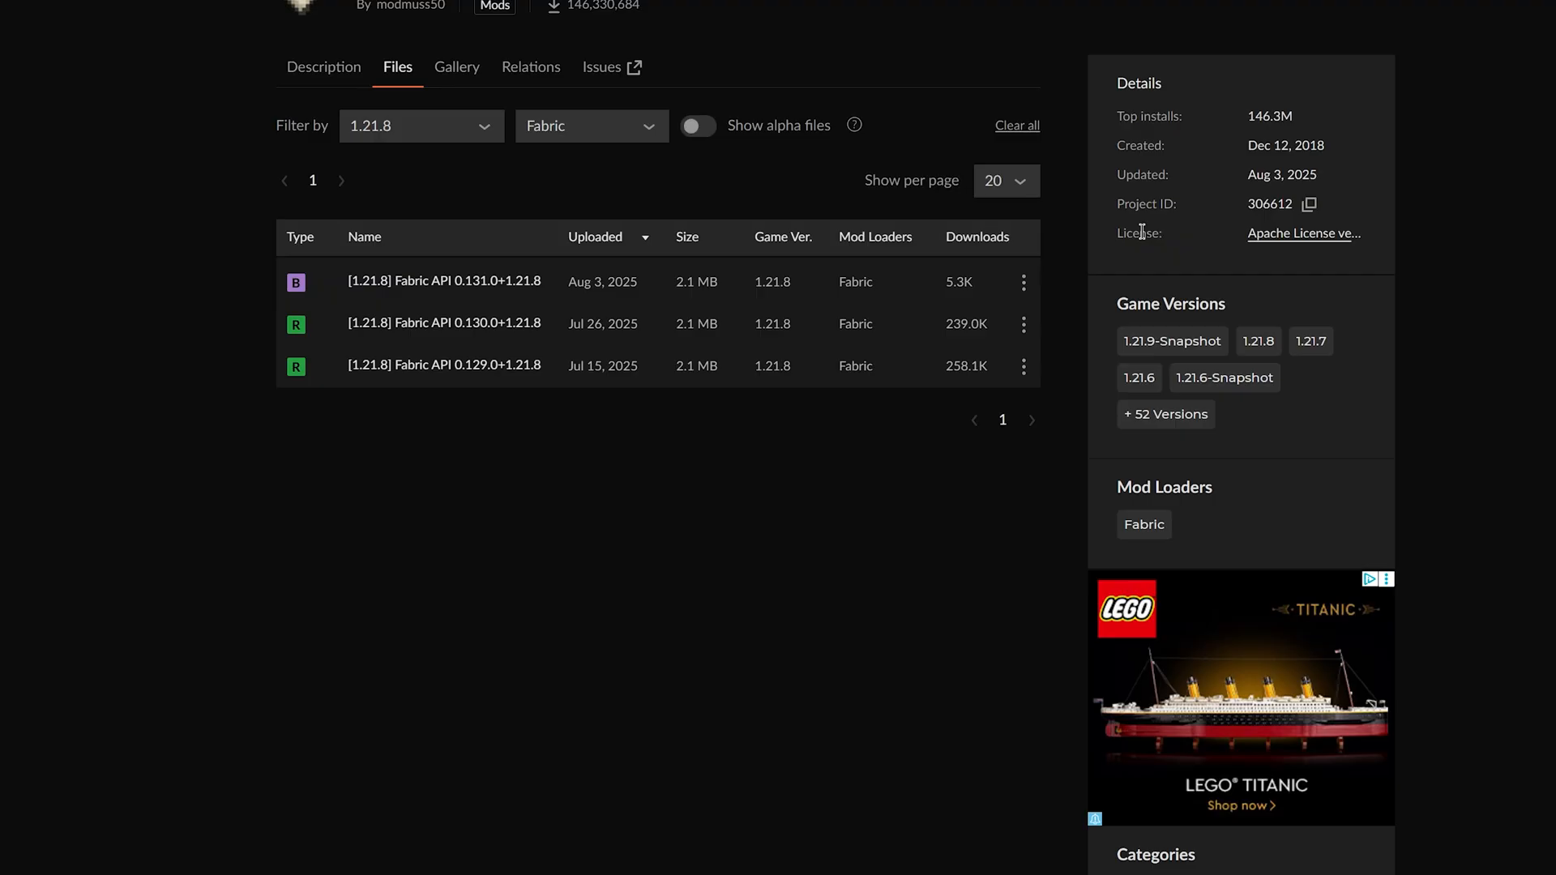
pyautogui.click(1023, 282)
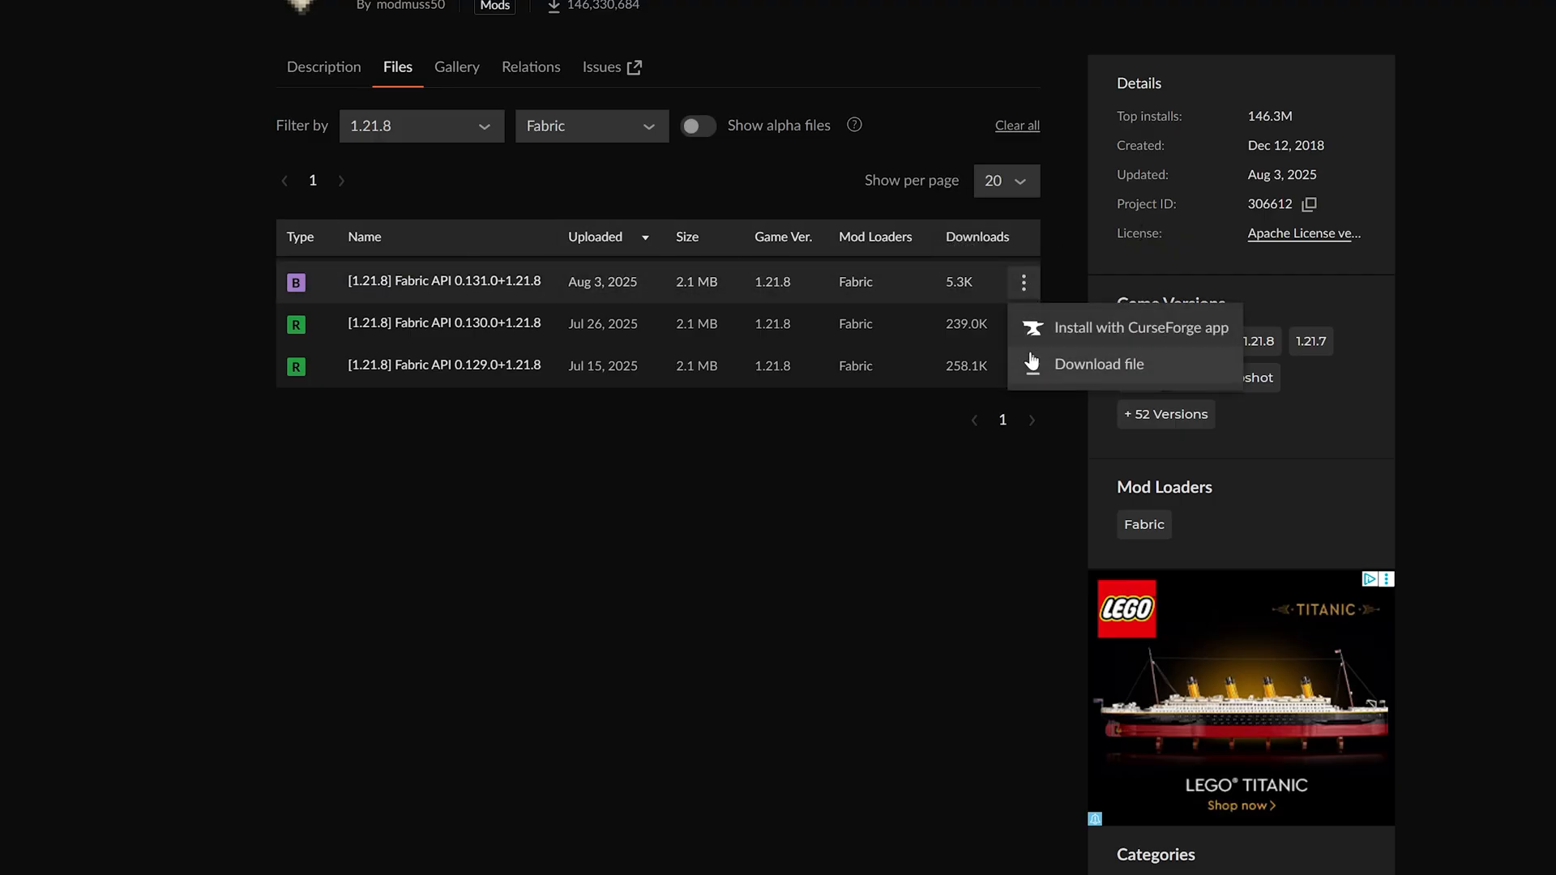
pyautogui.click(1099, 364)
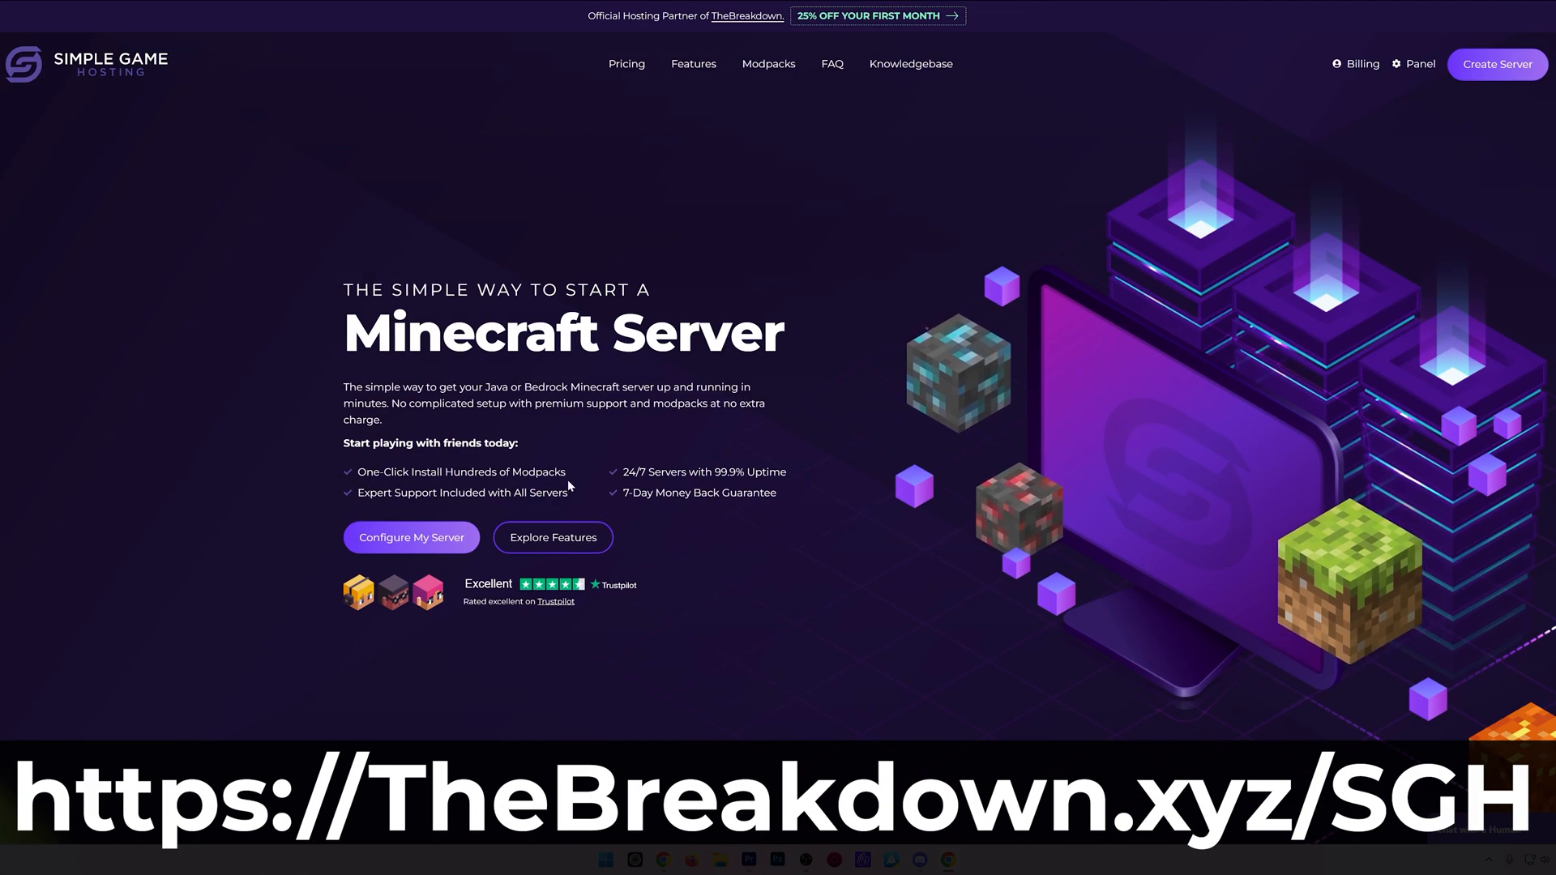
# - Browse Simple Game Hosting's modpack installer, switching between modpack platforms
pyautogui.scroll(-3)
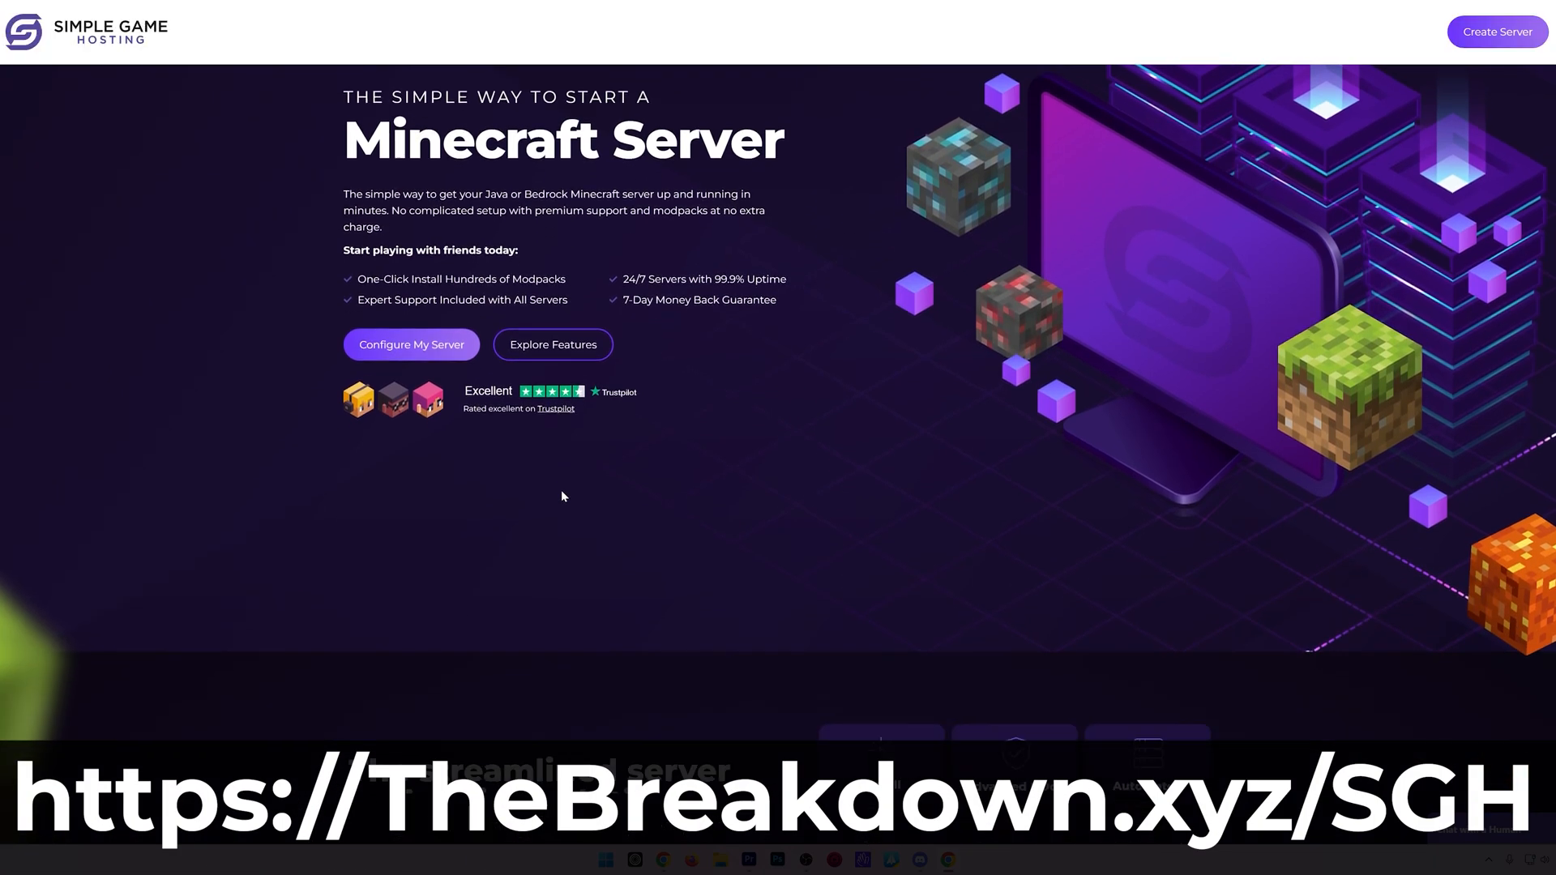
pyautogui.scroll(-3)
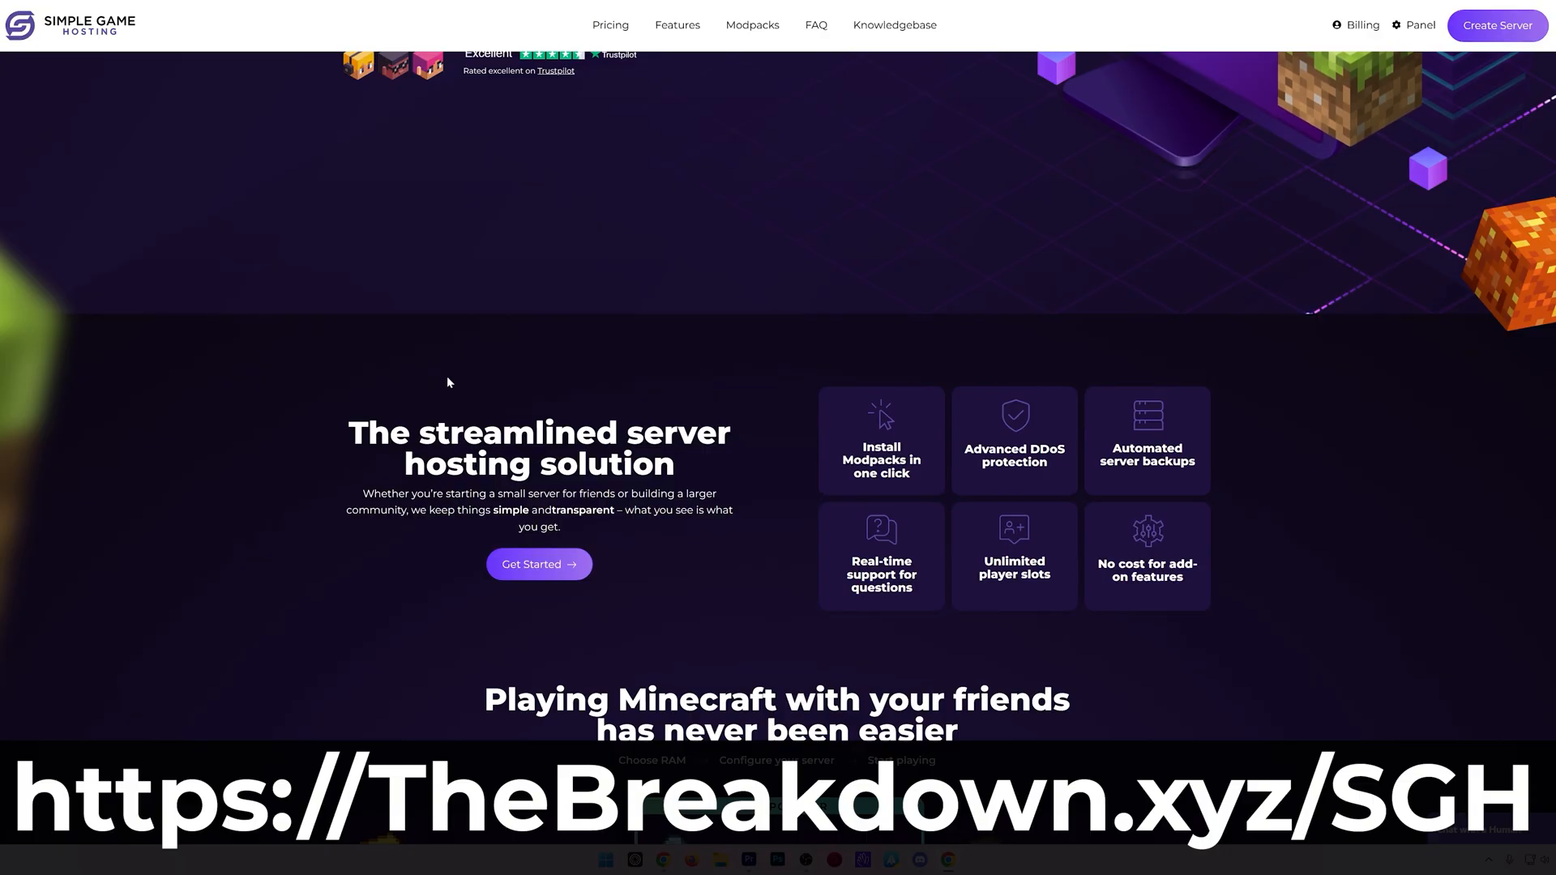
pyautogui.moveTo(628, 493)
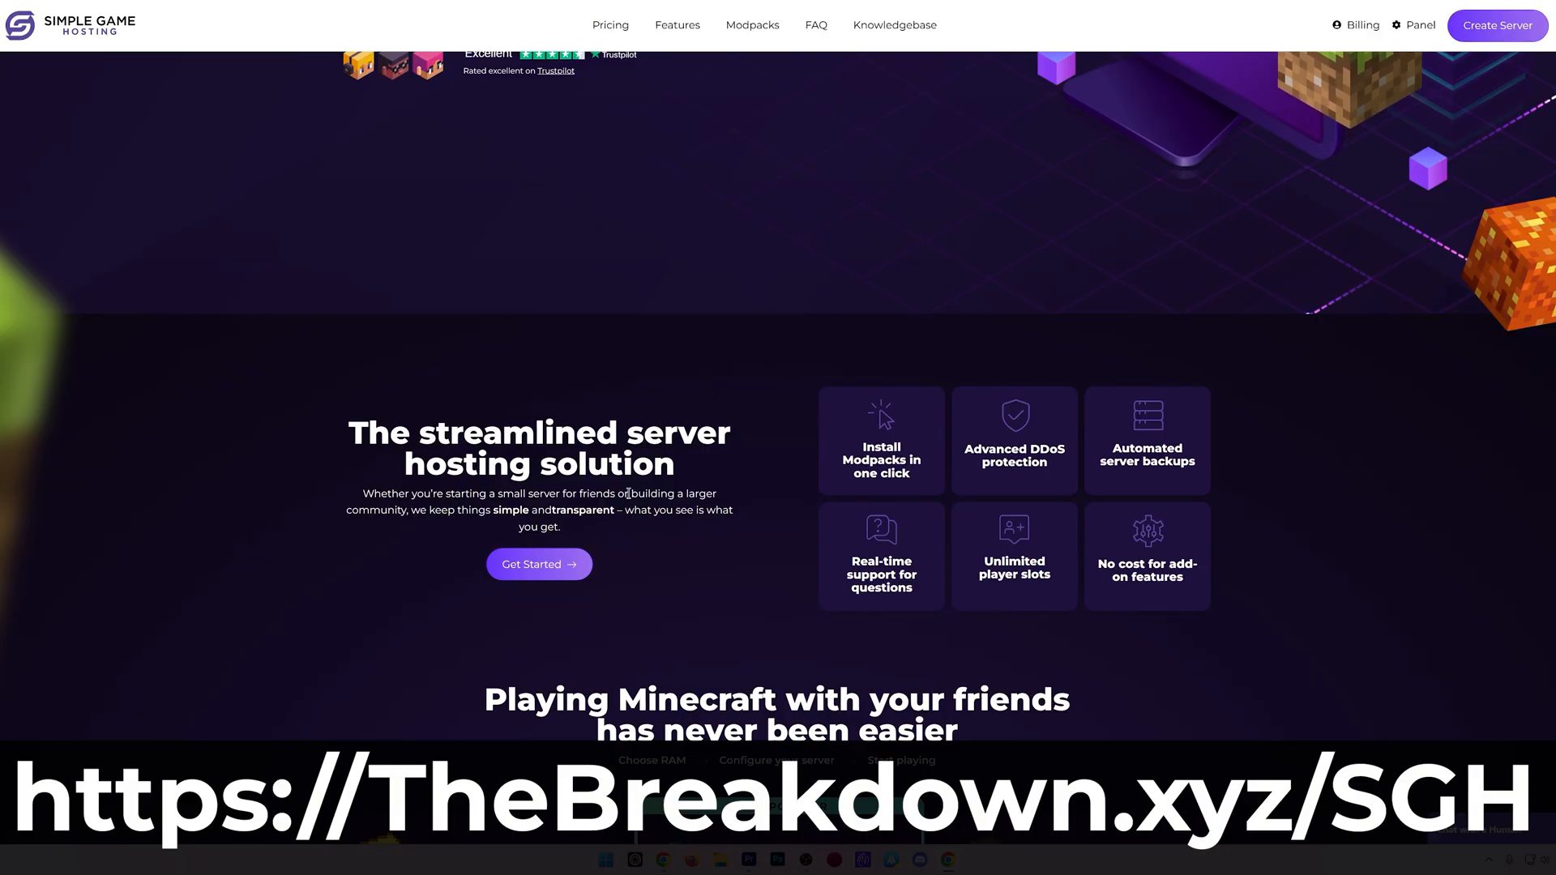
pyautogui.moveTo(667, 525)
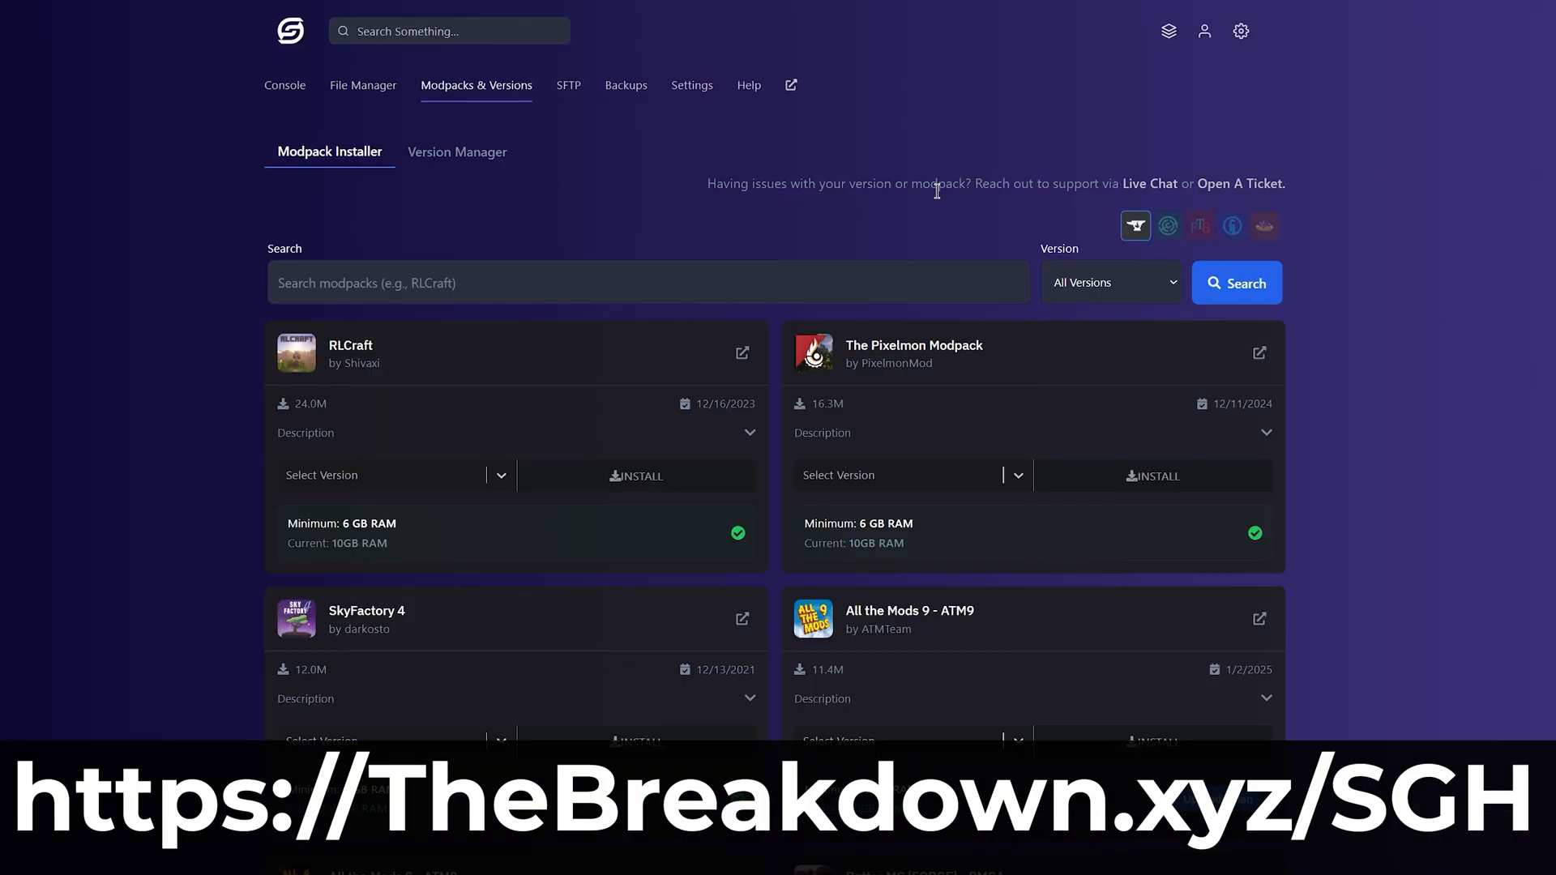
pyautogui.click(1199, 226)
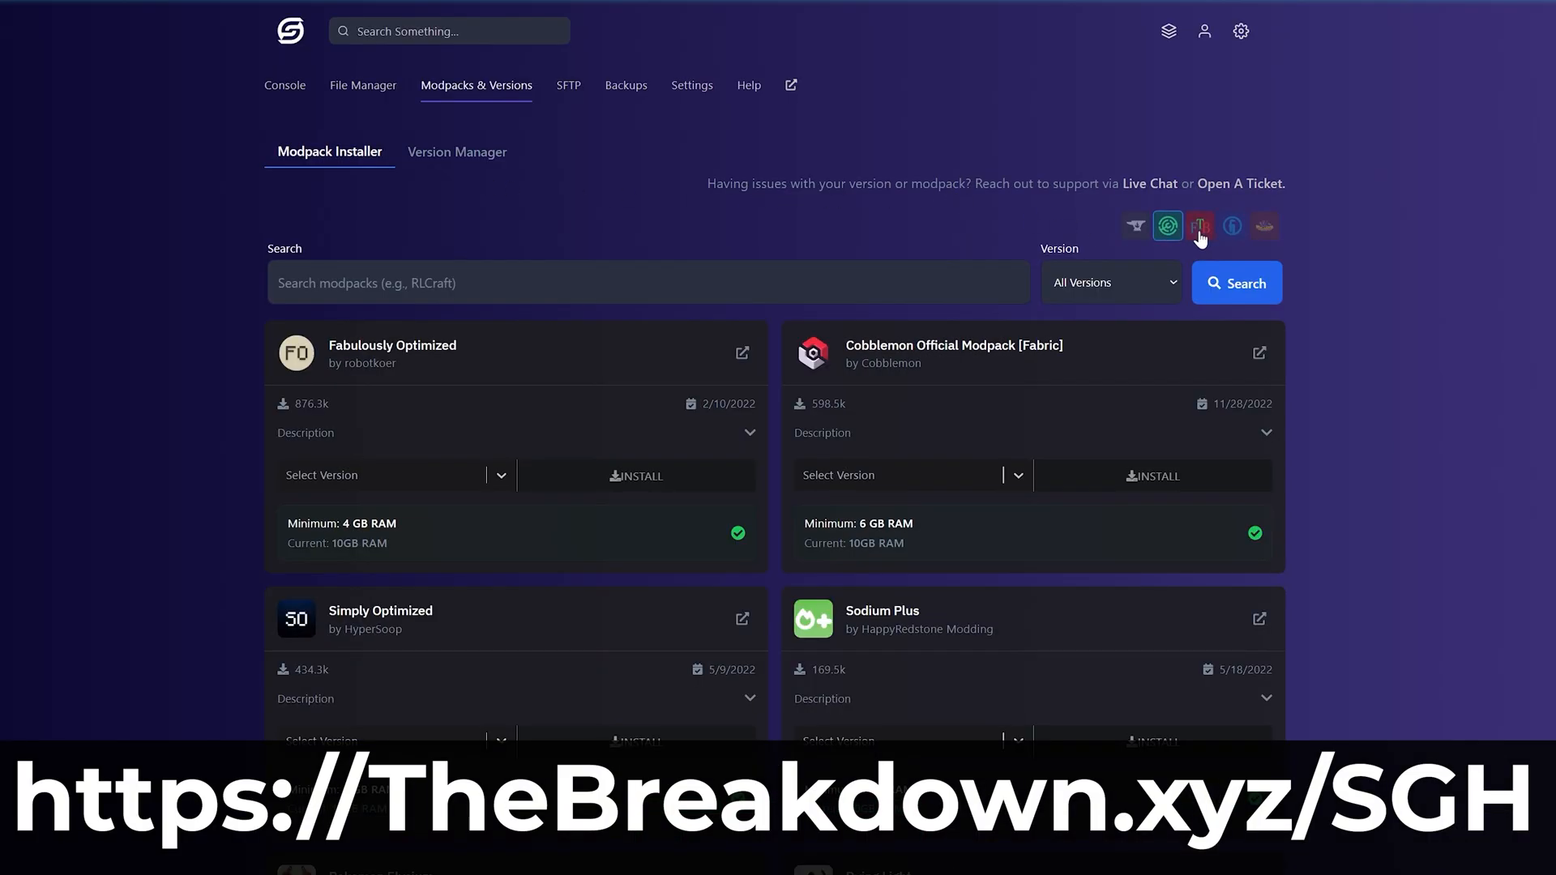
pyautogui.click(1232, 225)
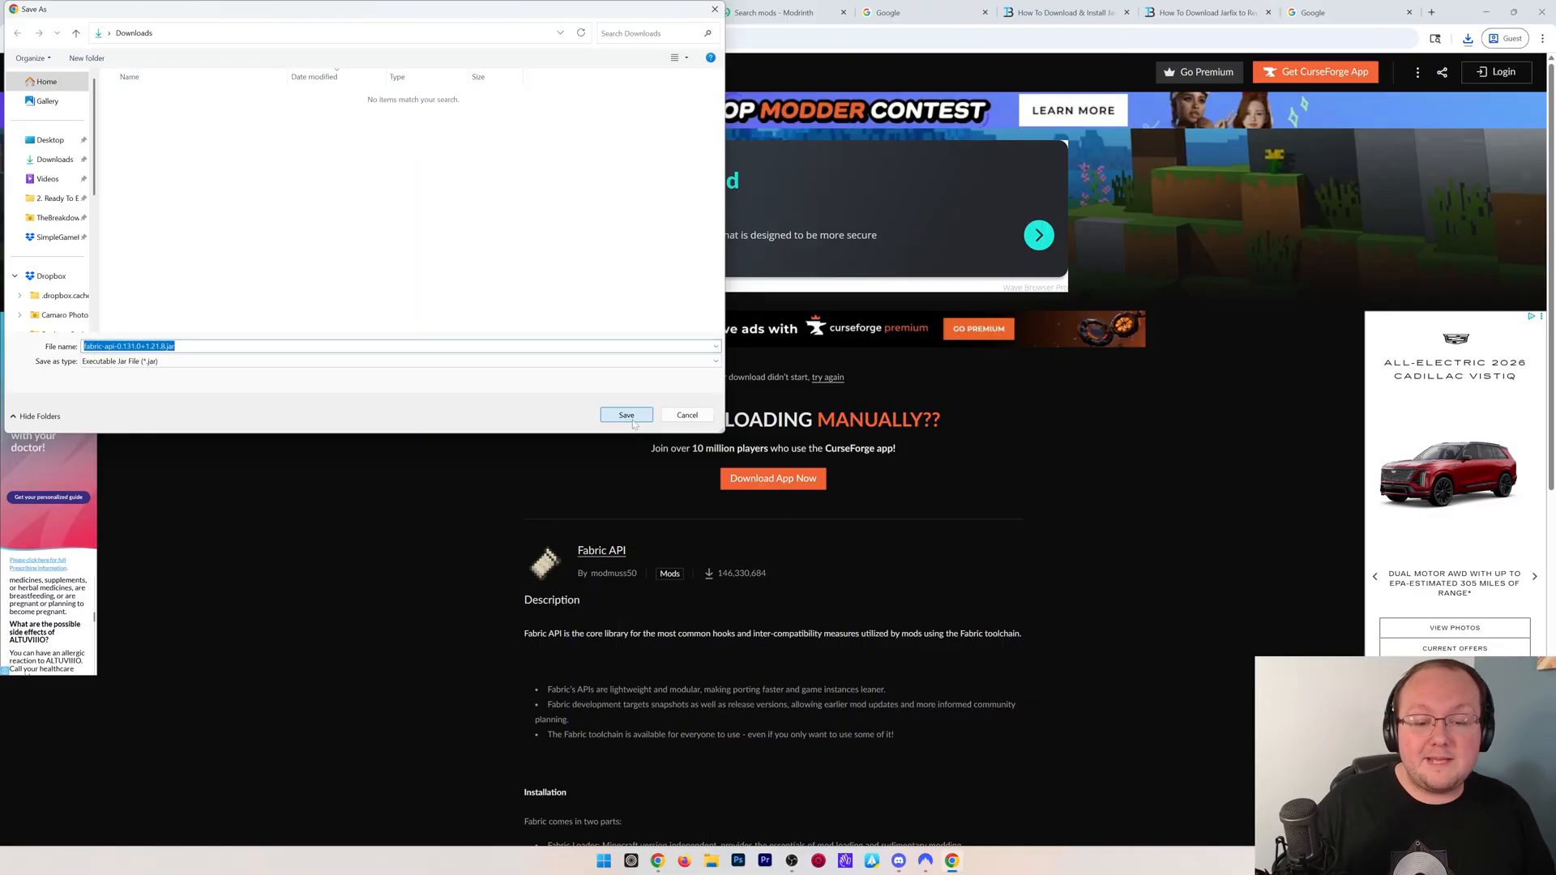
# - Save the Fabric API 0.131.0+1.21.8 jar and return to CurseForge's Minecraft Mods listing
pyautogui.click(625, 415)
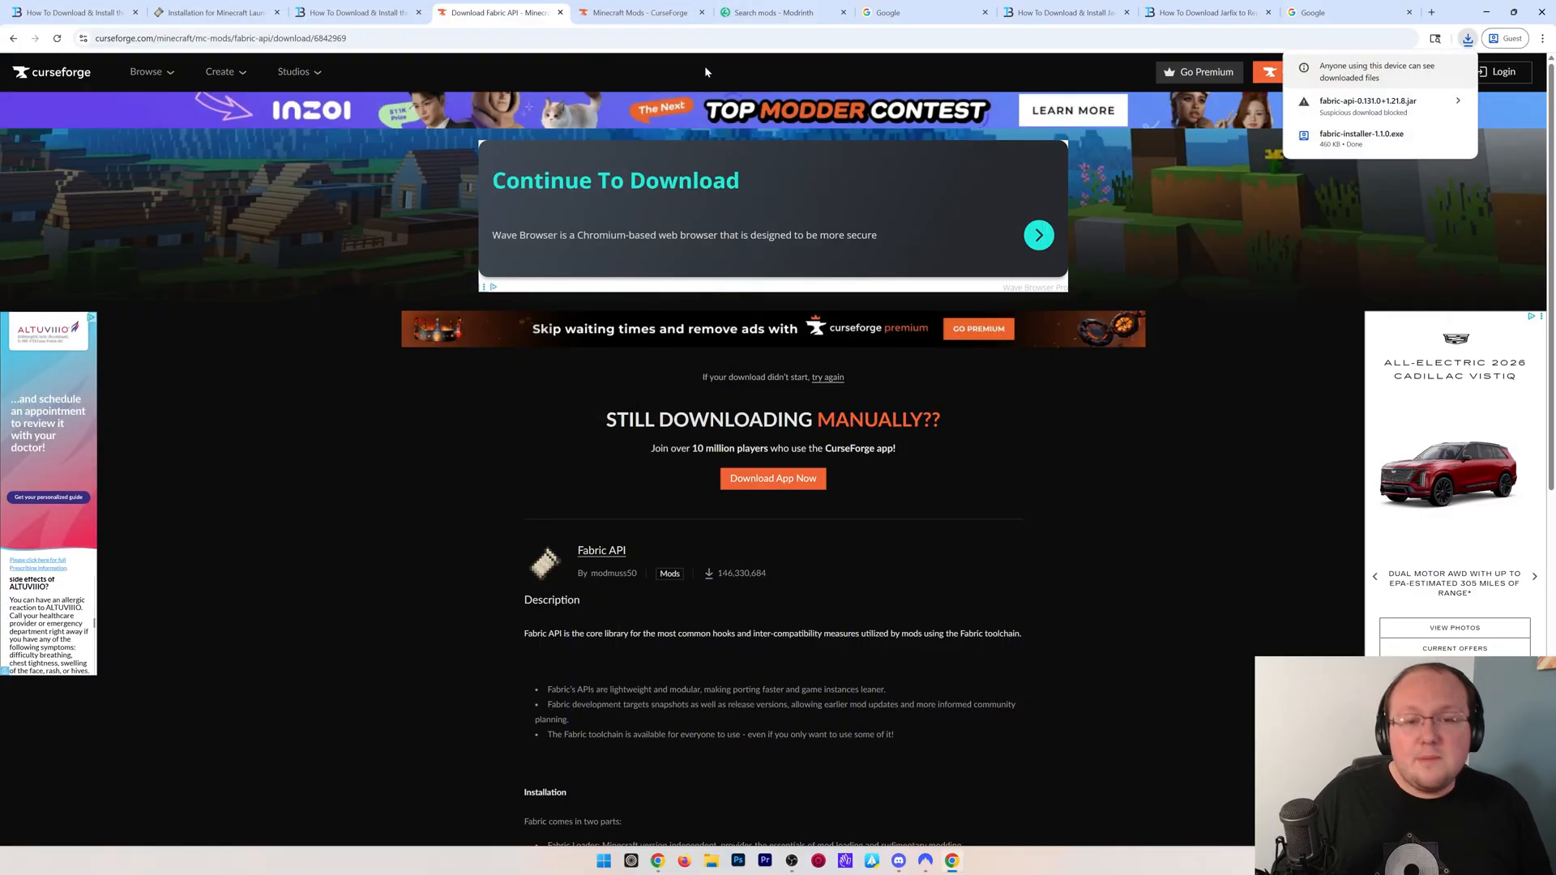
pyautogui.click(641, 12)
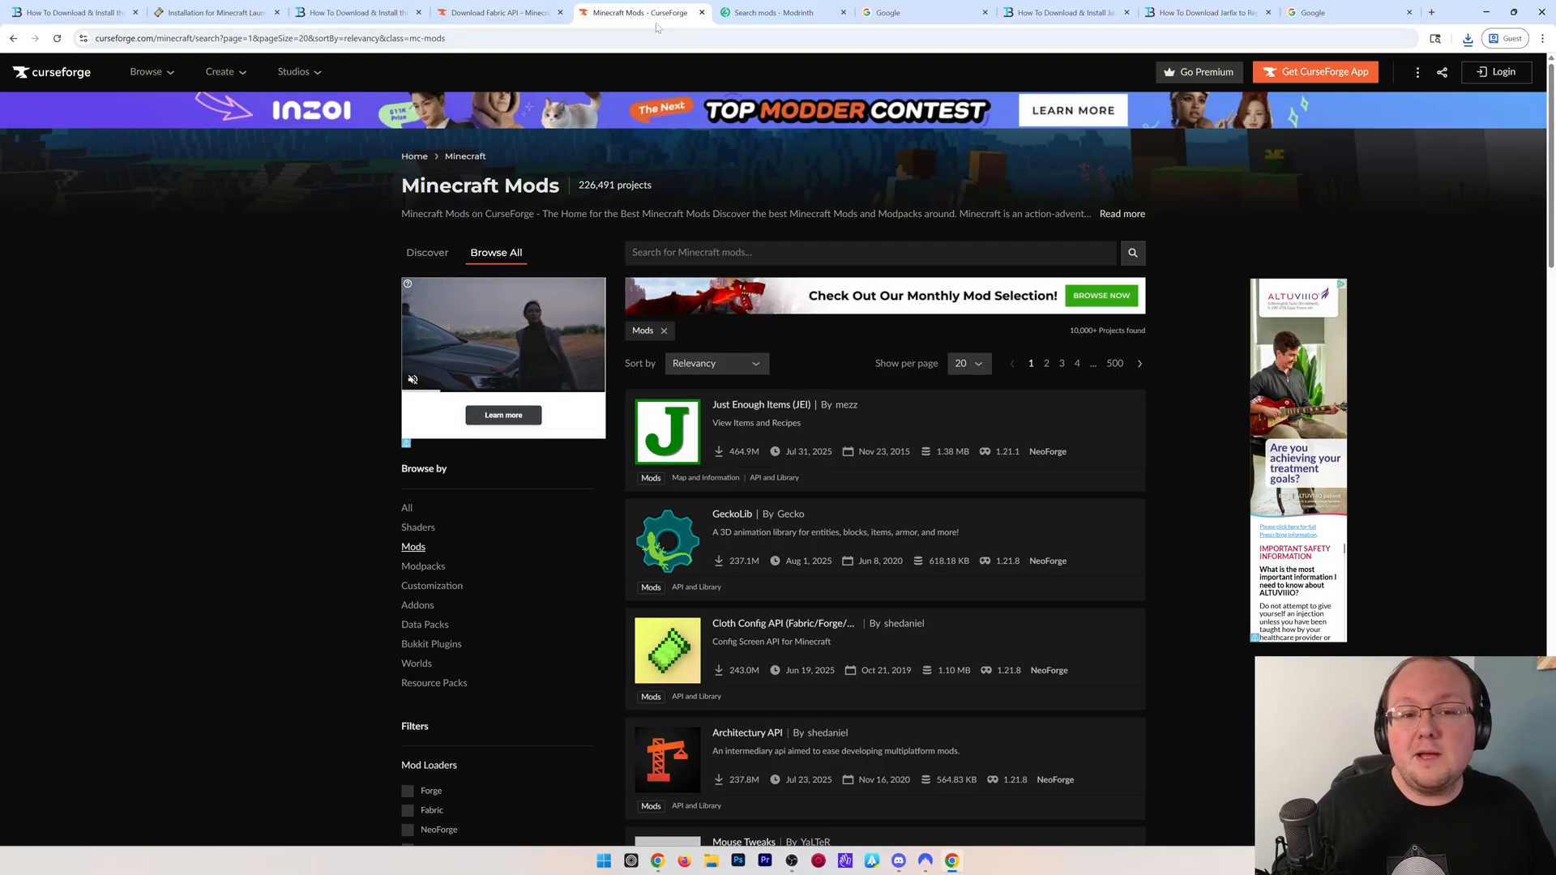
# - Search Google for 'minecraft mod downloads' and open CurseForge's Minecraft Mods result
pyautogui.click(921, 13)
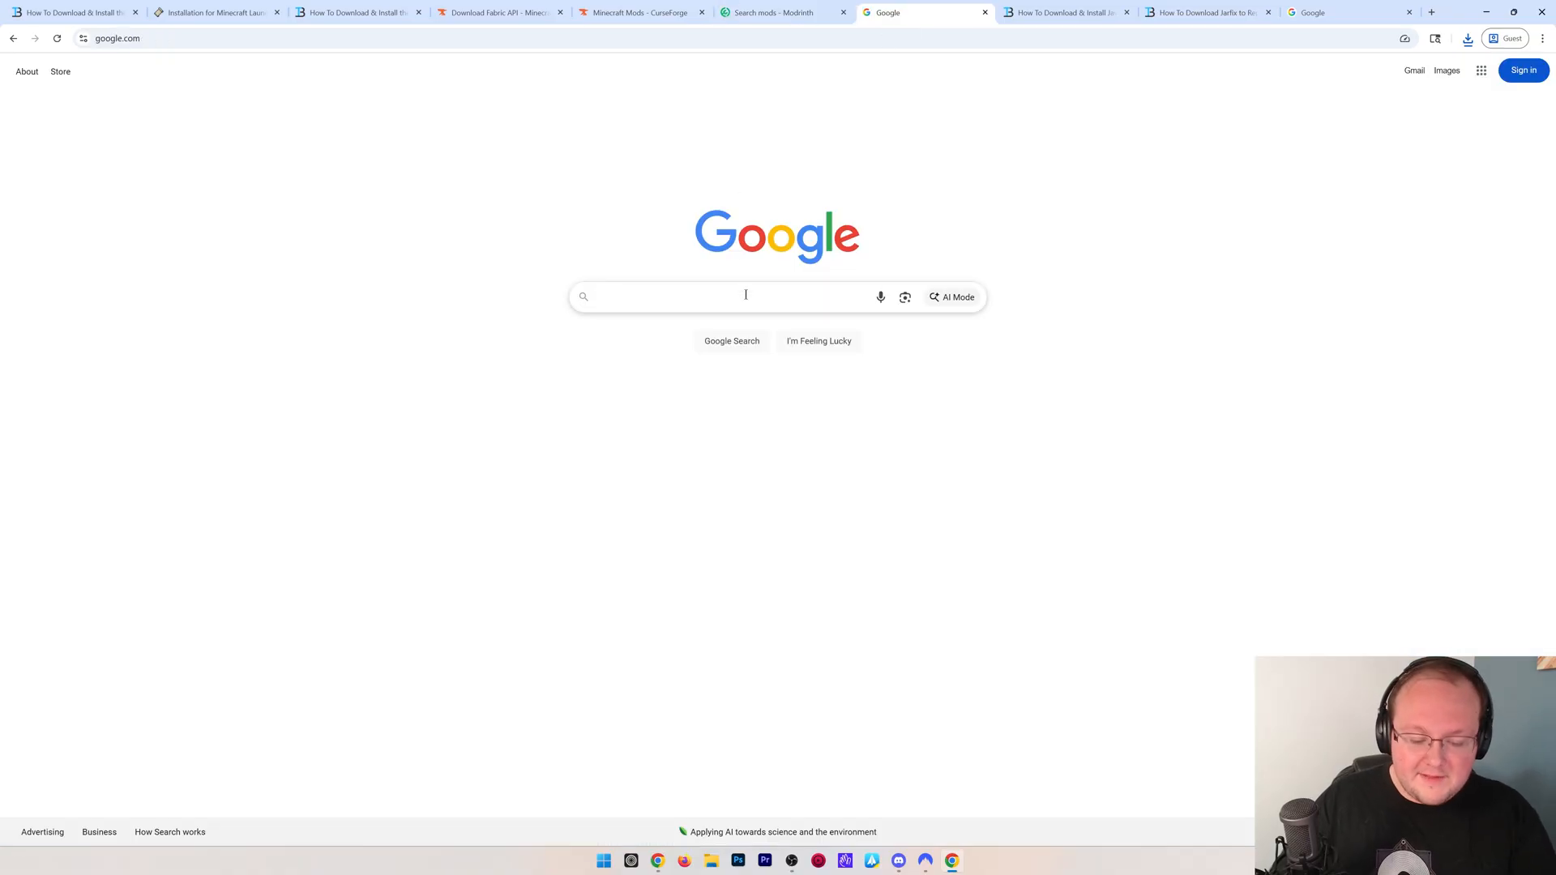
pyautogui.write('minecraft mod downloads')
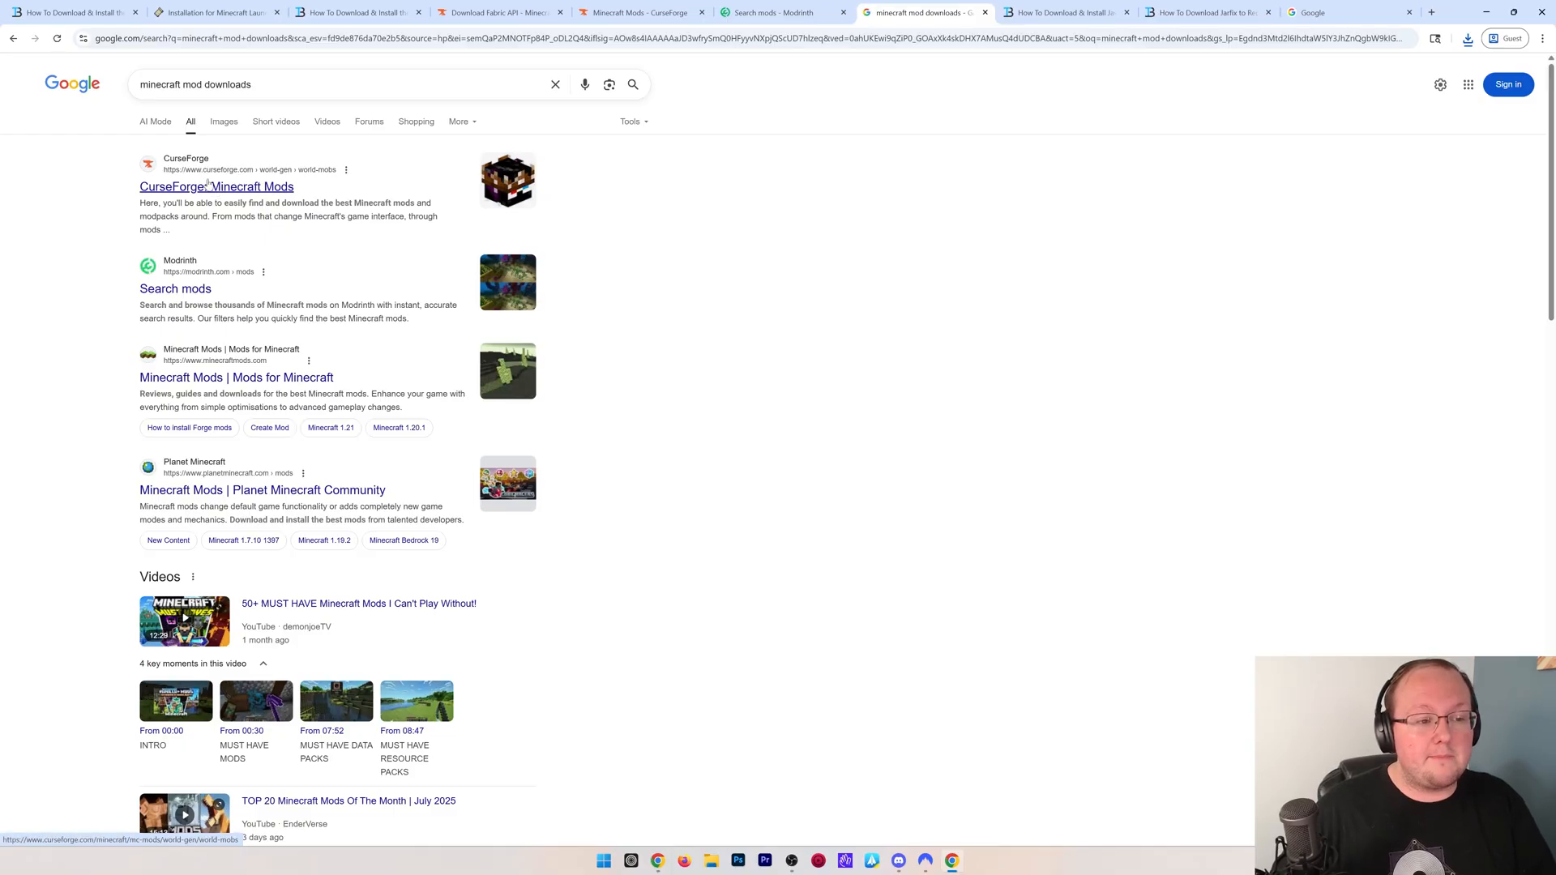
pyautogui.click(642, 12)
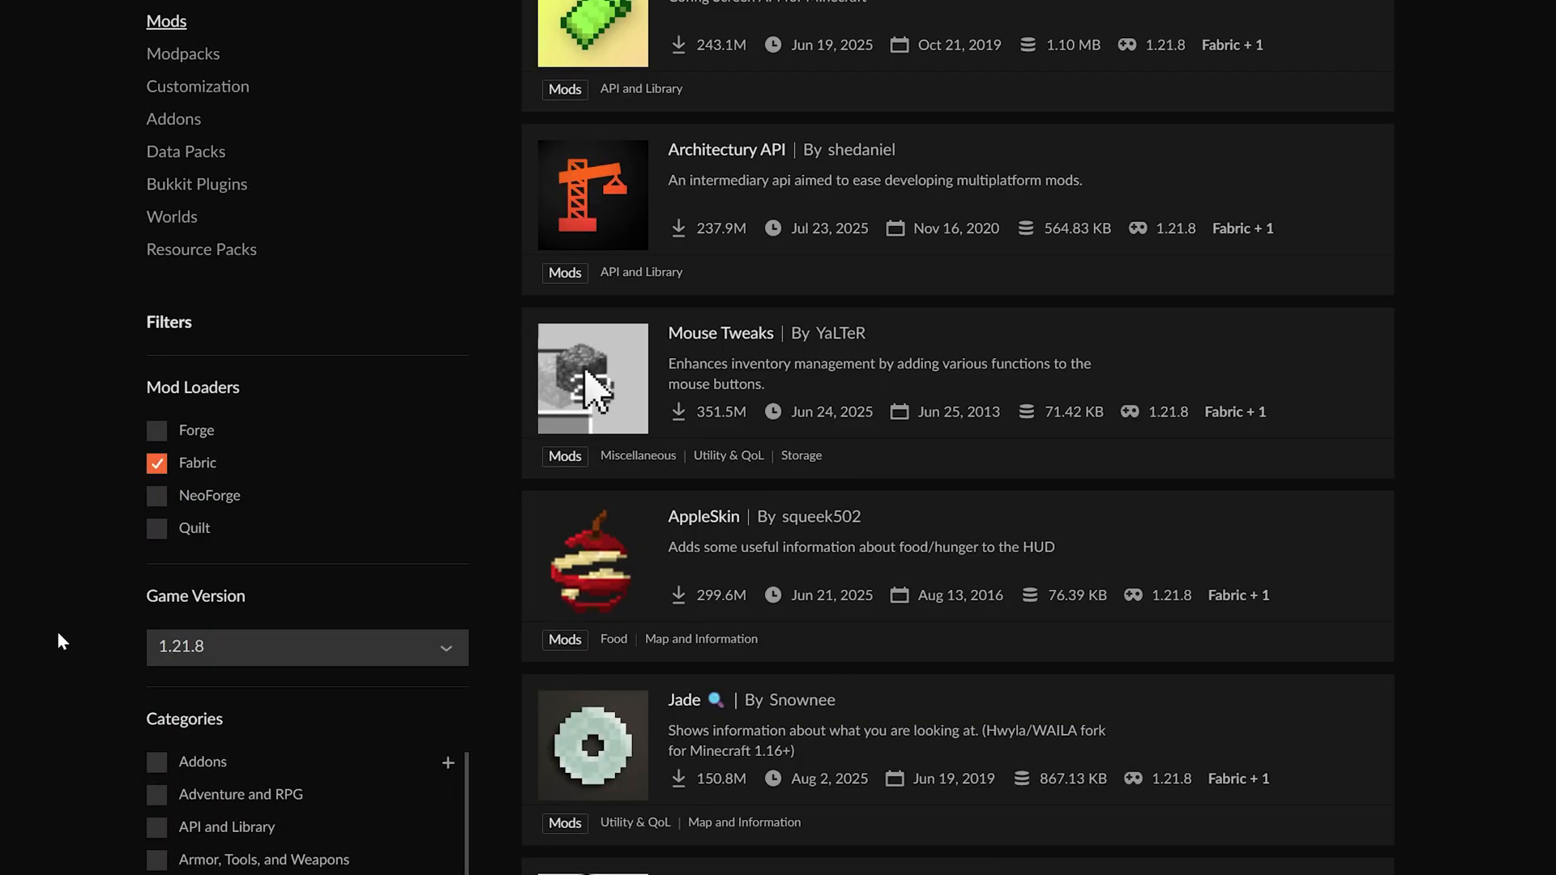
# - Download Jade's [Fabric 1.21.6/7/8] 19.1.1 file from its CurseForge Files tab
pyautogui.scroll(-3)
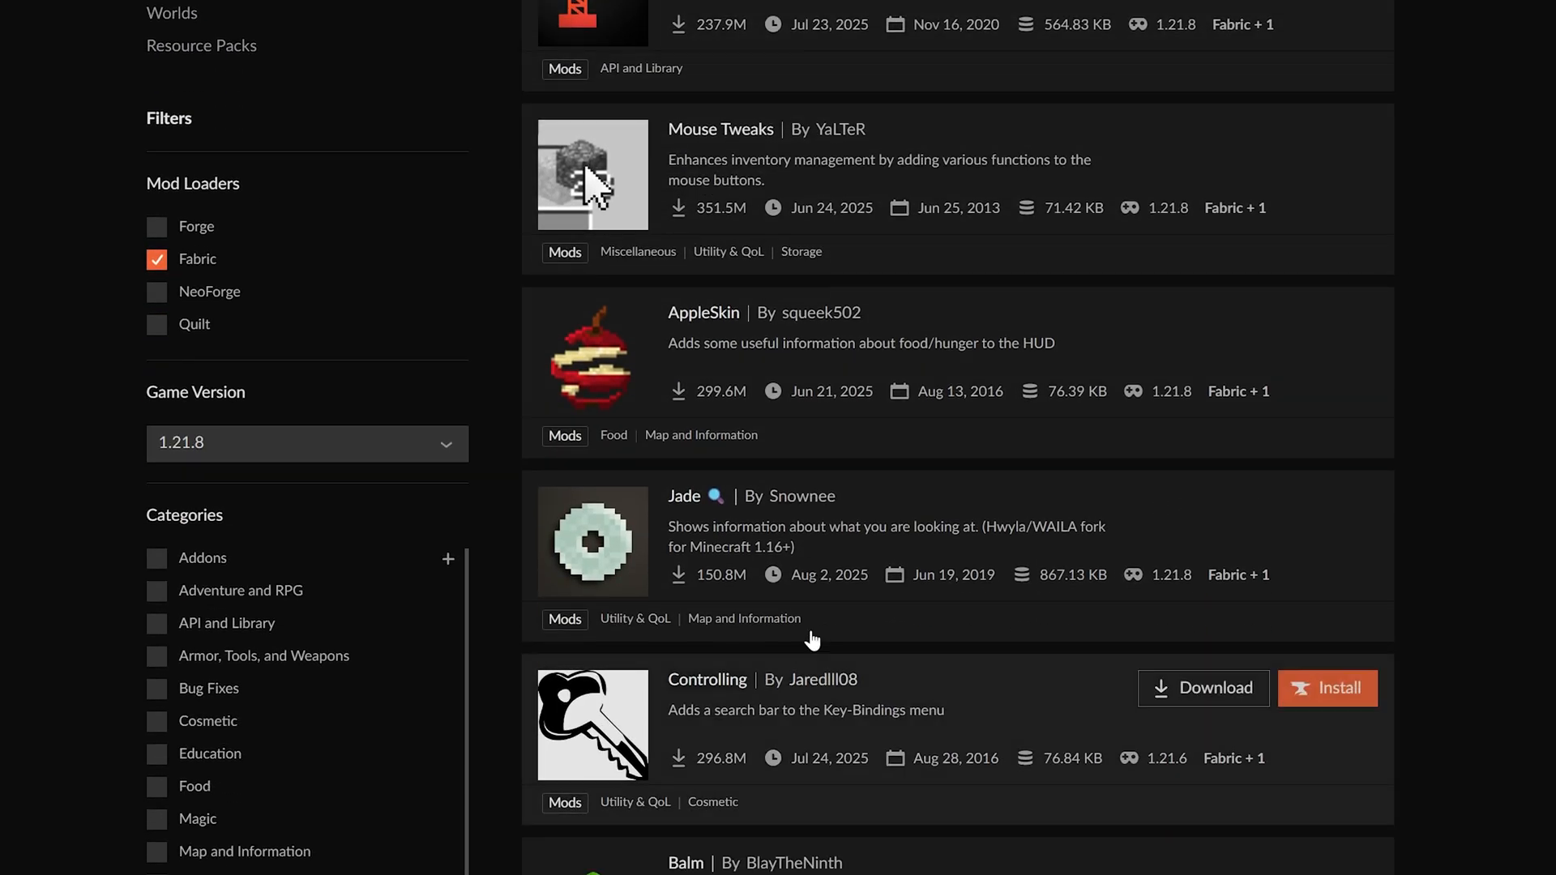
pyautogui.moveTo(708, 515)
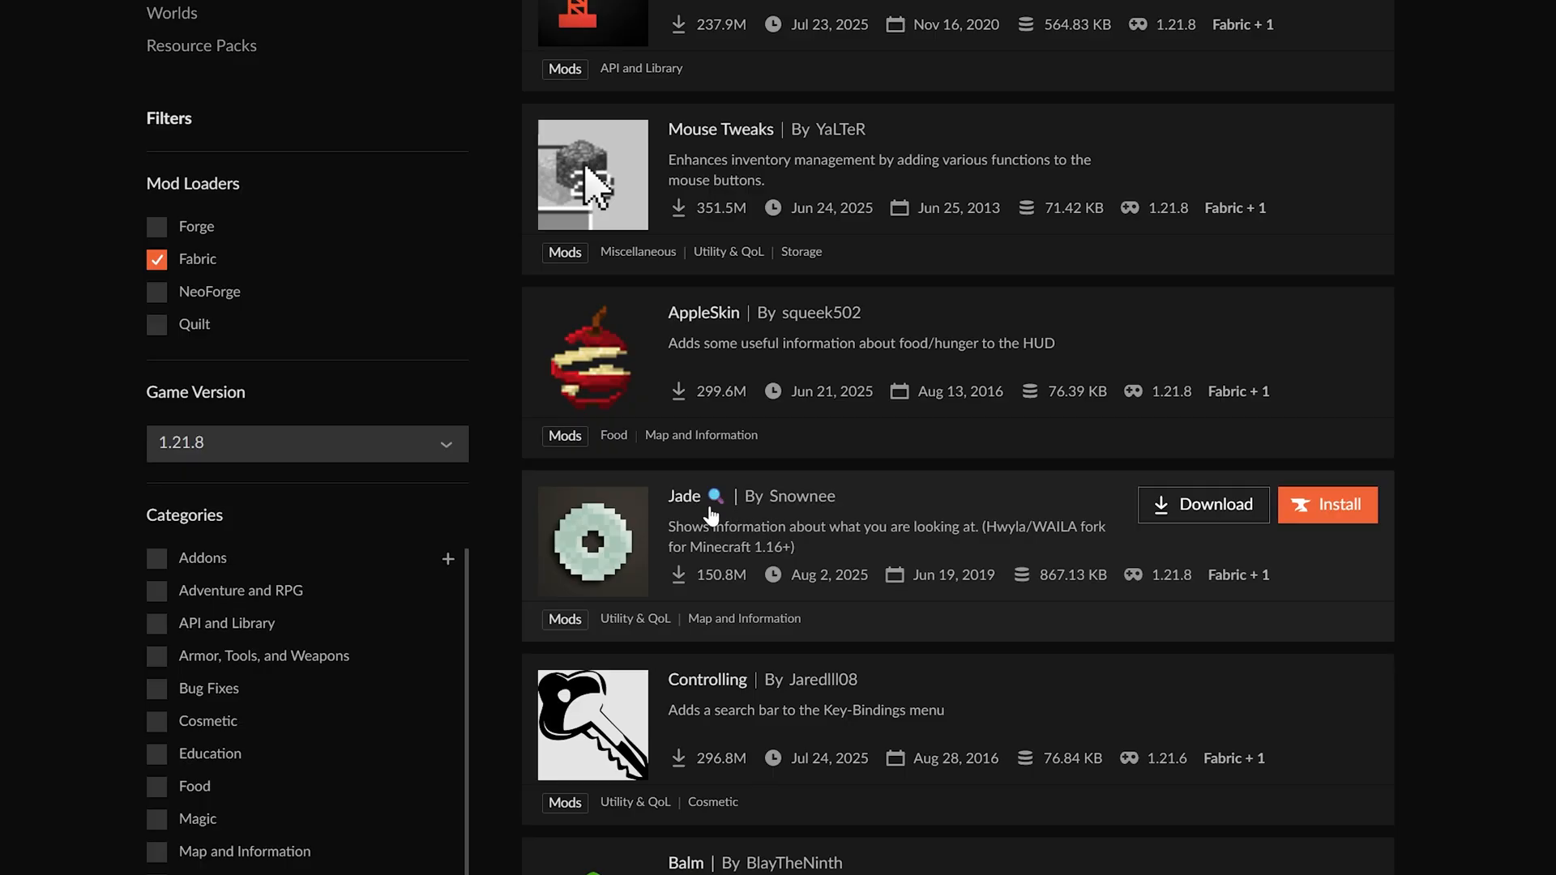
pyautogui.click(684, 496)
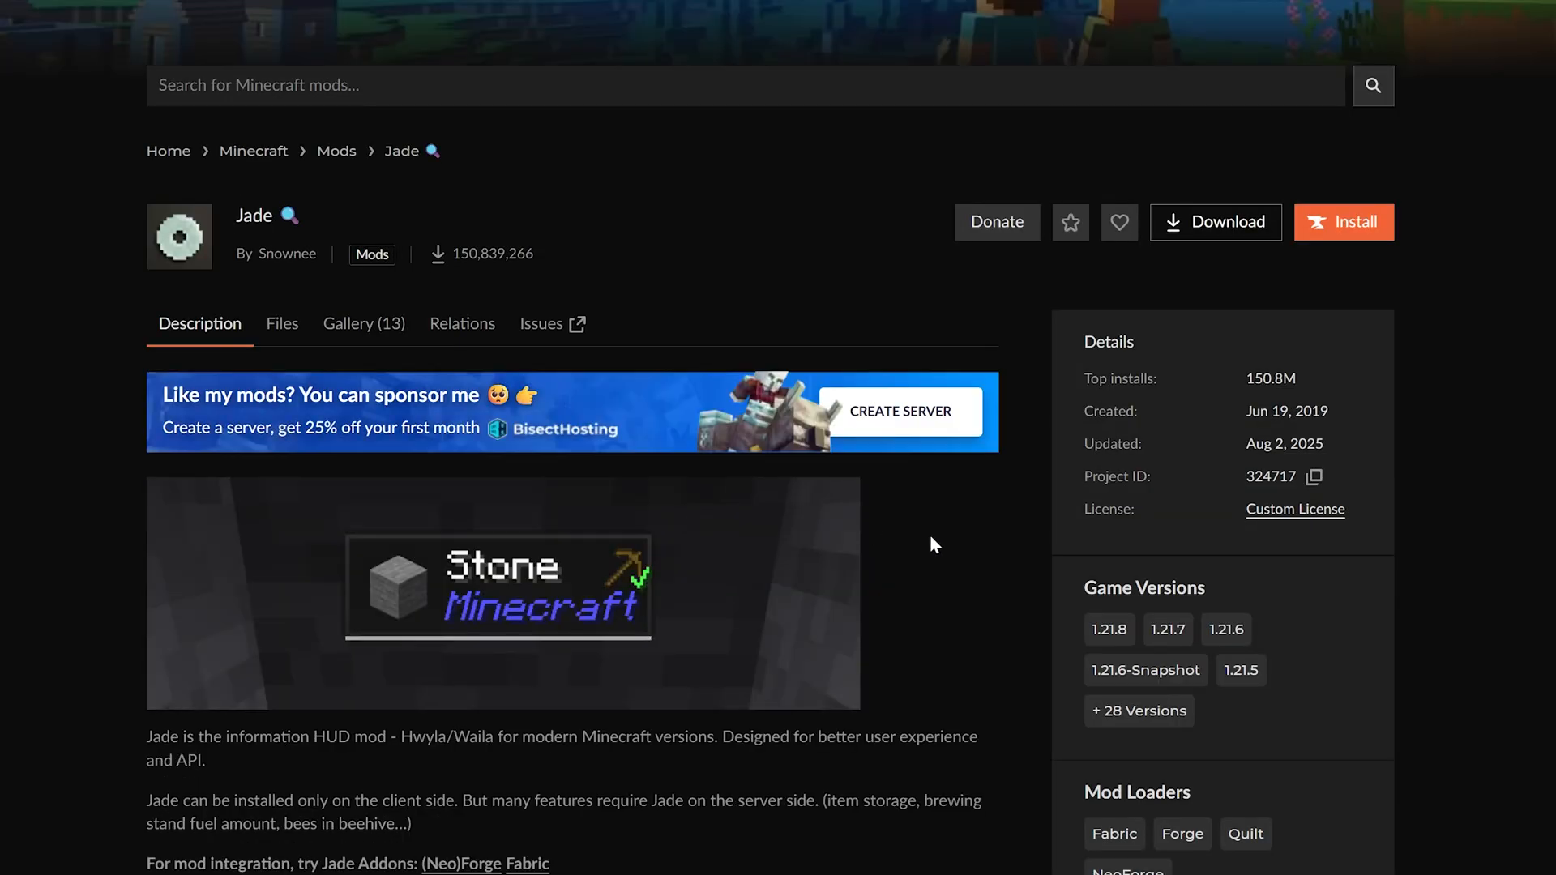
pyautogui.click(282, 324)
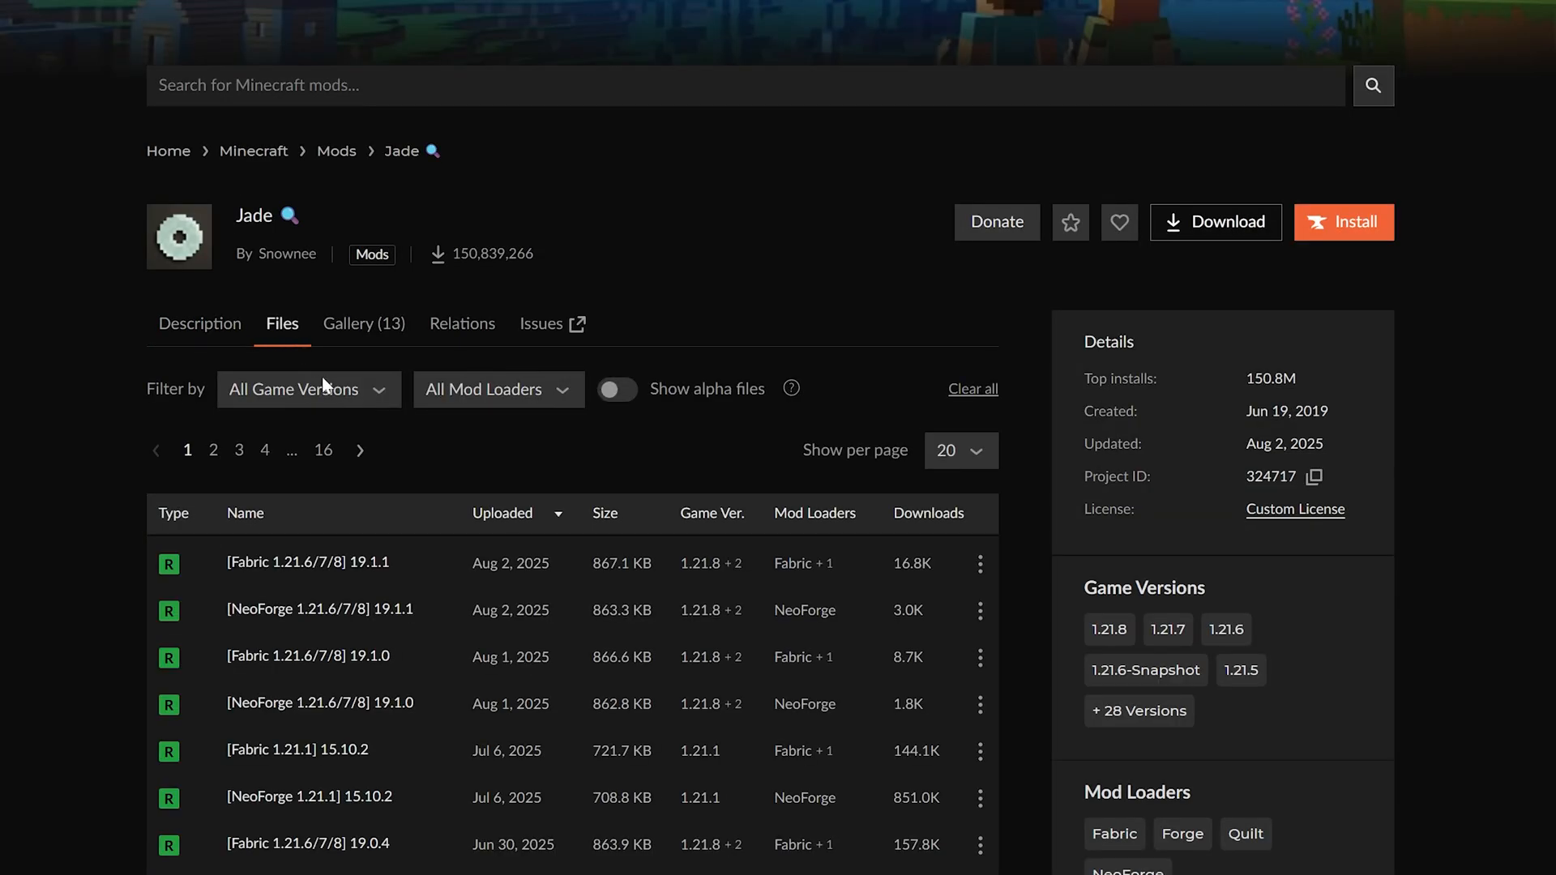
pyautogui.scroll(-3)
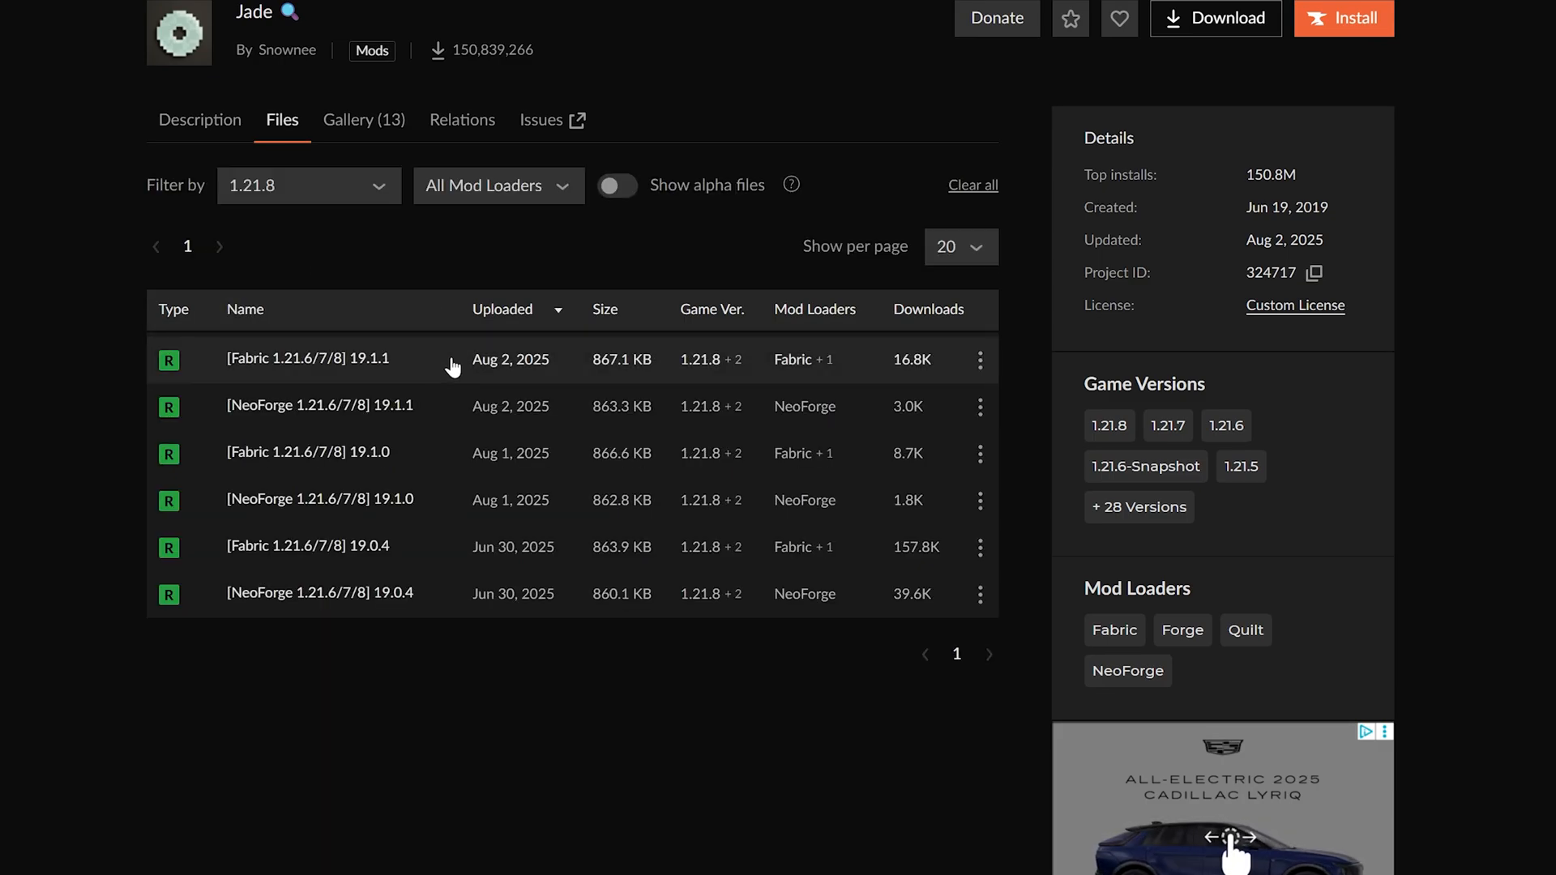
pyautogui.click(1215, 17)
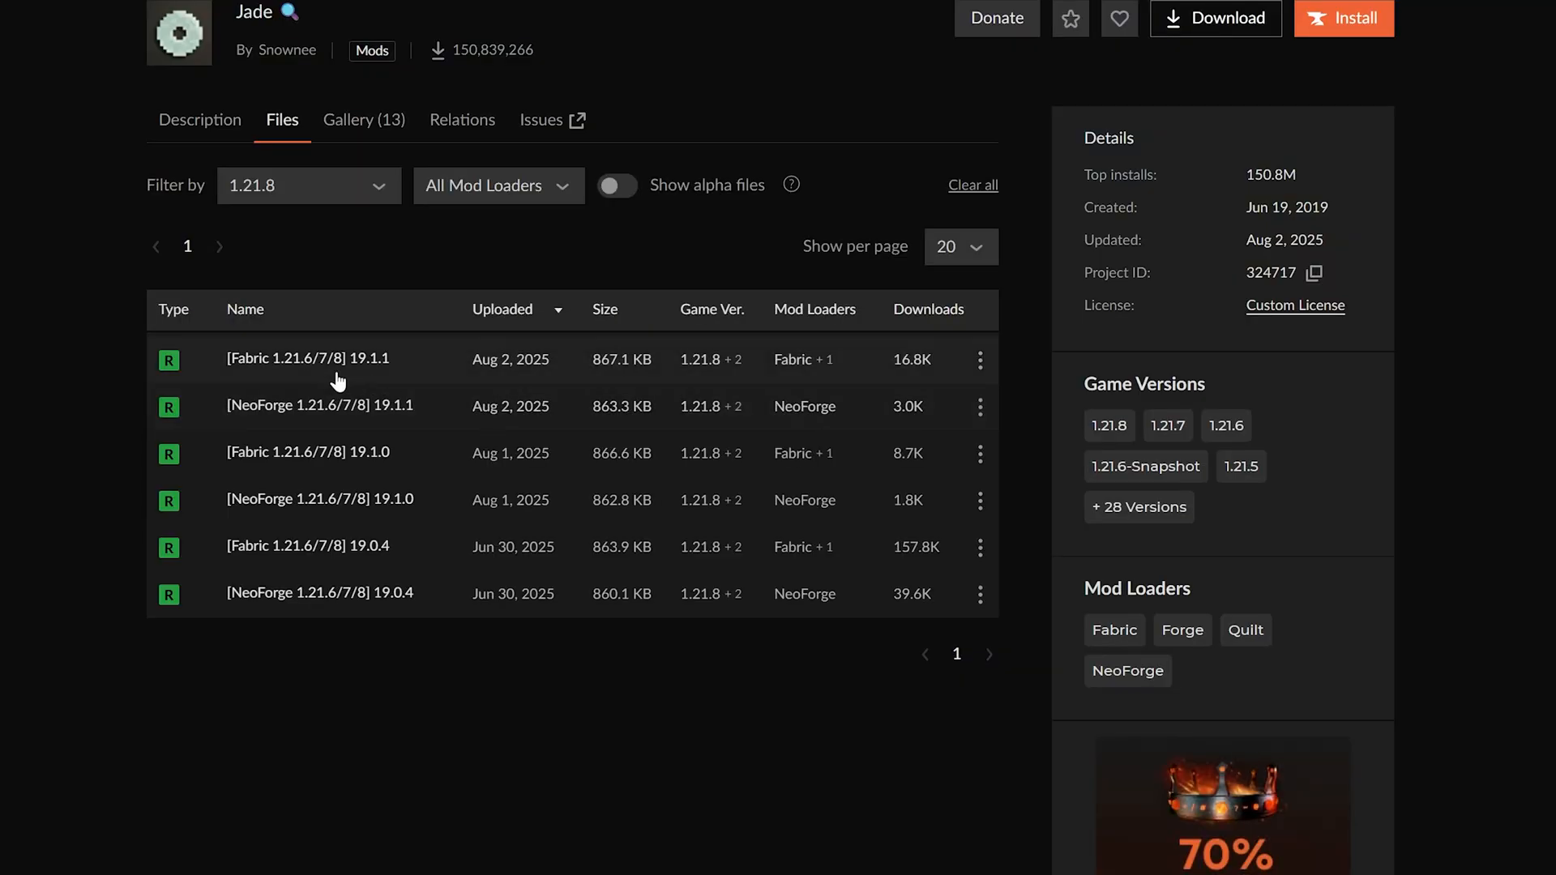
pyautogui.click(308, 358)
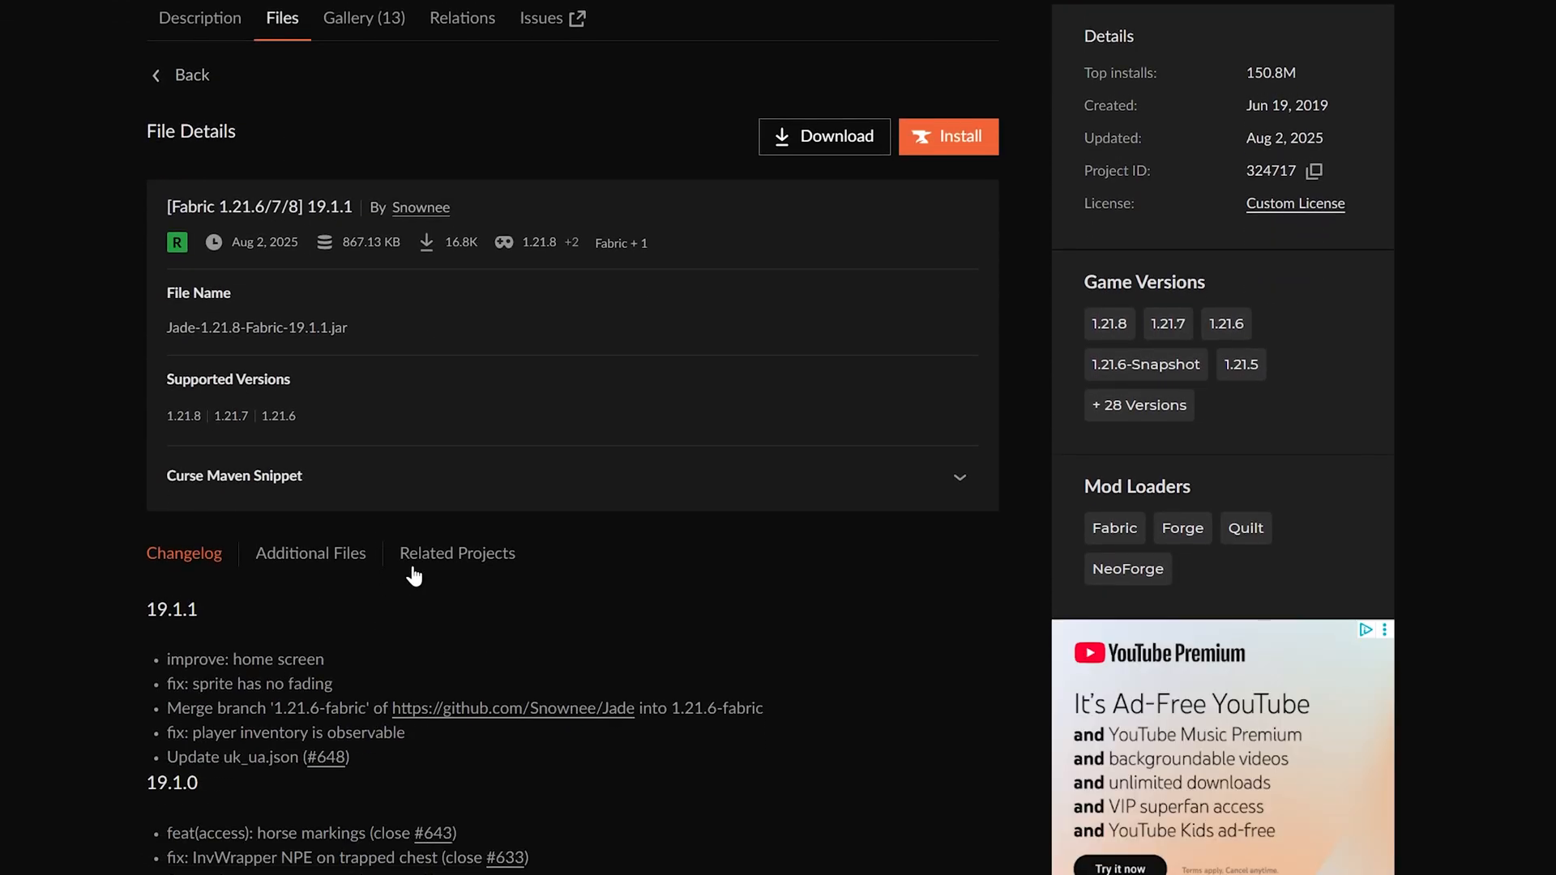
pyautogui.click(456, 552)
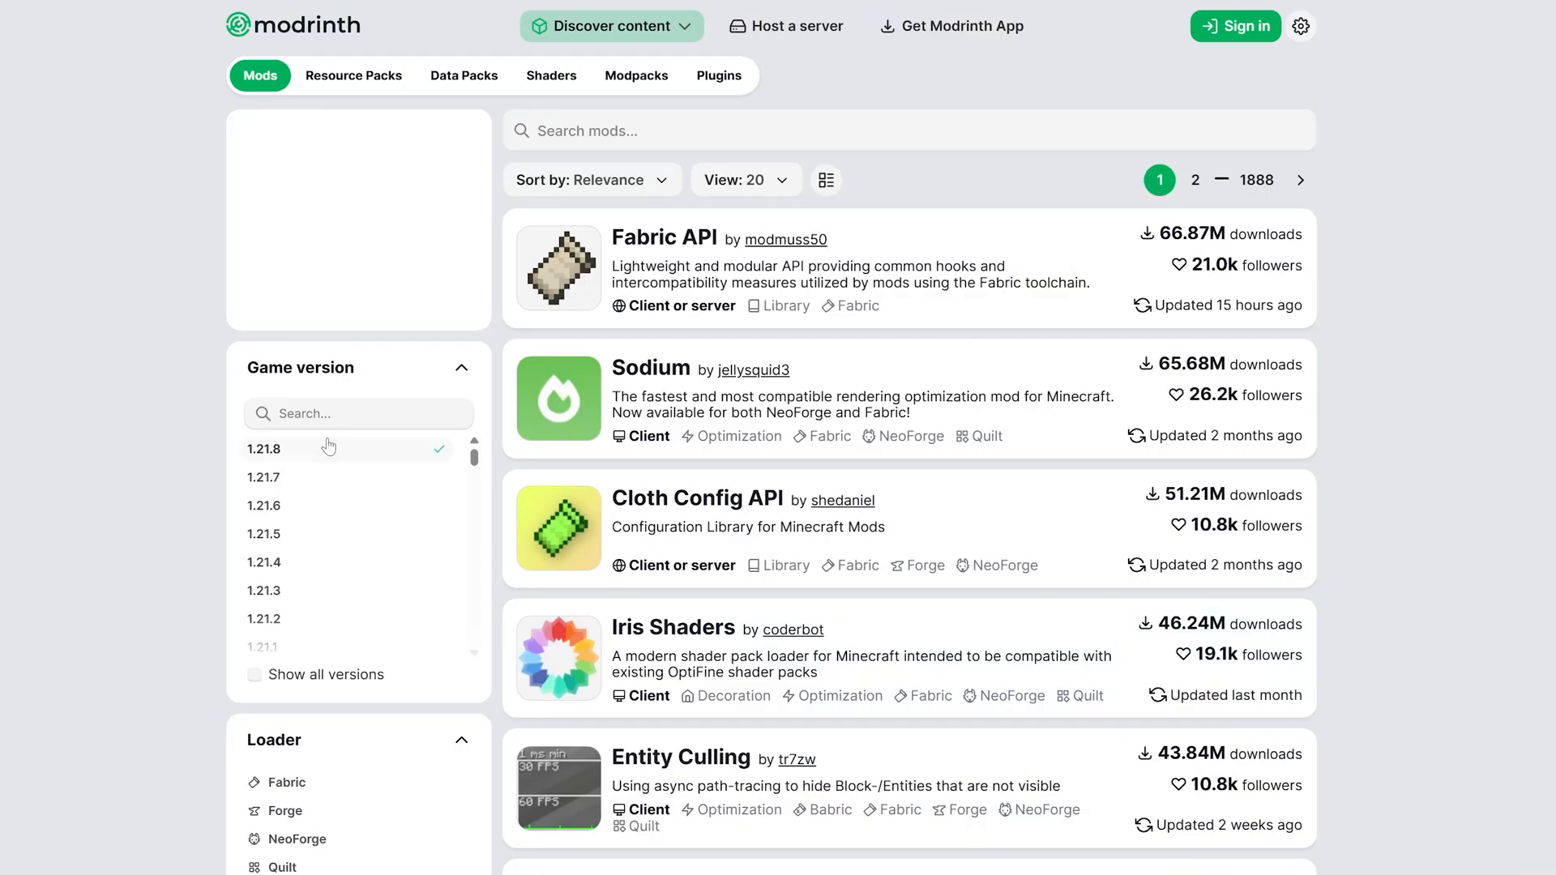
# - On Modrinth, filter to 1.21.8 and download Sodium's mc1.21.6-0.6.13-fabric build
pyautogui.click(287, 782)
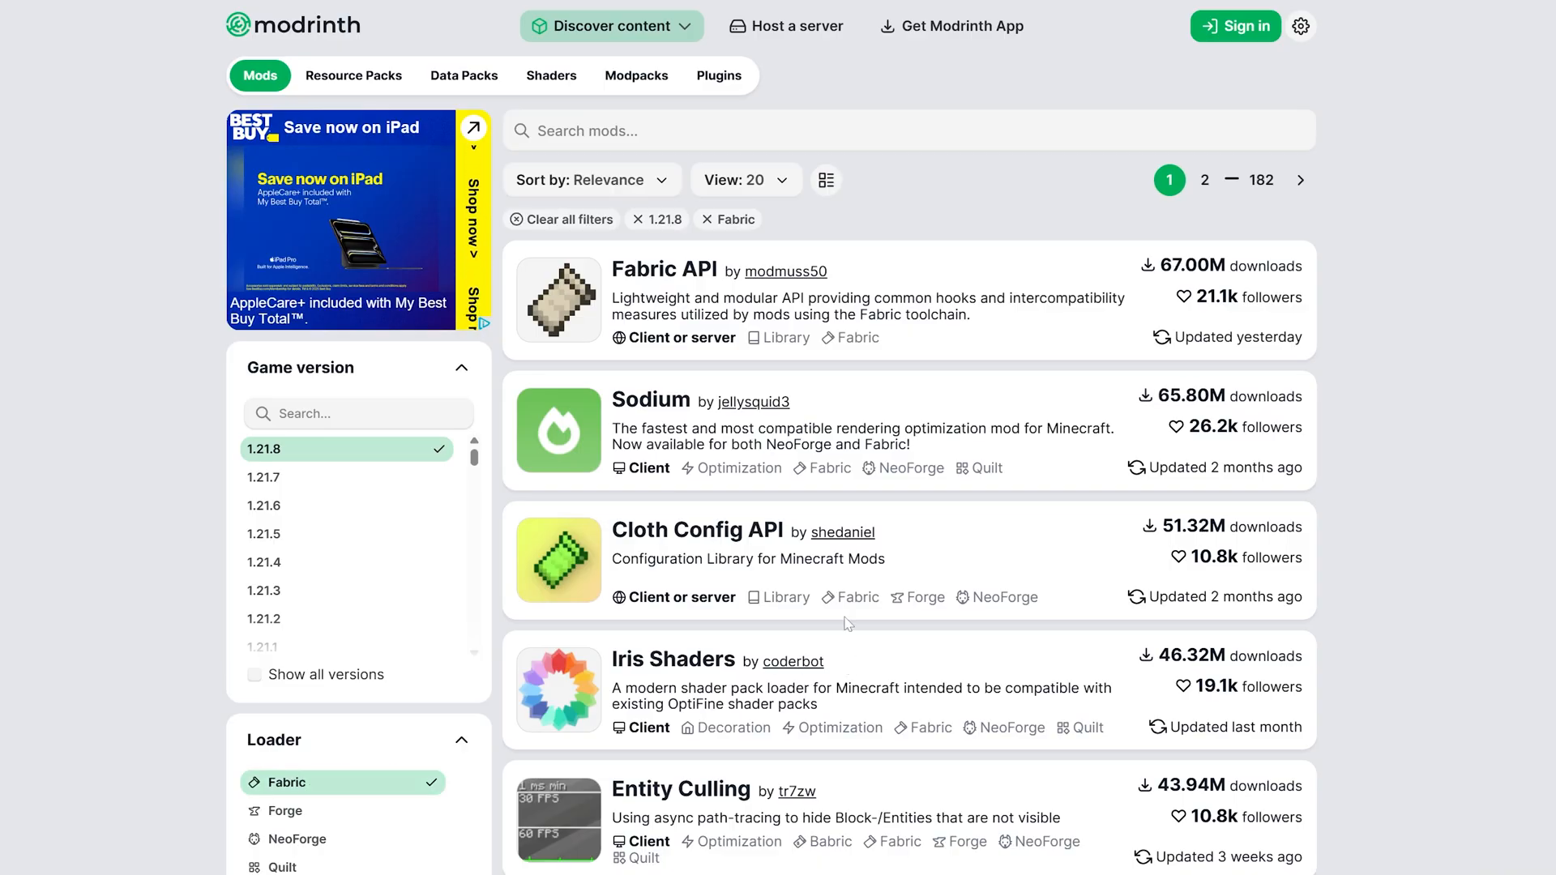
pyautogui.click(651, 401)
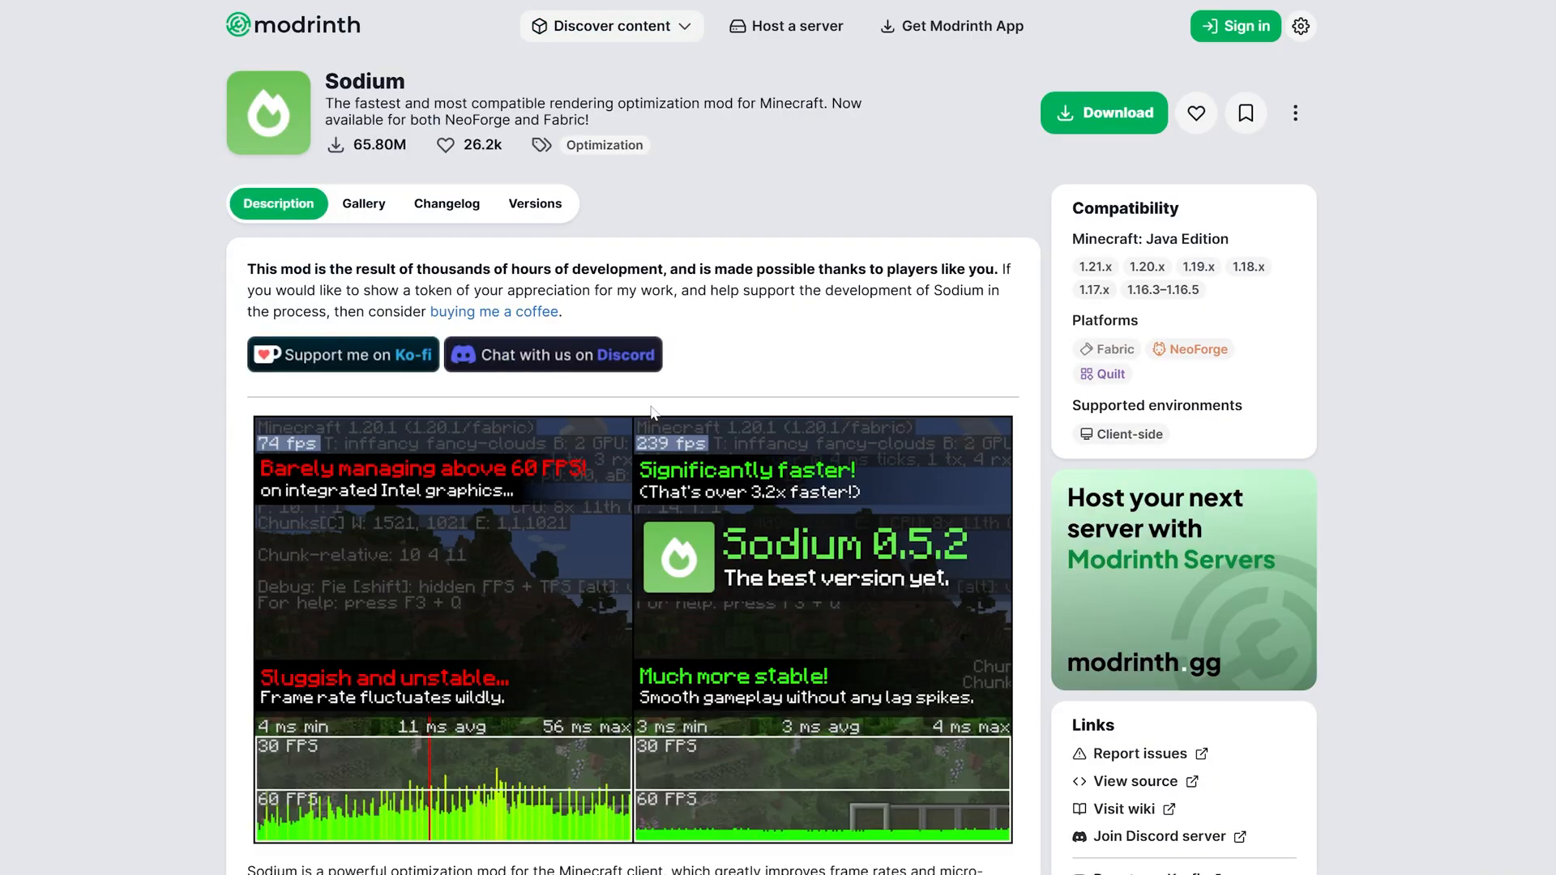
pyautogui.click(534, 203)
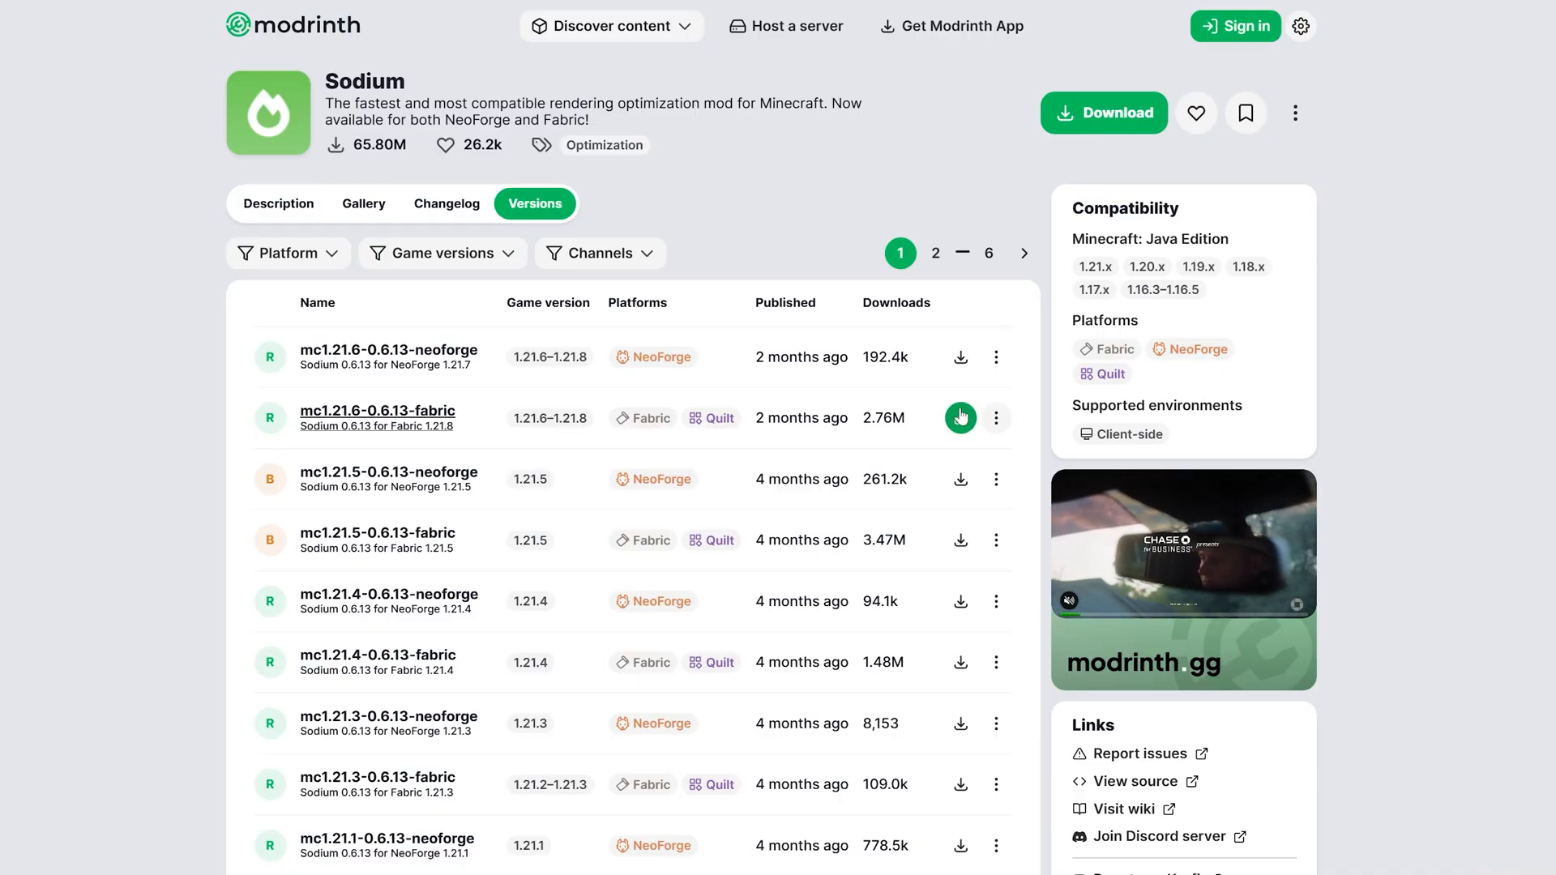
pyautogui.click(959, 417)
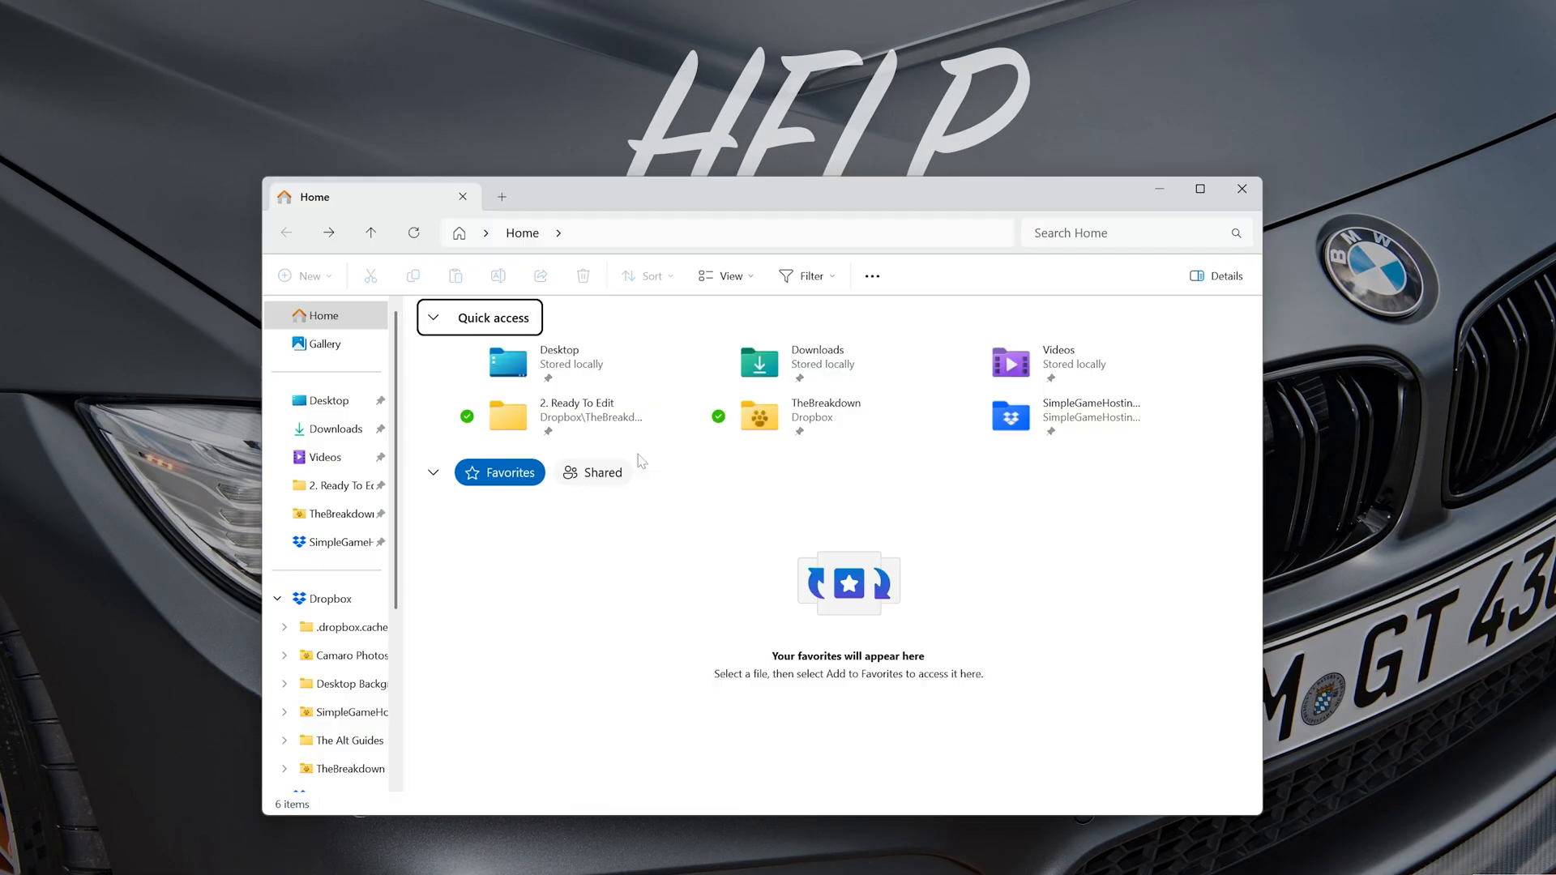
# - Run fabric-installer-1.1.0.exe from Downloads and get past the SmartScreen warning
pyautogui.click(336, 428)
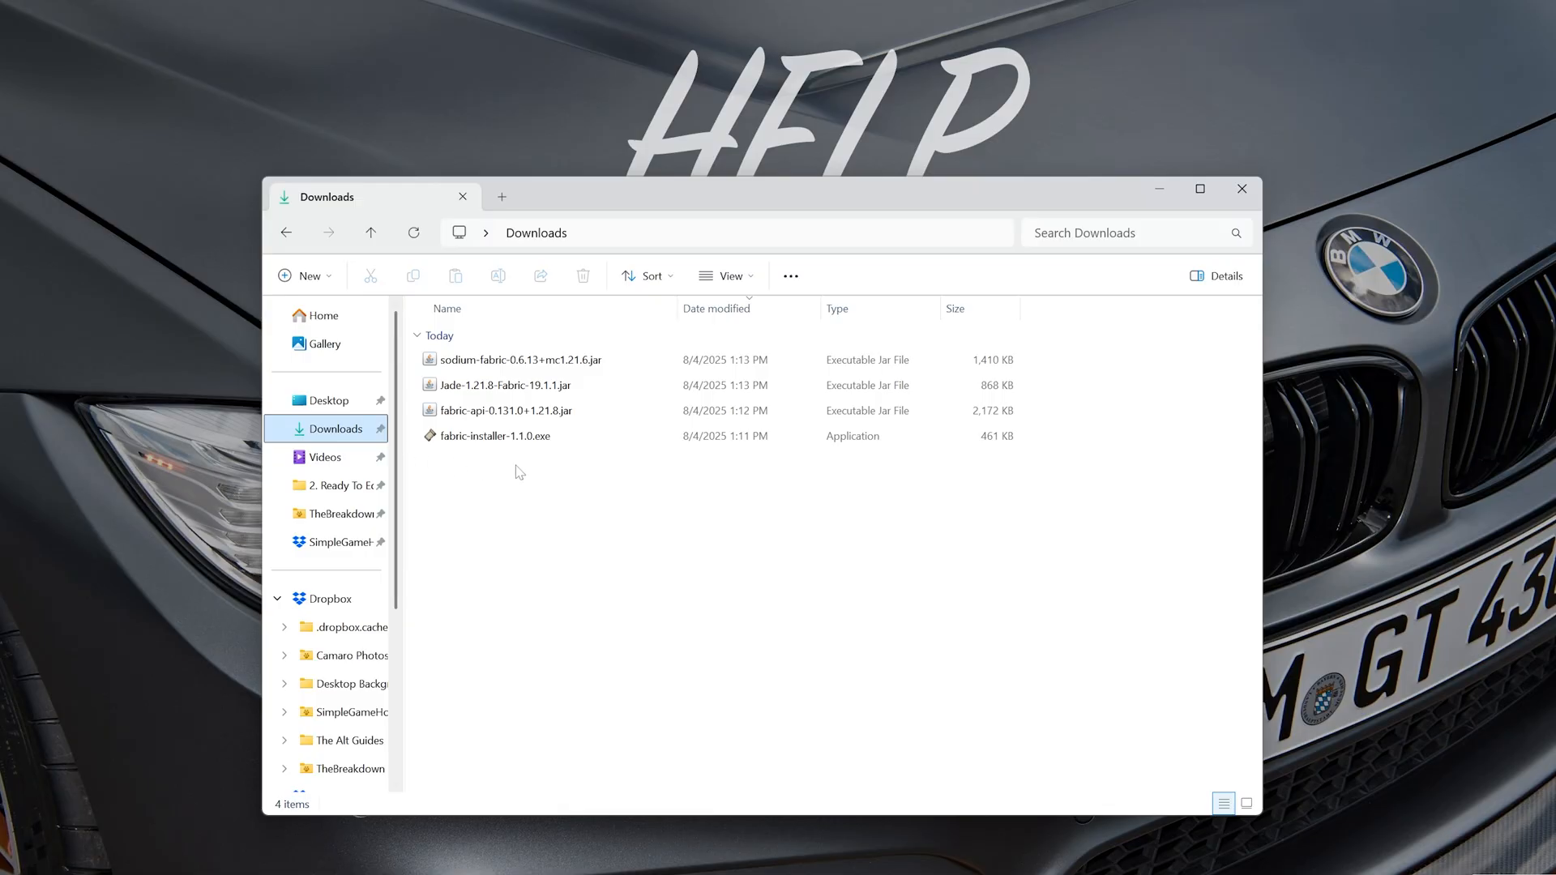
pyautogui.click(494, 436)
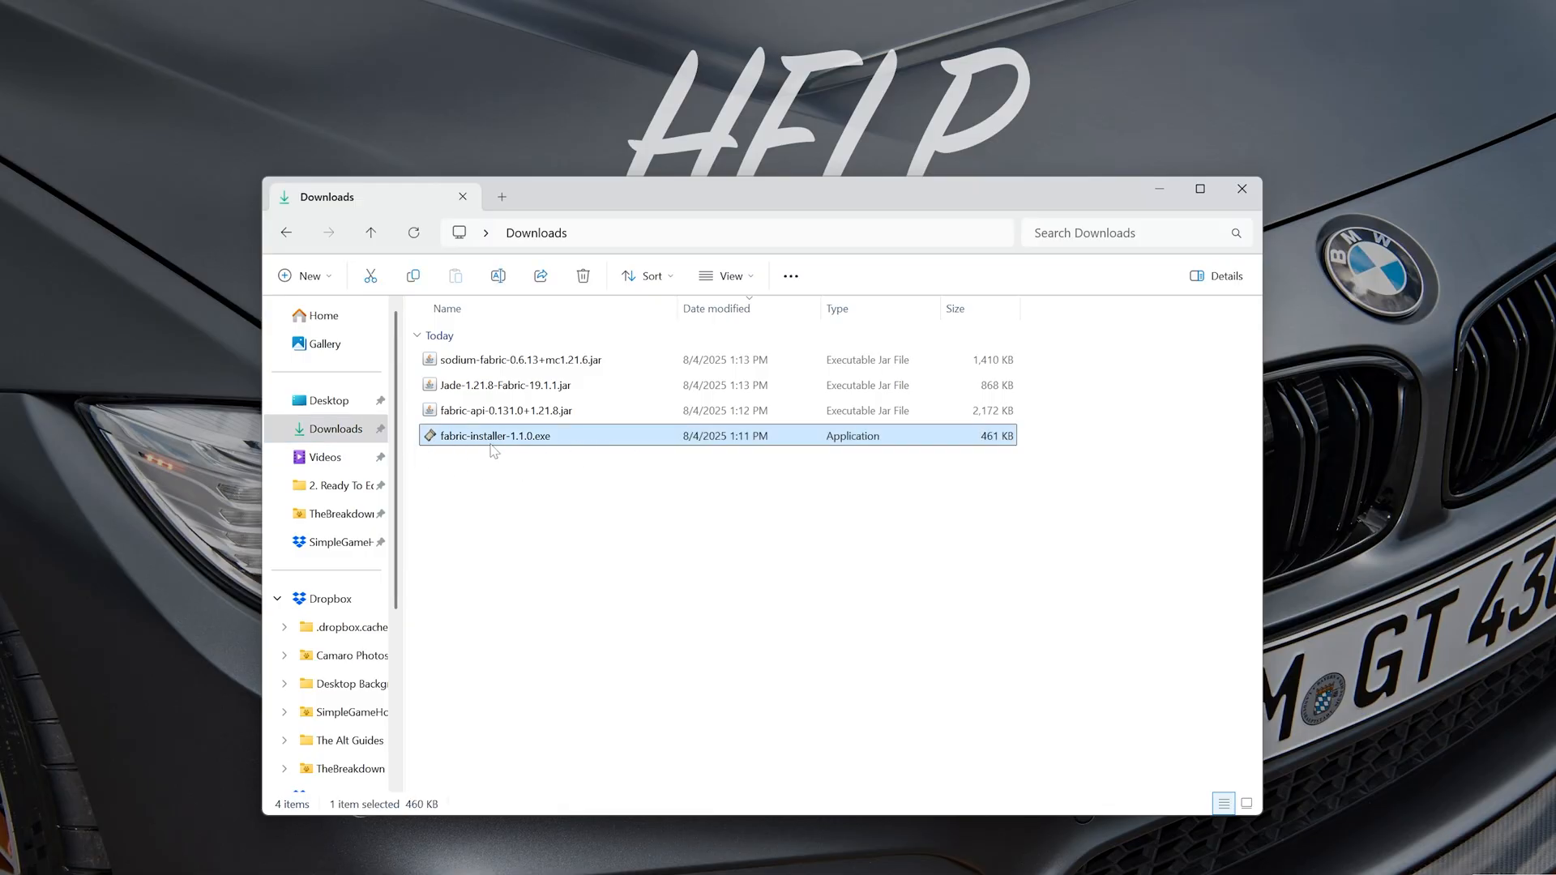
pyautogui.doubleClick(494, 436)
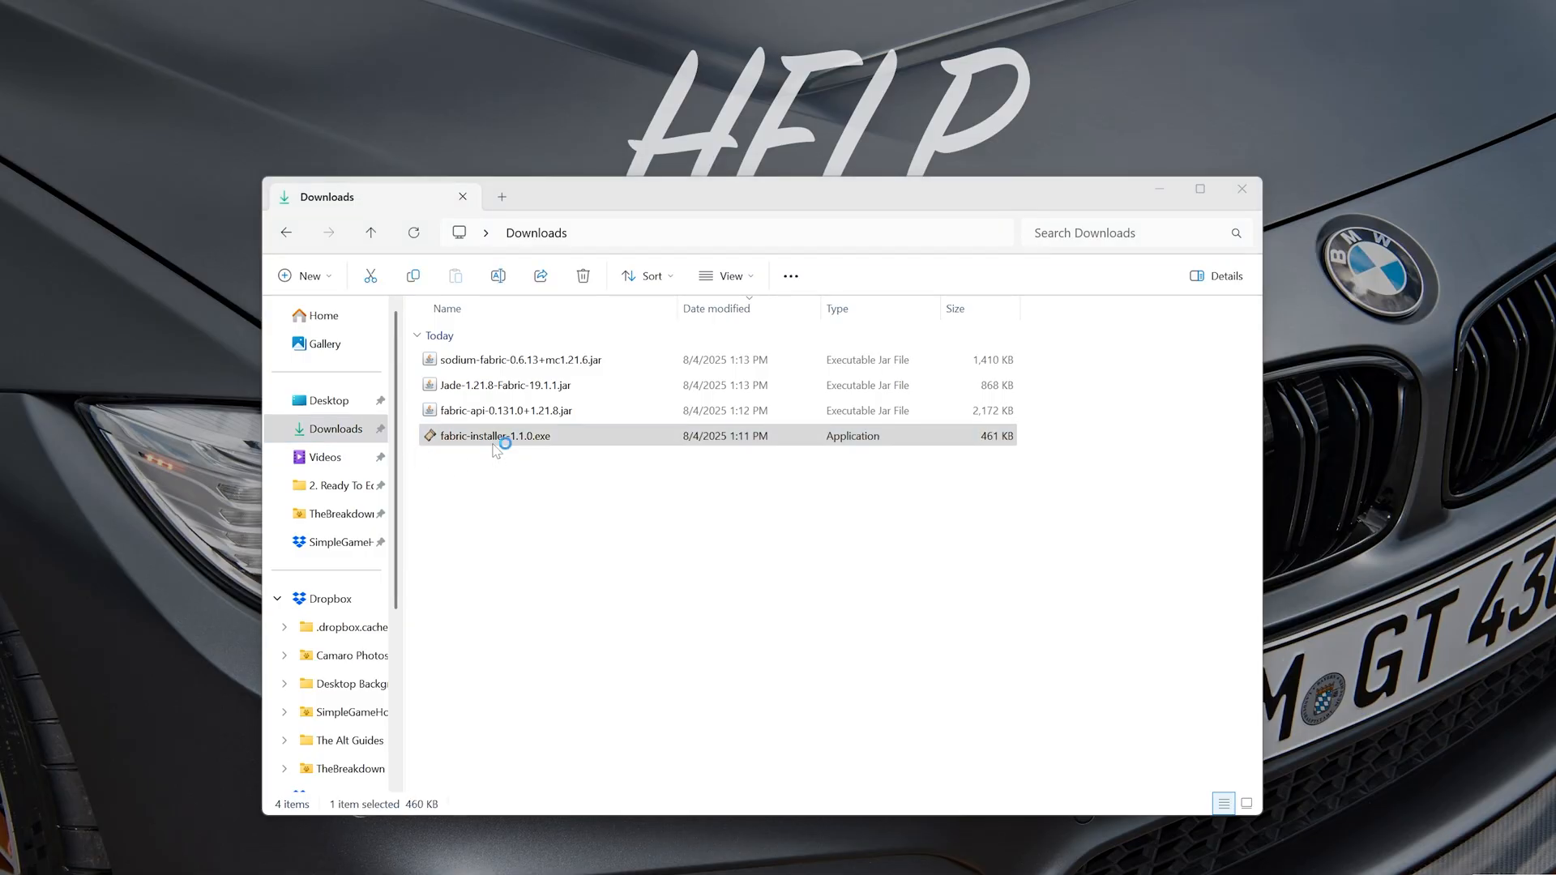
pyautogui.doubleClick(494, 436)
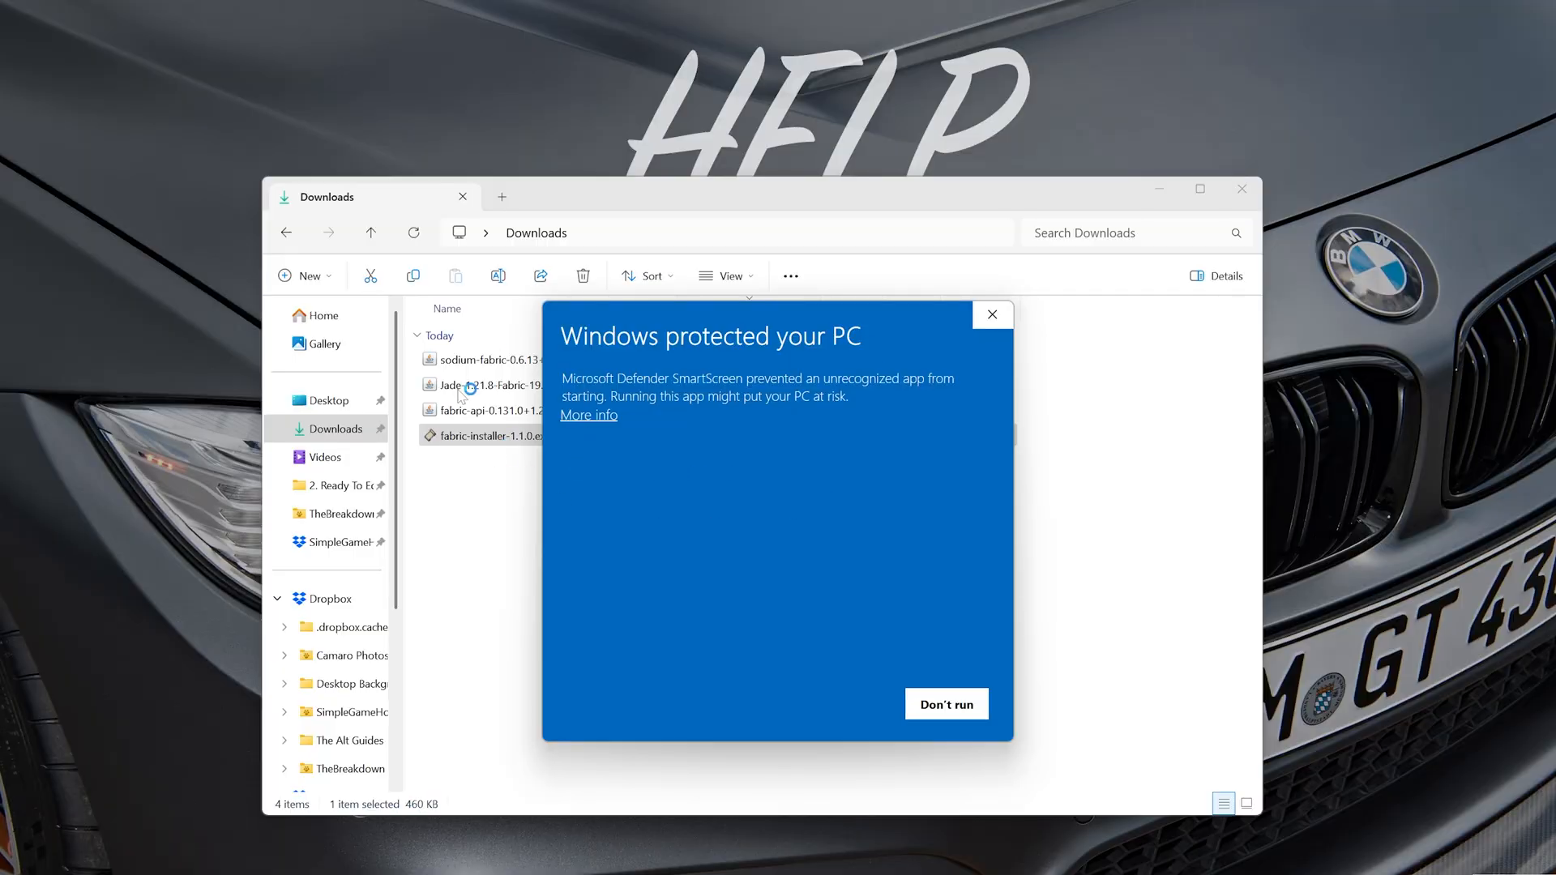
pyautogui.moveTo(622, 402)
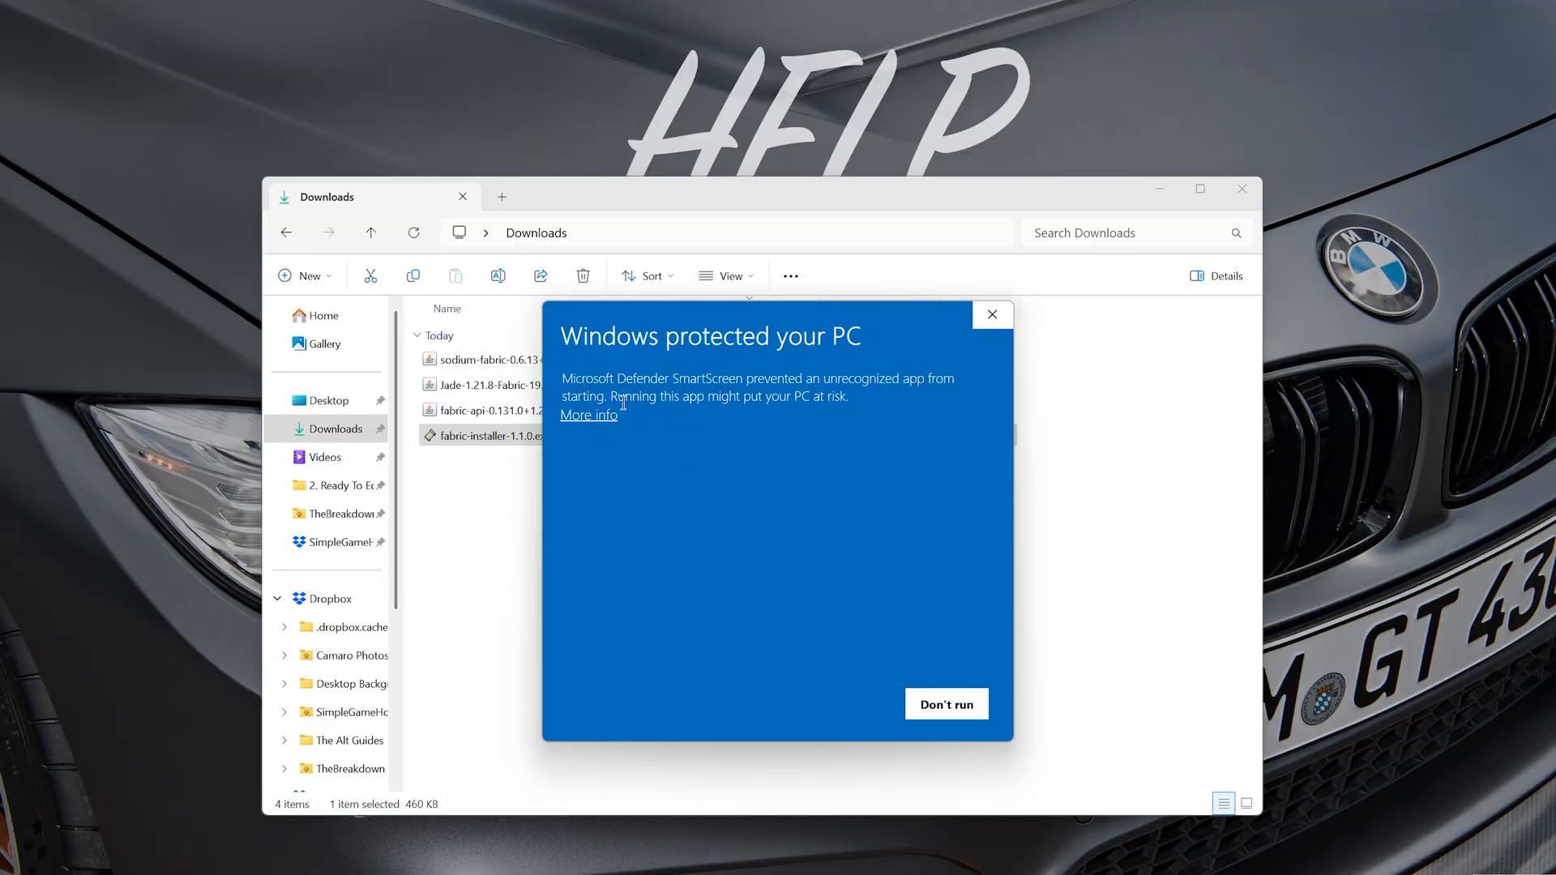
pyautogui.click(586, 414)
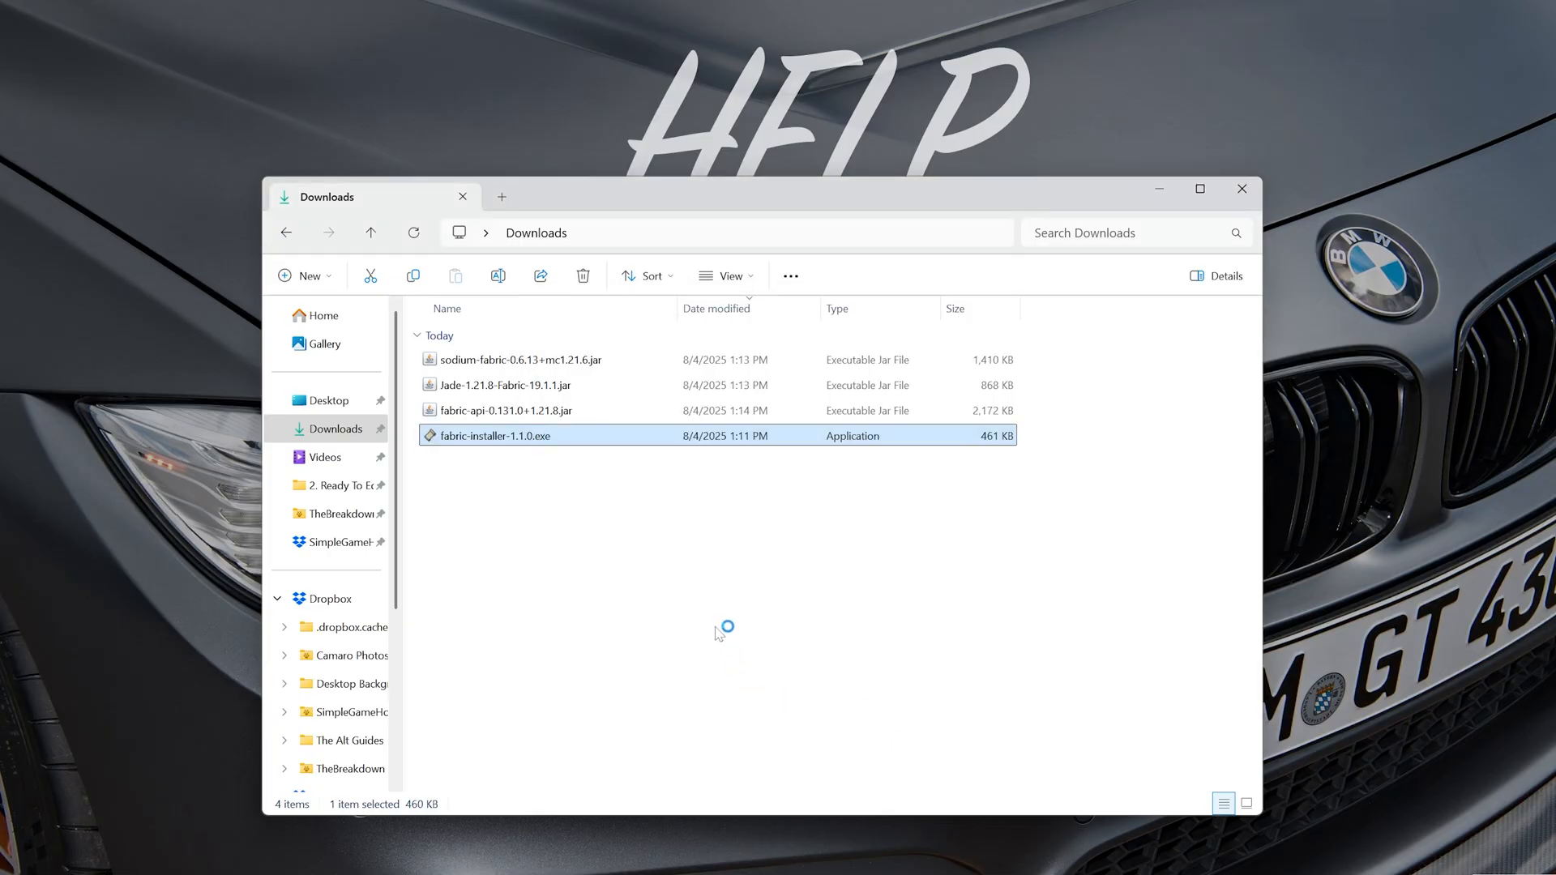
# - Install Fabric Loader 0.16.14 for Minecraft 1.21.8 and close the installer
pyautogui.doubleClick(493, 436)
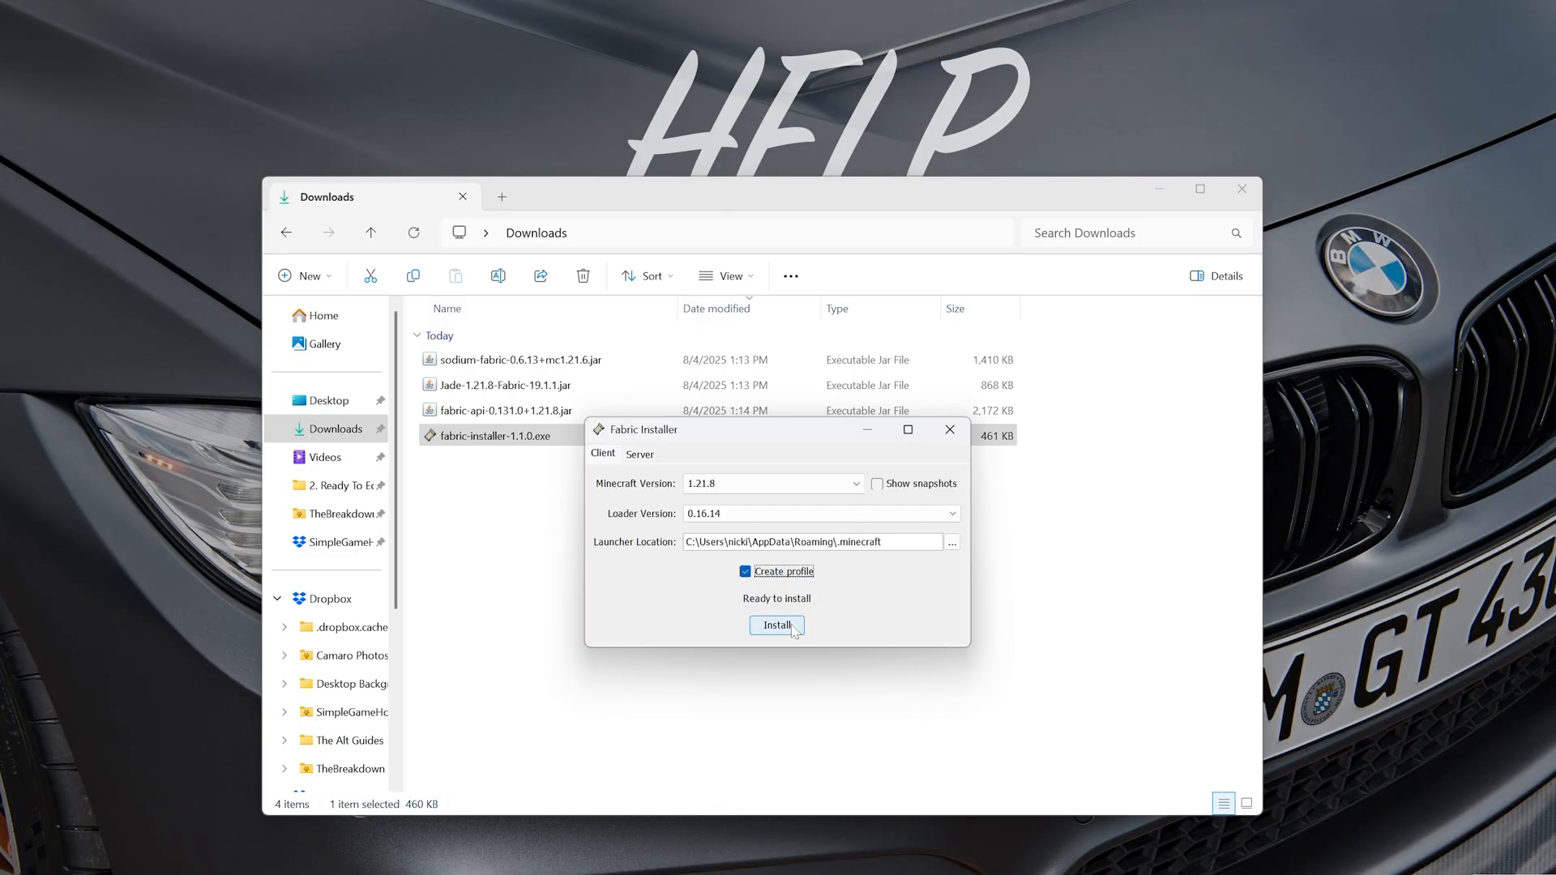
pyautogui.click(777, 625)
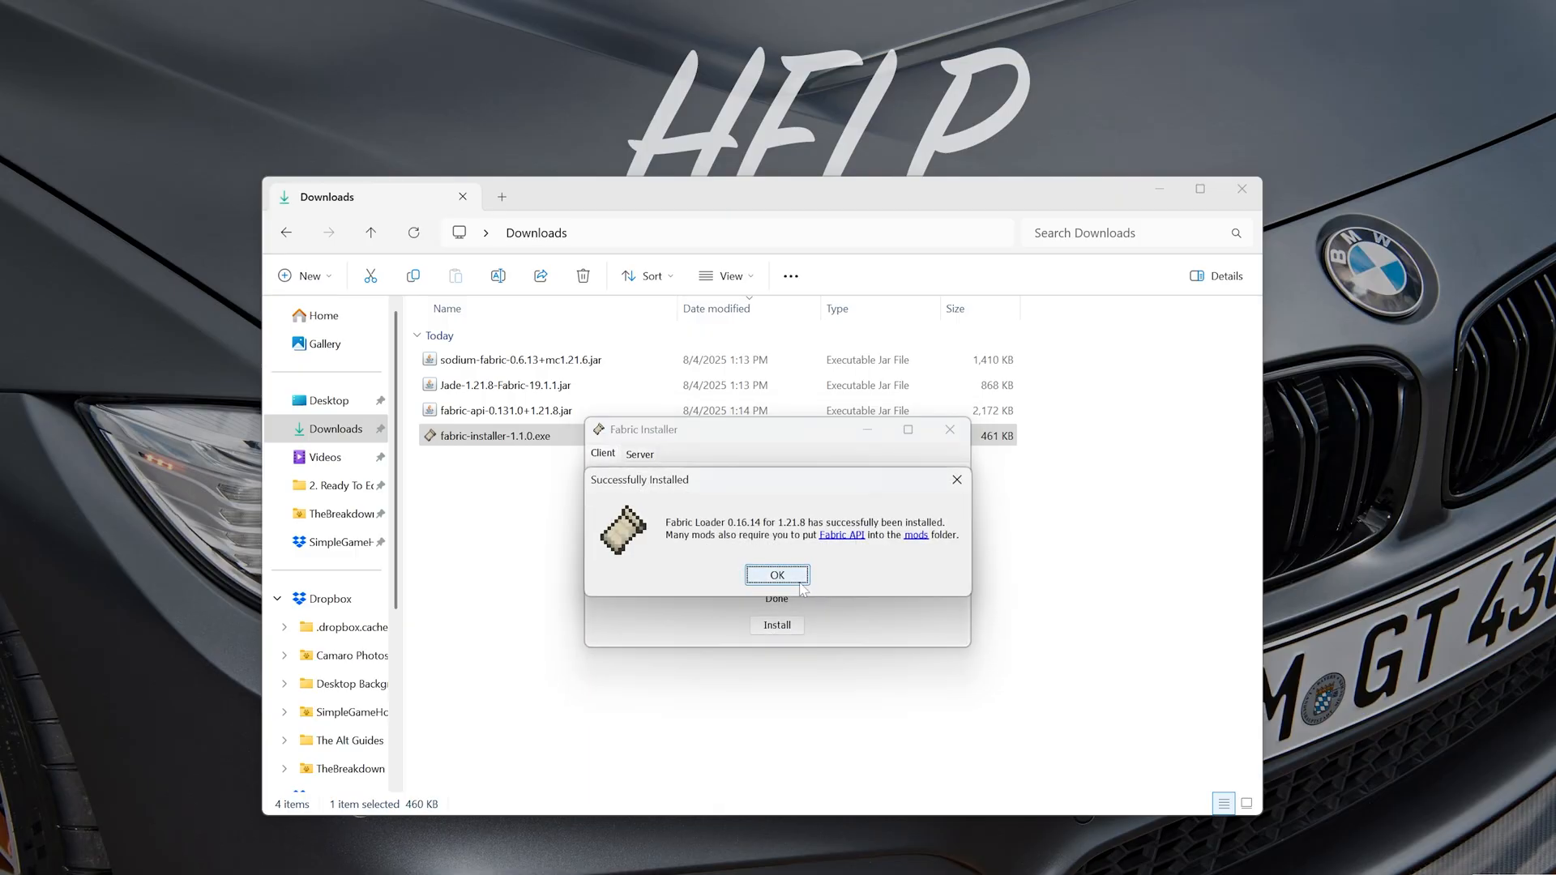
pyautogui.click(776, 575)
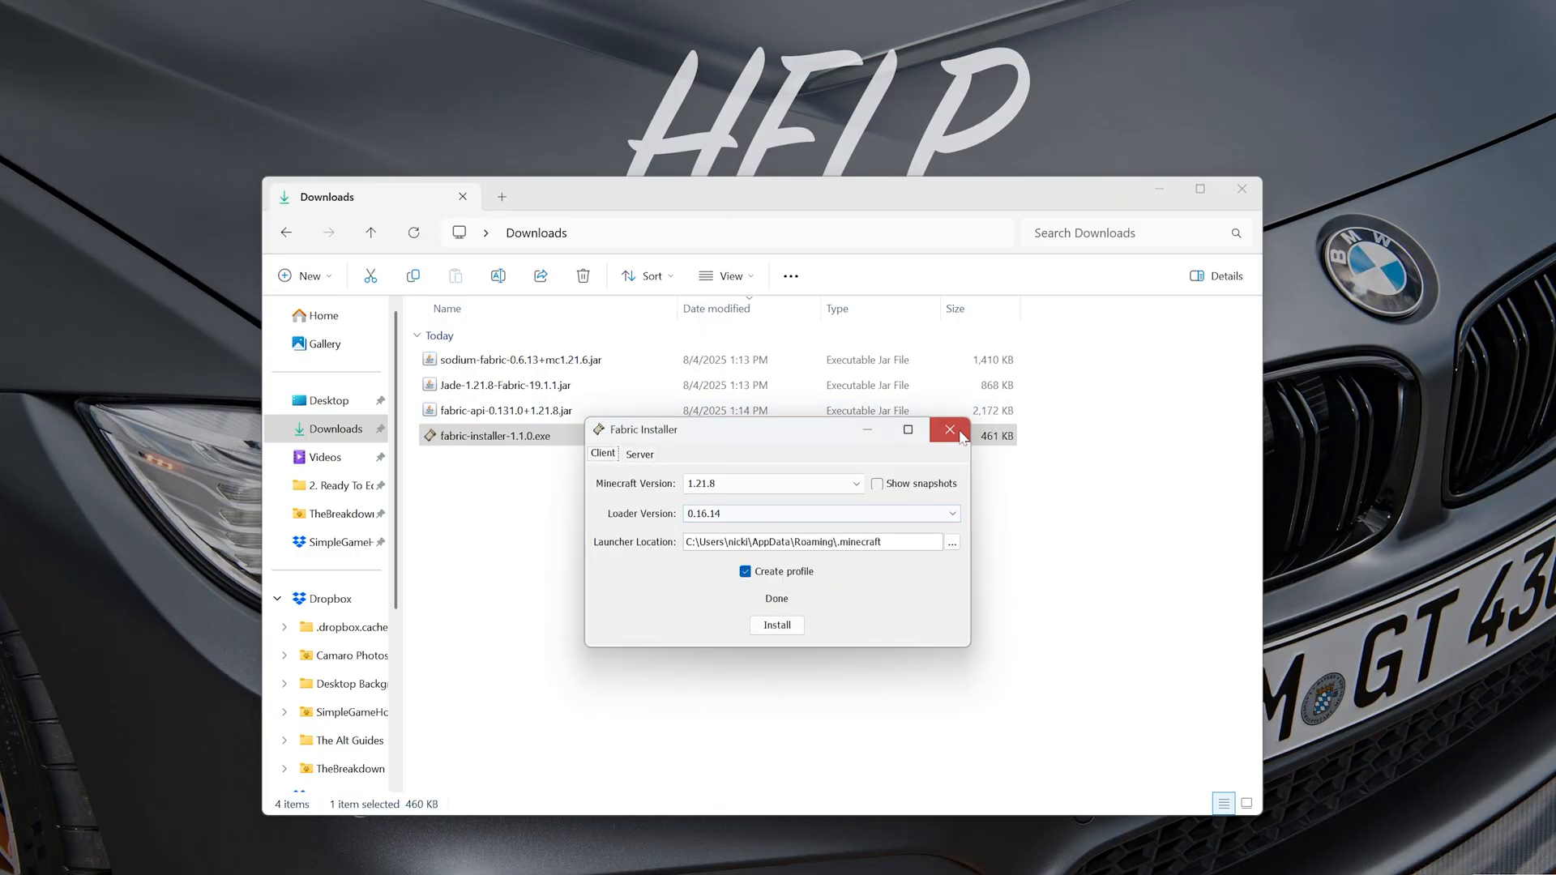
pyautogui.click(948, 429)
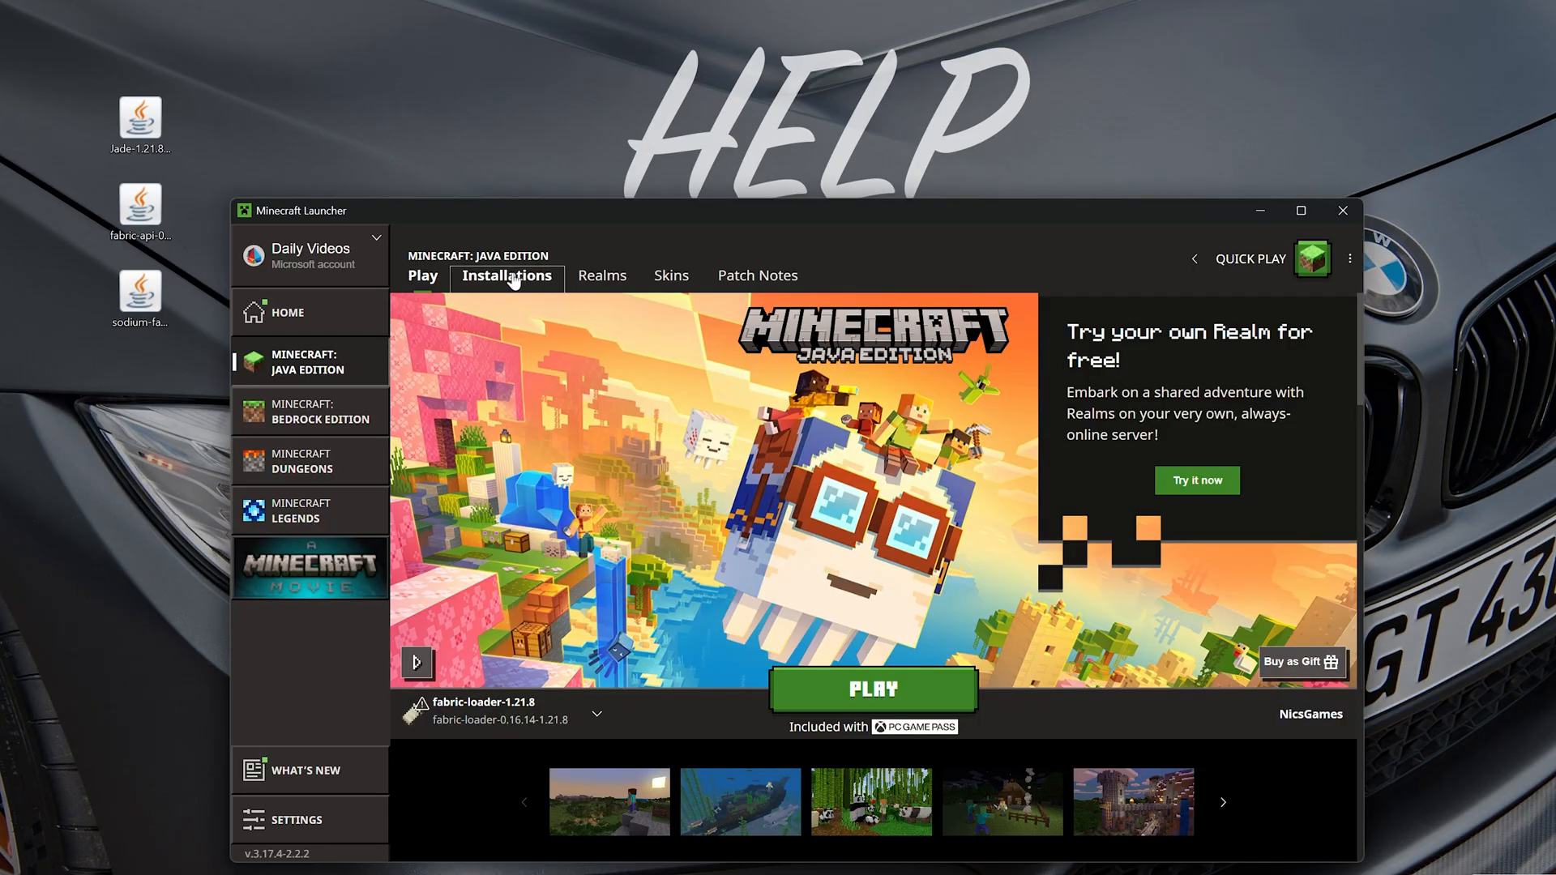
# - Show modded installations in the launcher and open fabric-loader-1.21.8's game folder
pyautogui.click(508, 275)
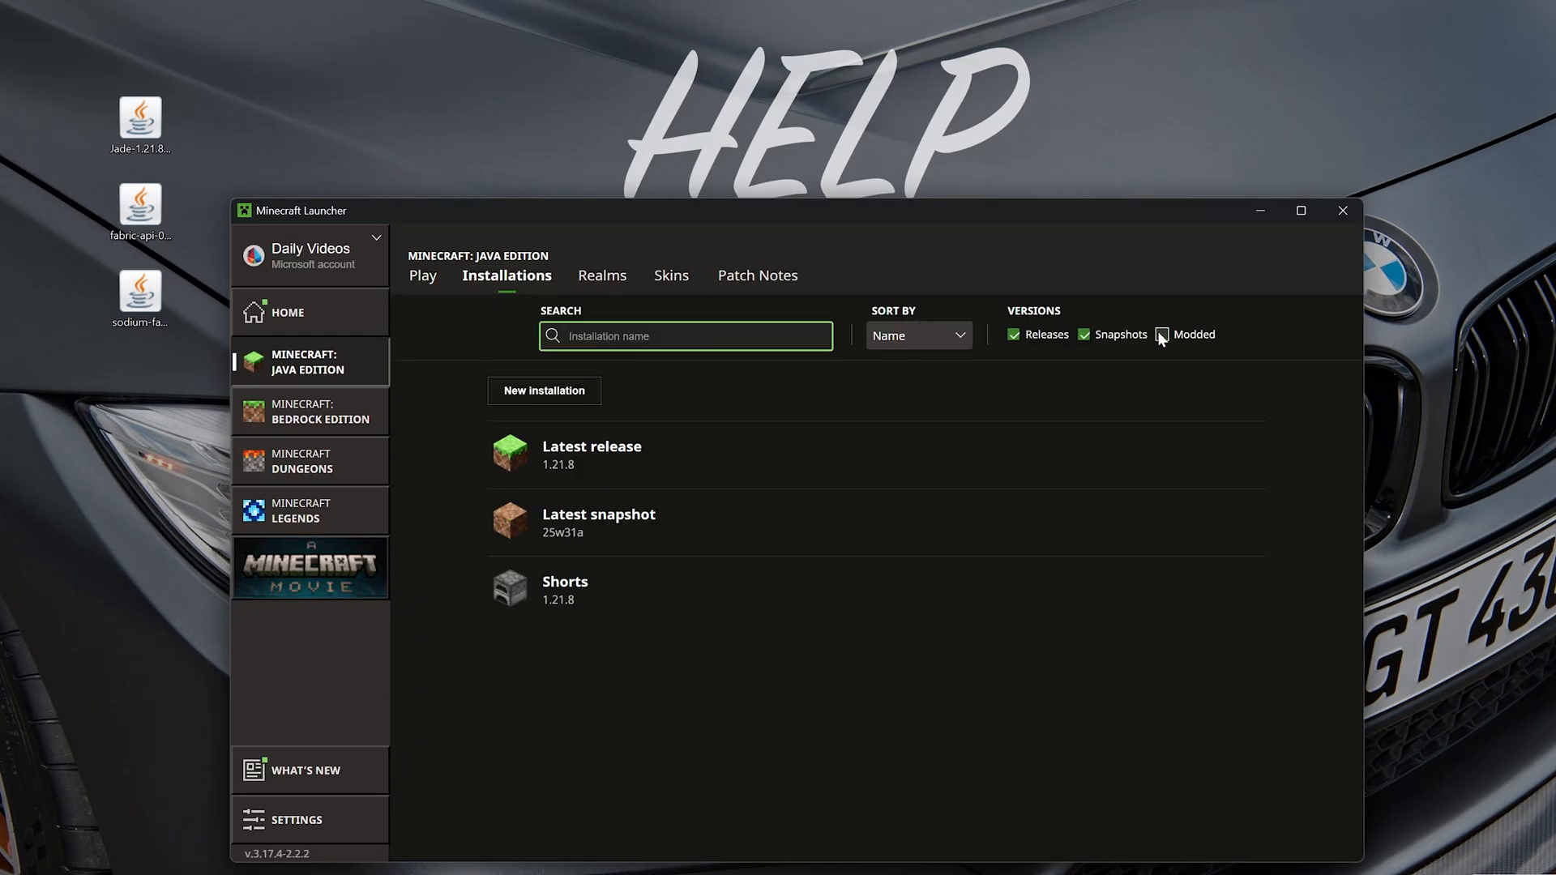
pyautogui.click(1162, 333)
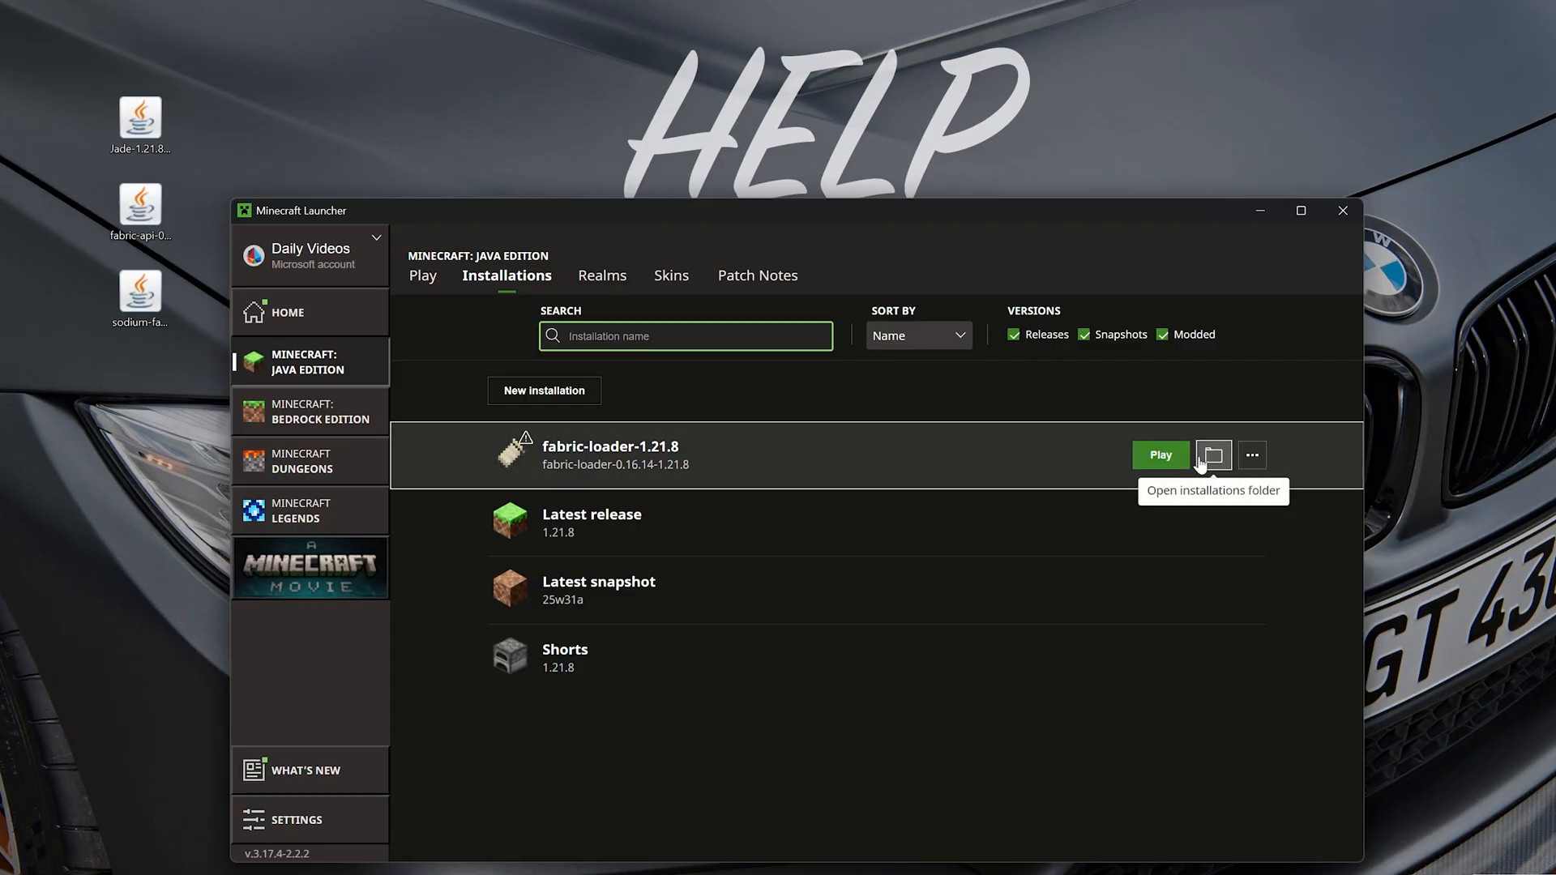
pyautogui.click(1211, 455)
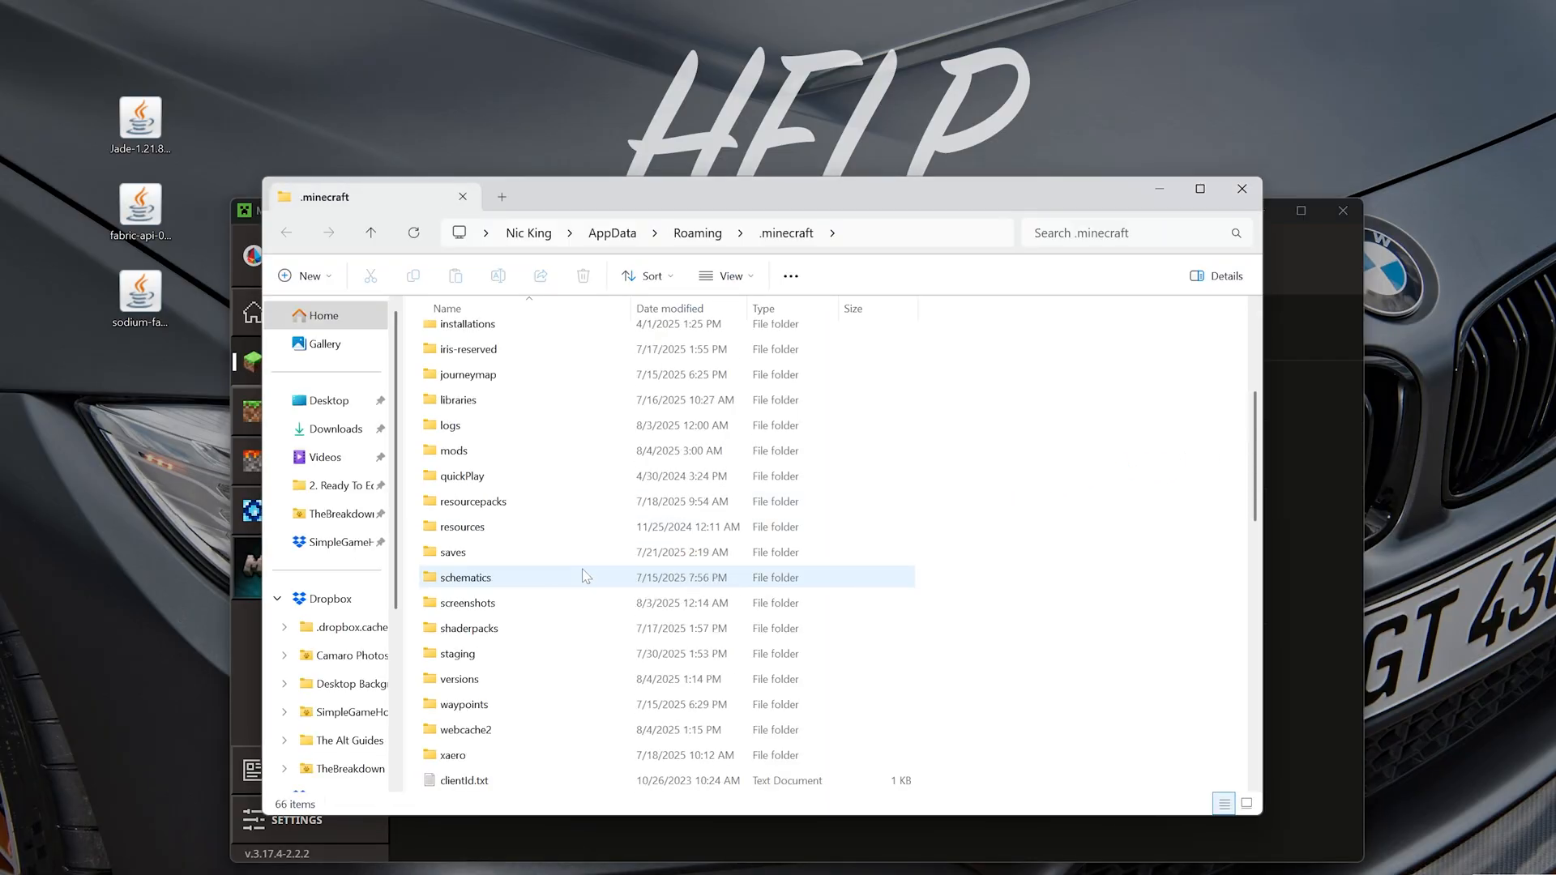
# - Browse the .minecraft folder and open its mods folder
pyautogui.scroll(-3)
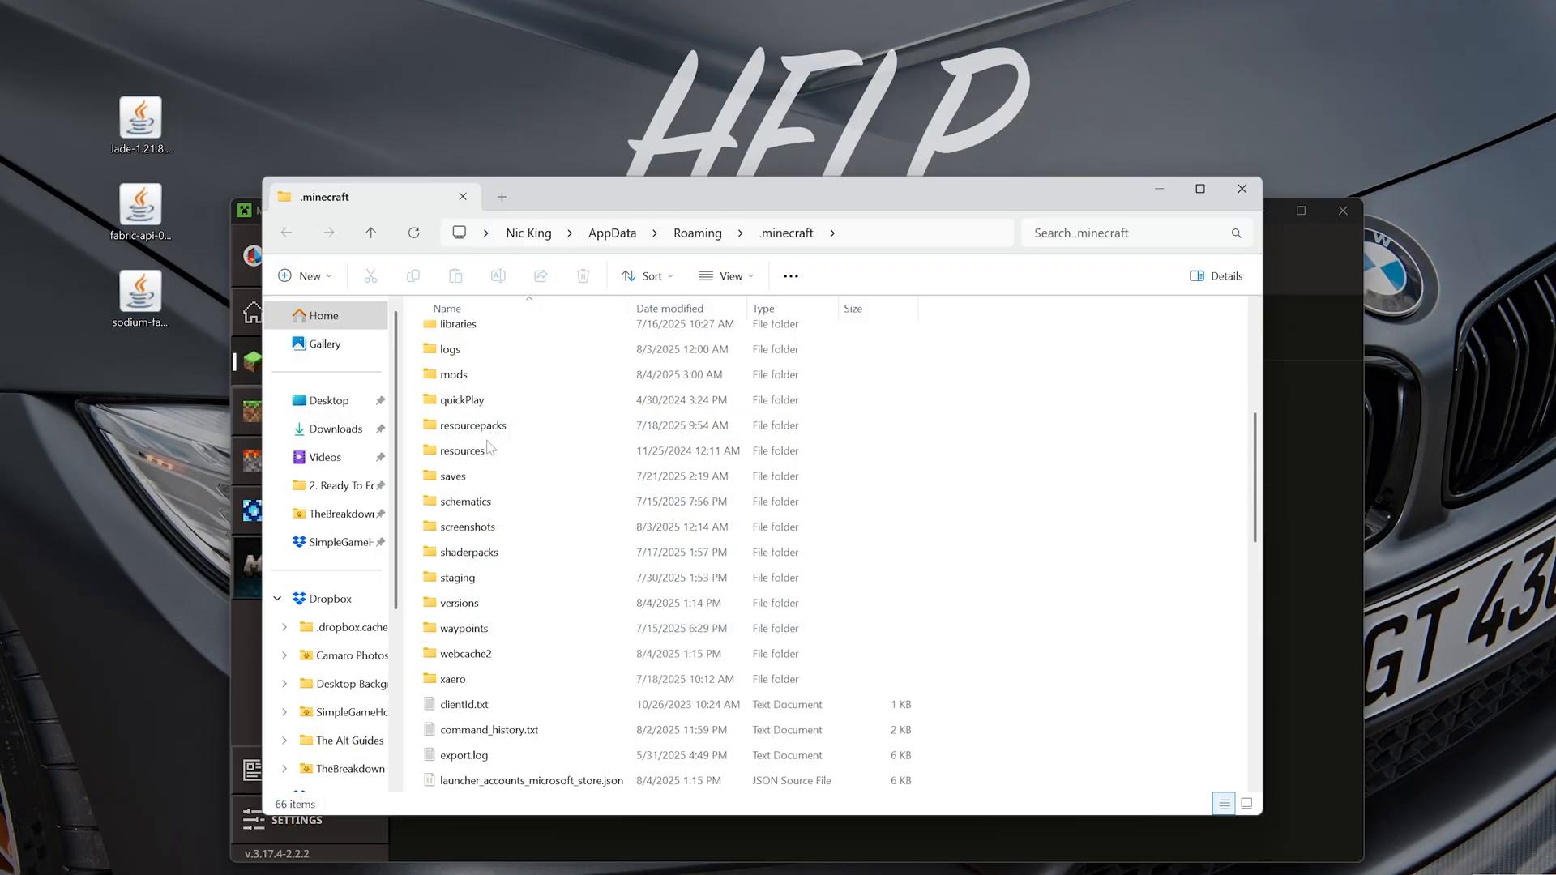
pyautogui.scroll(3)
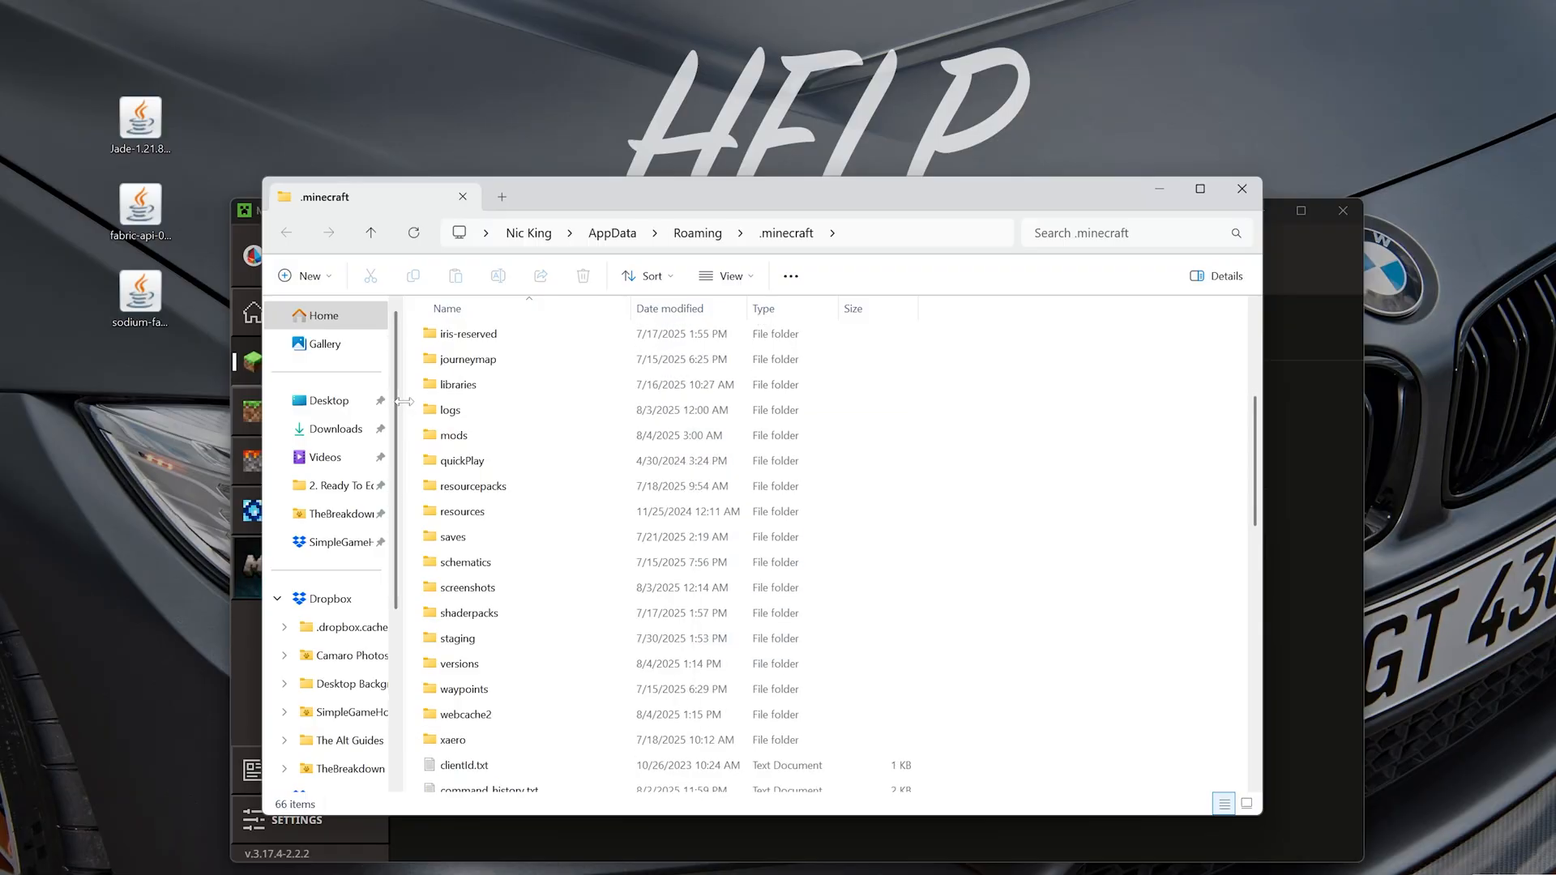
pyautogui.doubleClick(453, 435)
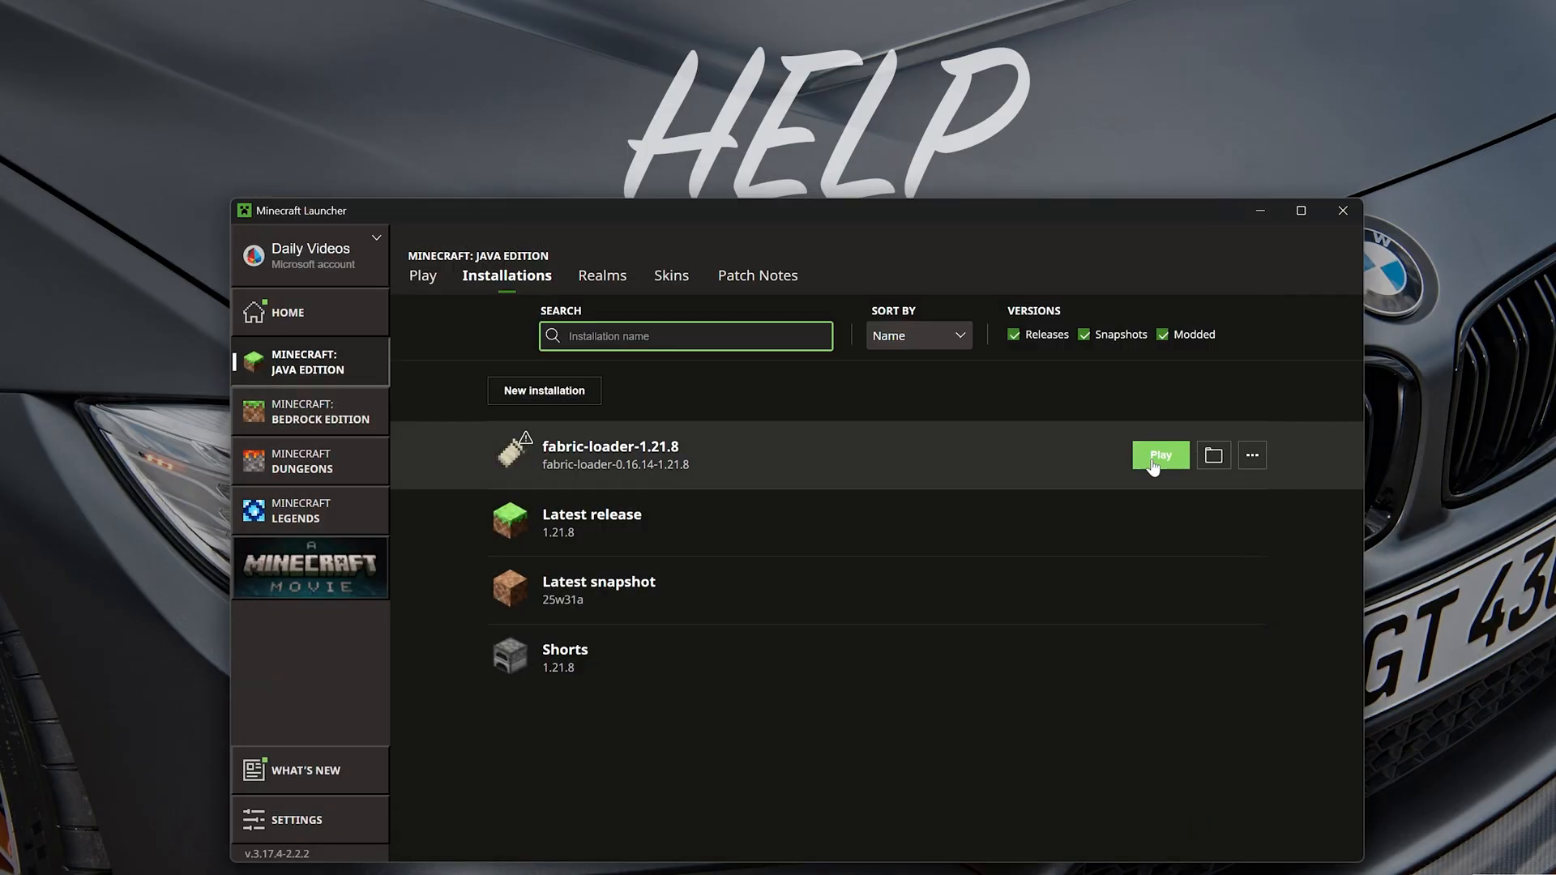
# - Launch the fabric-loader-1.21.8 profile, view Sodium's video settings, then return to the title screen
pyautogui.click(1158, 454)
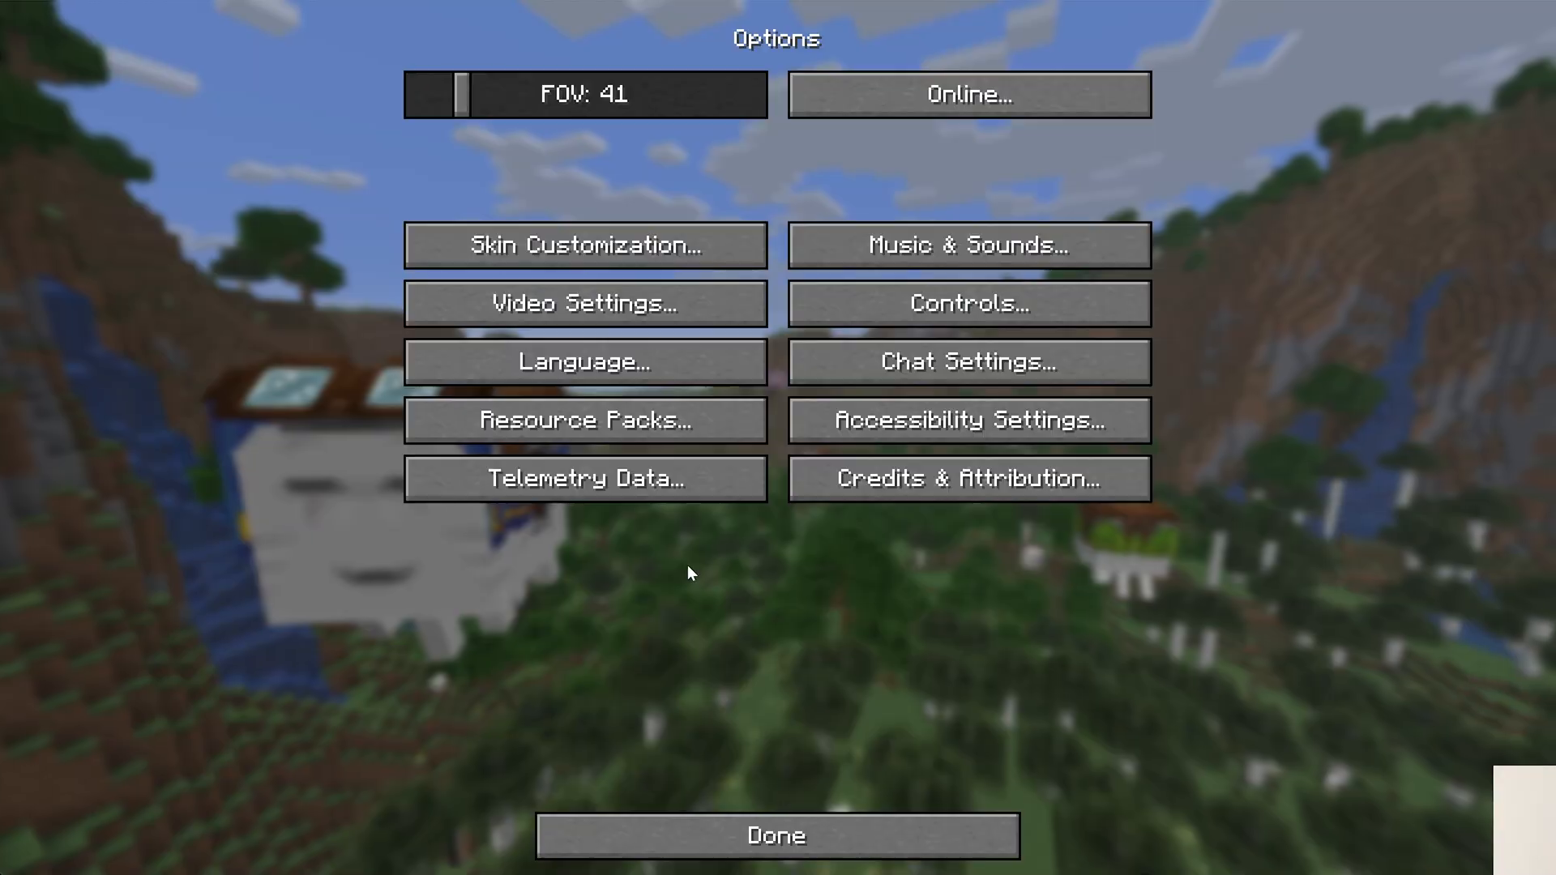
pyautogui.click(585, 304)
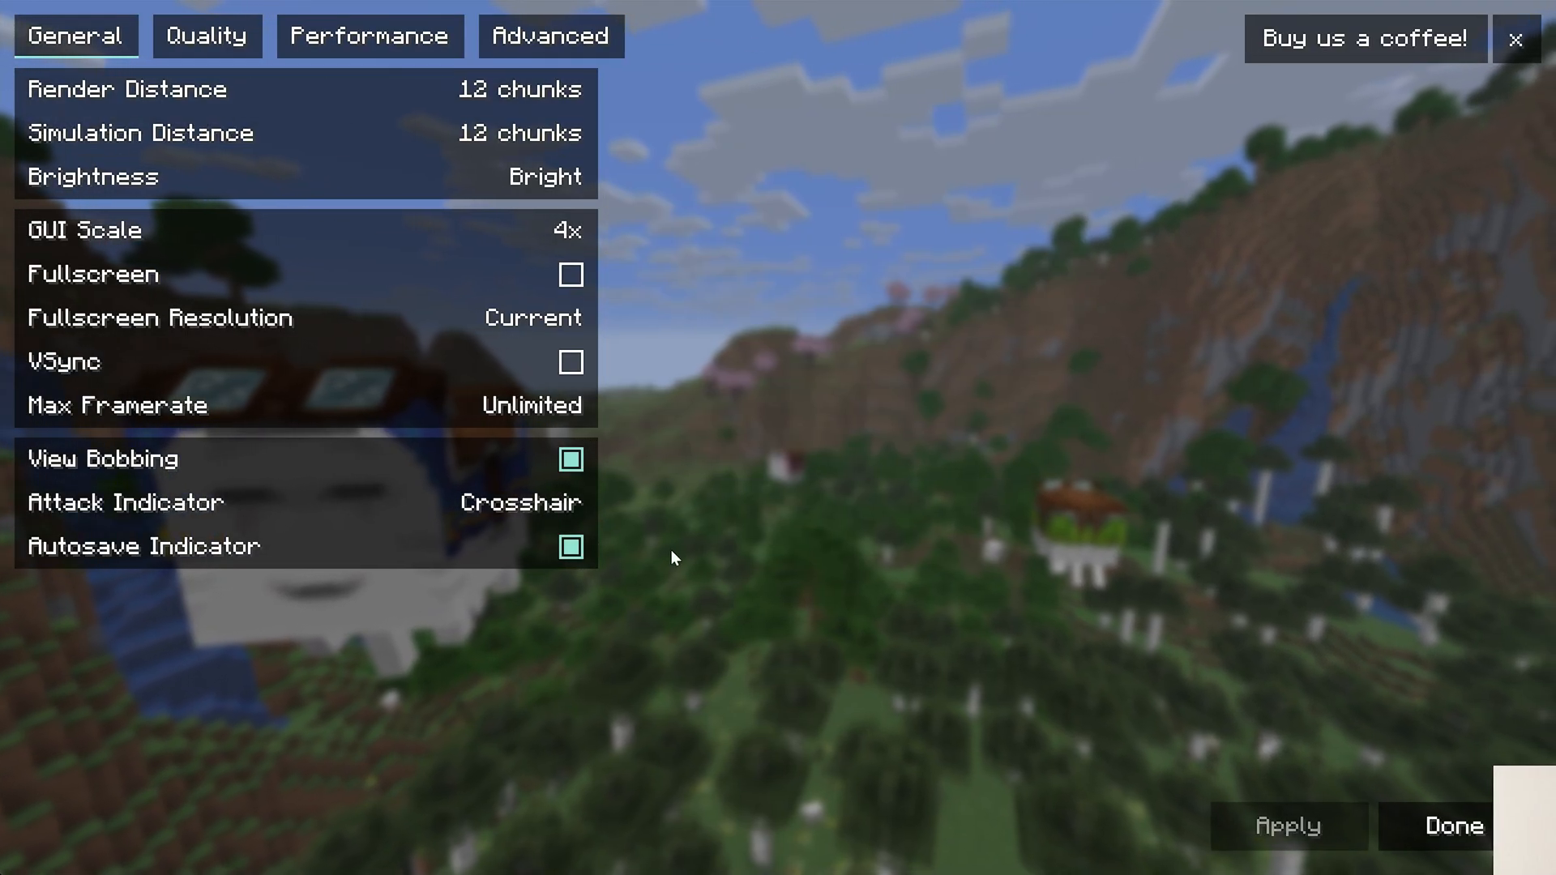
pyautogui.click(1452, 825)
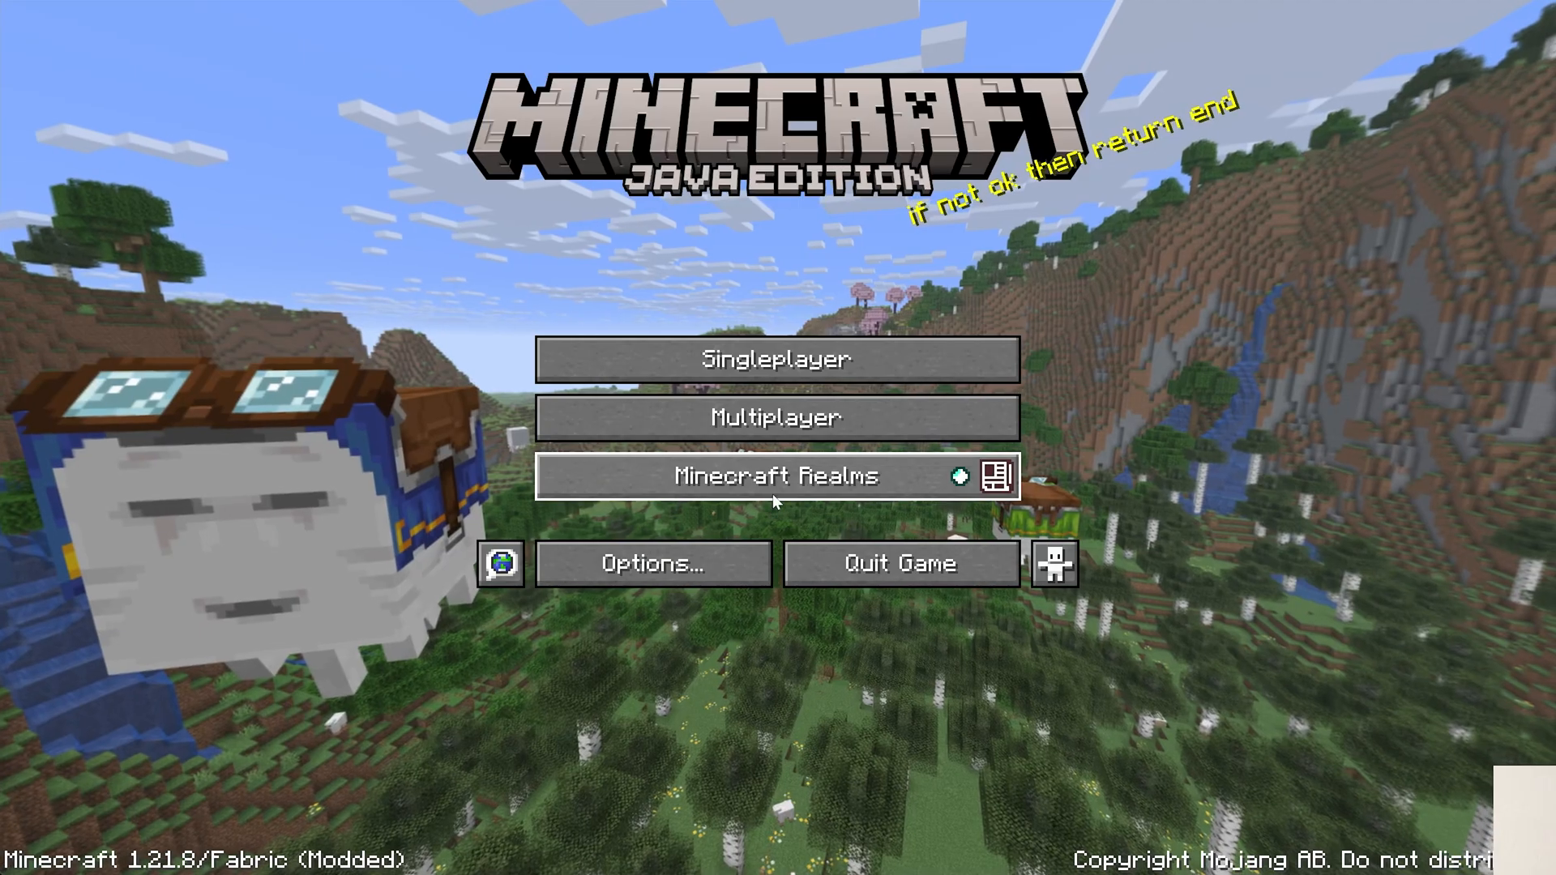